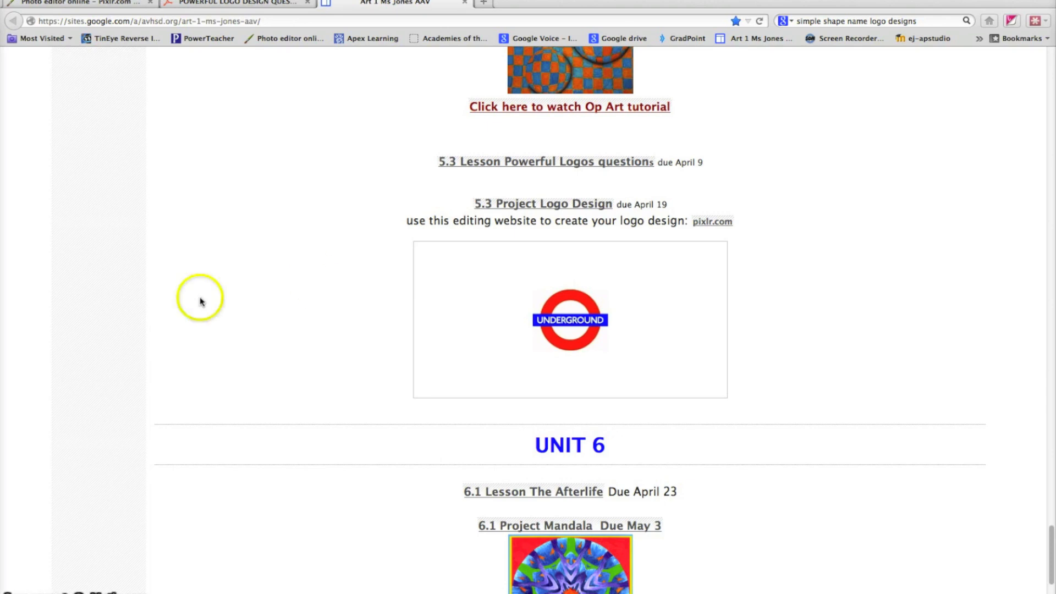
{"action": "mouse_move", "coordinate": [509, 181]}
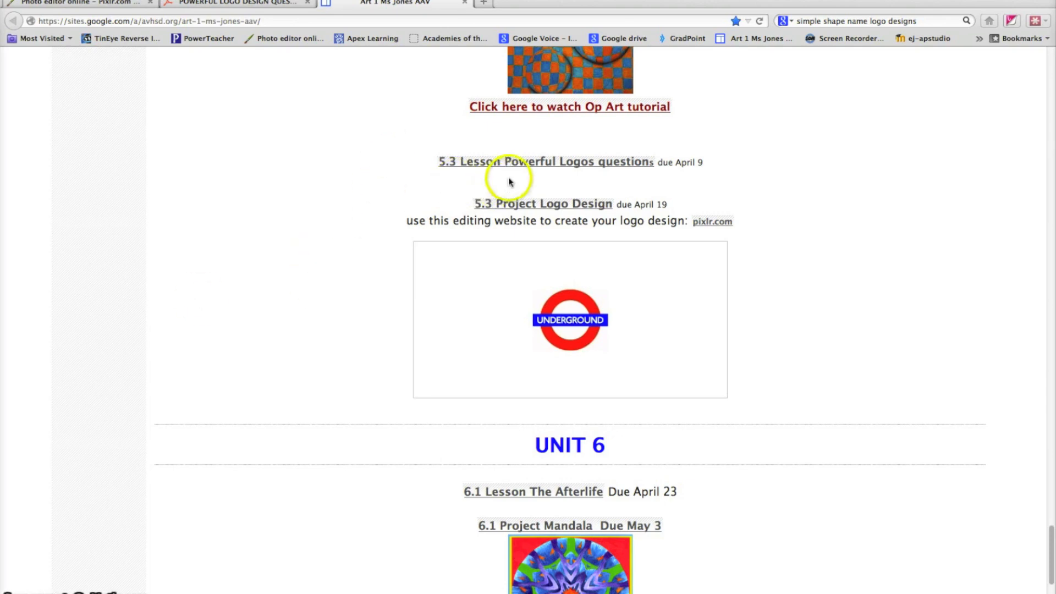
{"action": "mouse_move", "coordinate": [590, 176]}
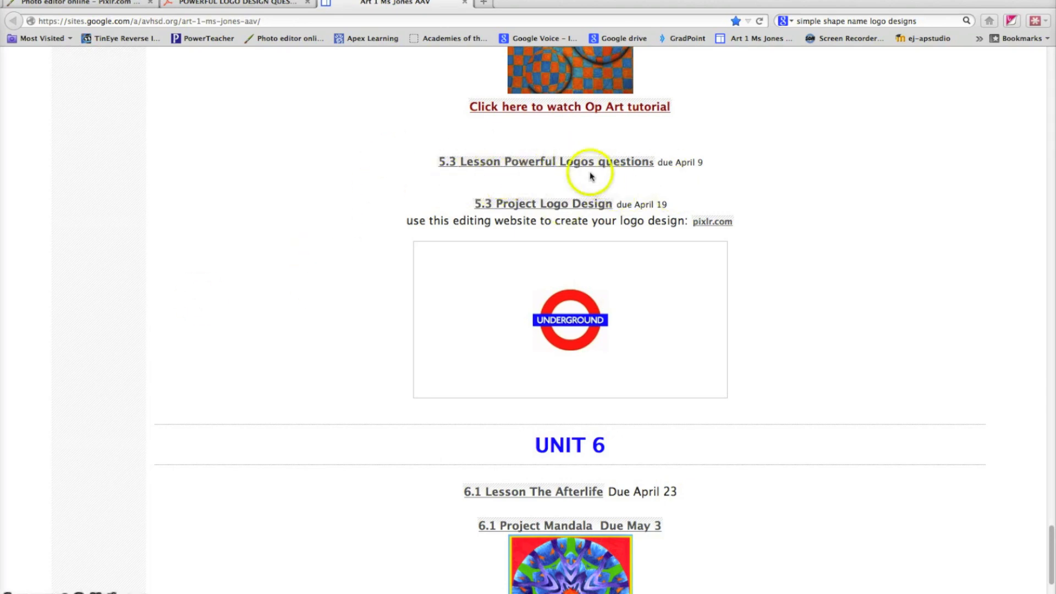
{"action": "mouse_move", "coordinate": [385, 166]}
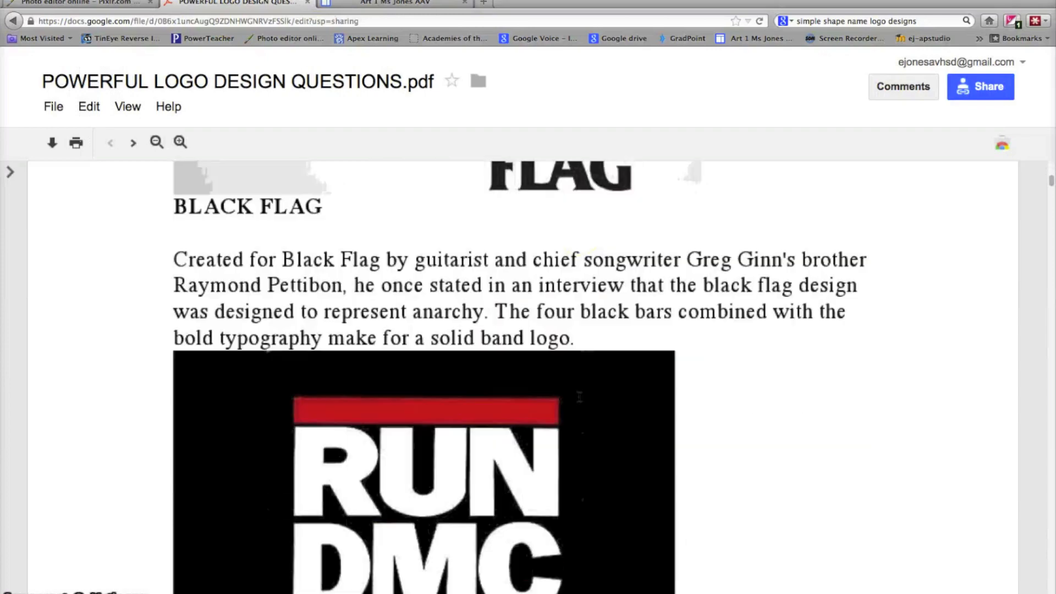
Go back to the class logo assignment page and then to the Pixlr website
{"action": "scroll", "scroll_direction": "down", "scroll_amount": 3}
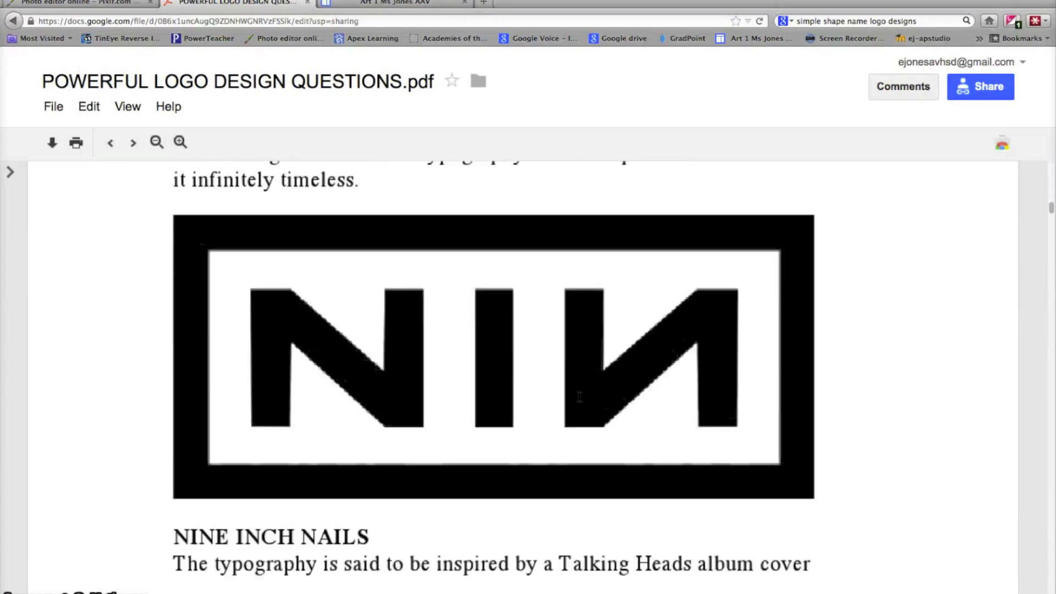
{"action": "scroll", "scroll_direction": "down", "scroll_amount": 3}
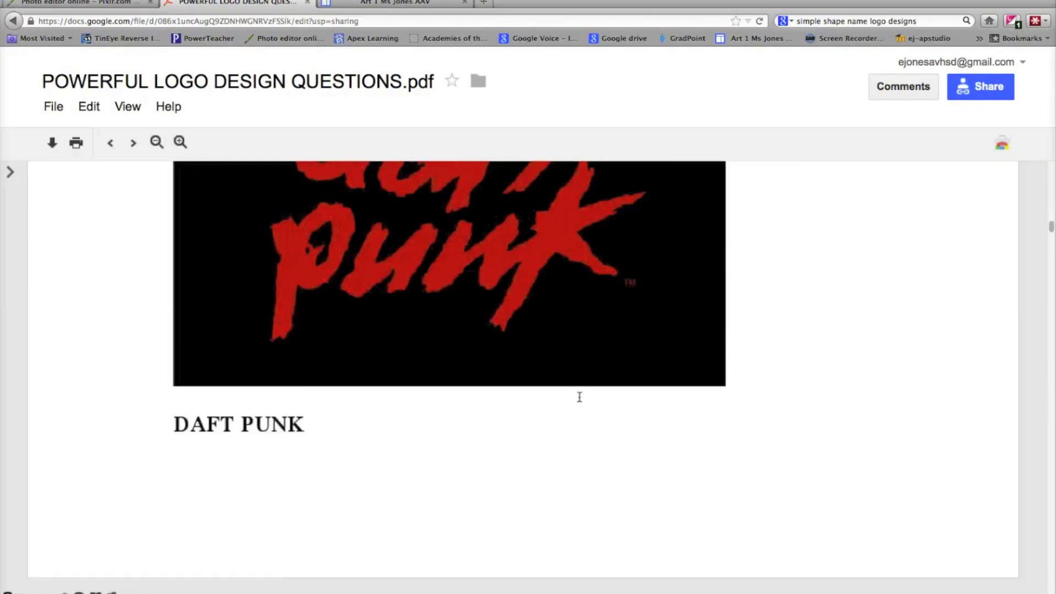
{"action": "scroll", "scroll_direction": "down", "scroll_amount": 3}
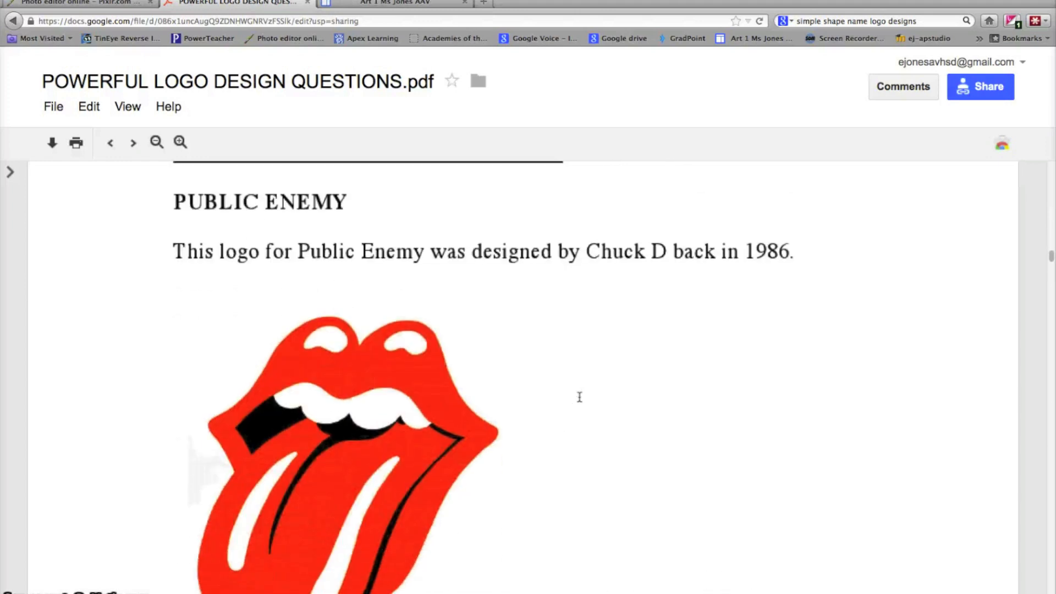
{"action": "scroll", "scroll_direction": "down", "scroll_amount": 3}
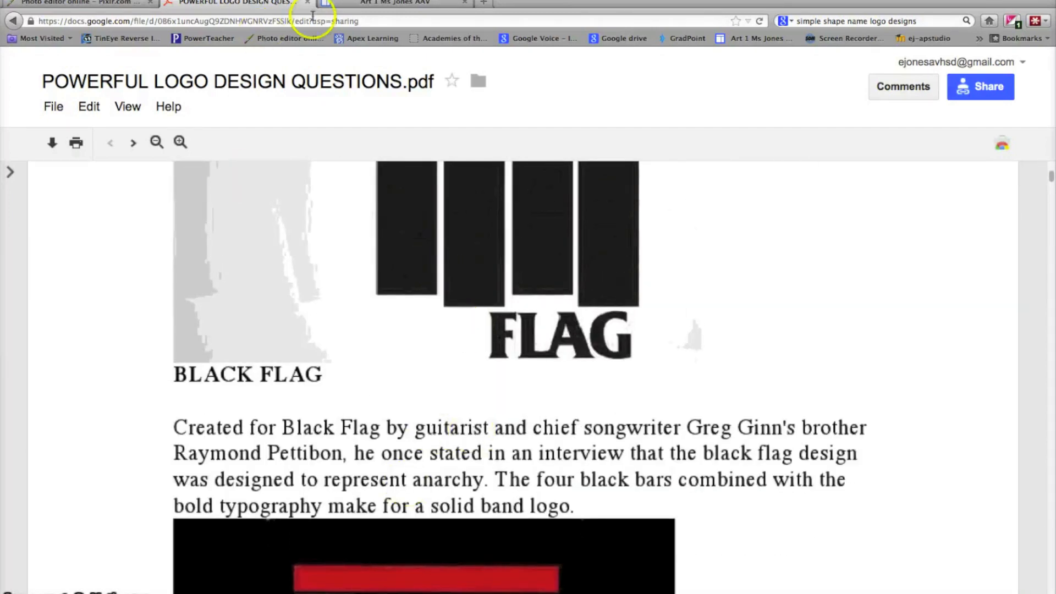
{"action": "left_click", "coordinate": [394, 4]}
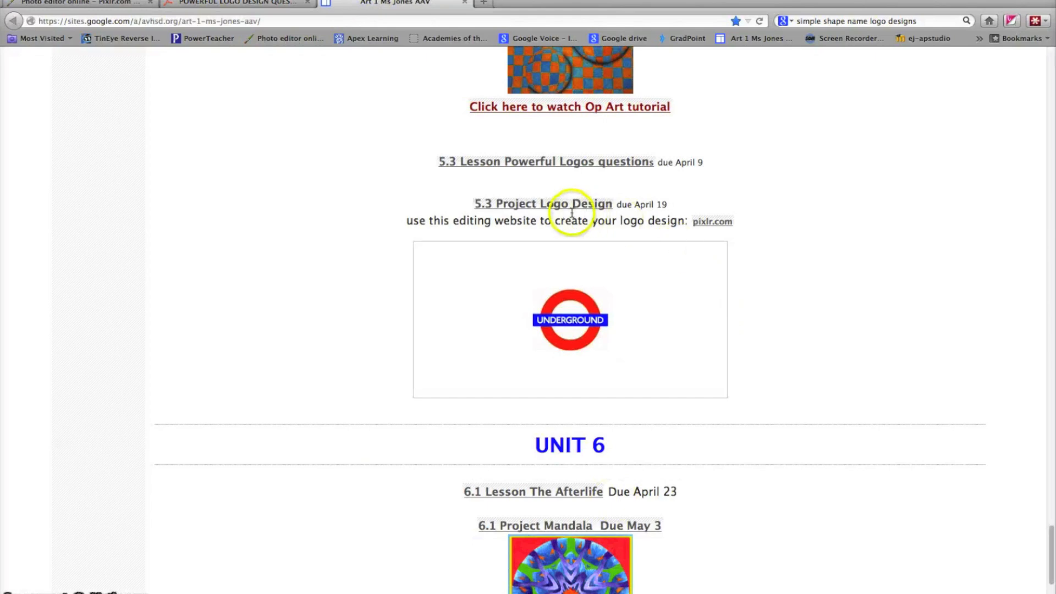
{"action": "mouse_move", "coordinate": [143, 199]}
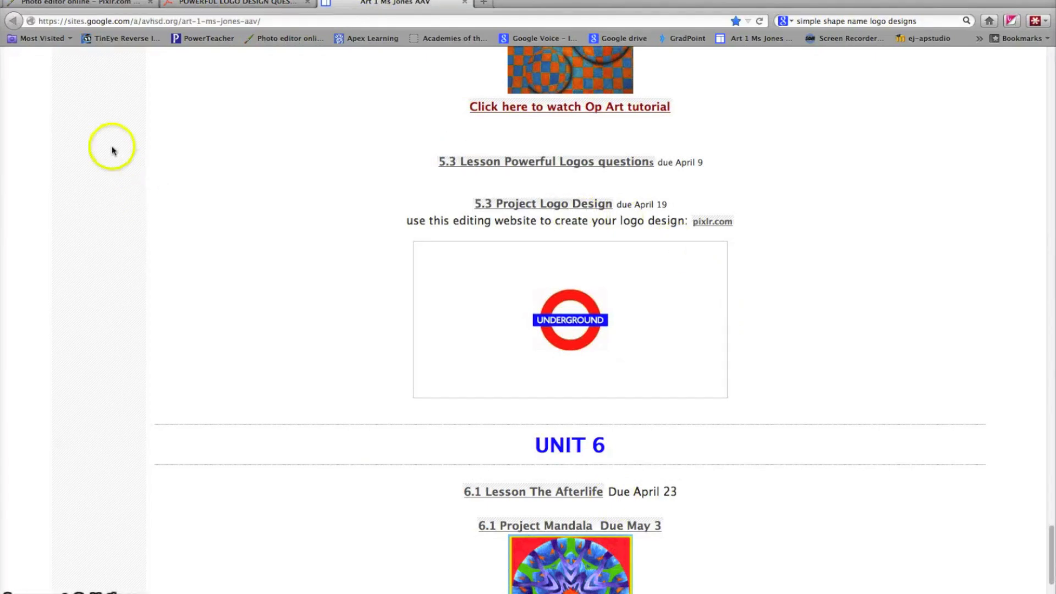
{"action": "left_click", "coordinate": [73, 2]}
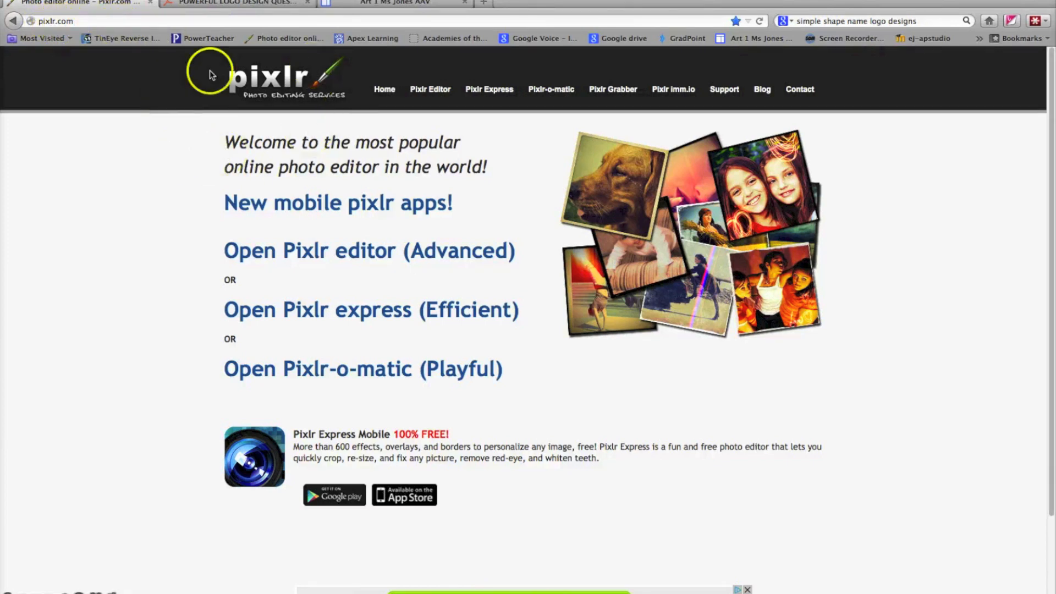
{"action": "mouse_move", "coordinate": [286, 124]}
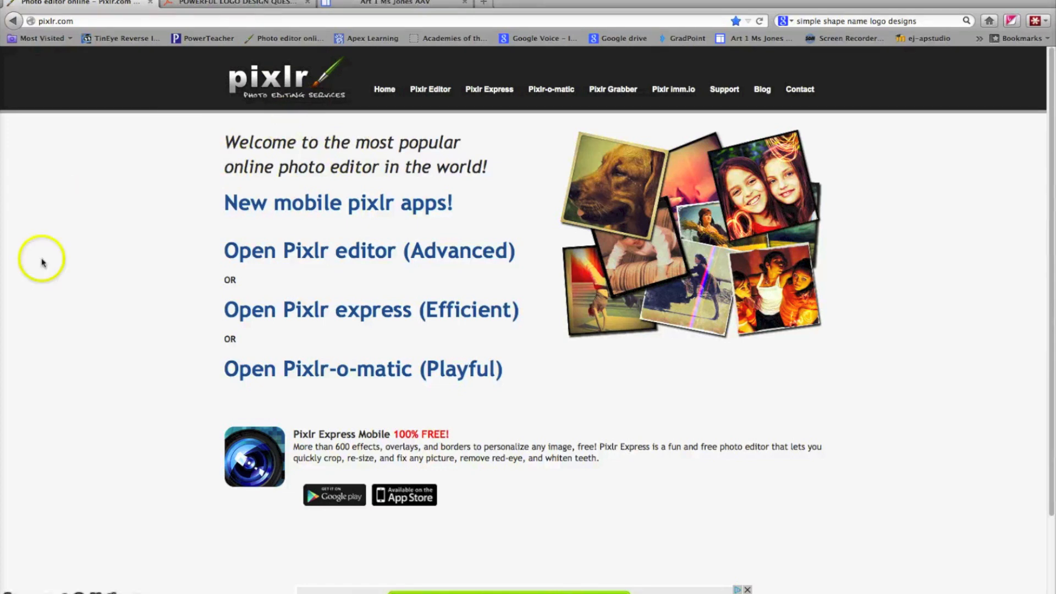
{"action": "mouse_move", "coordinate": [95, 299]}
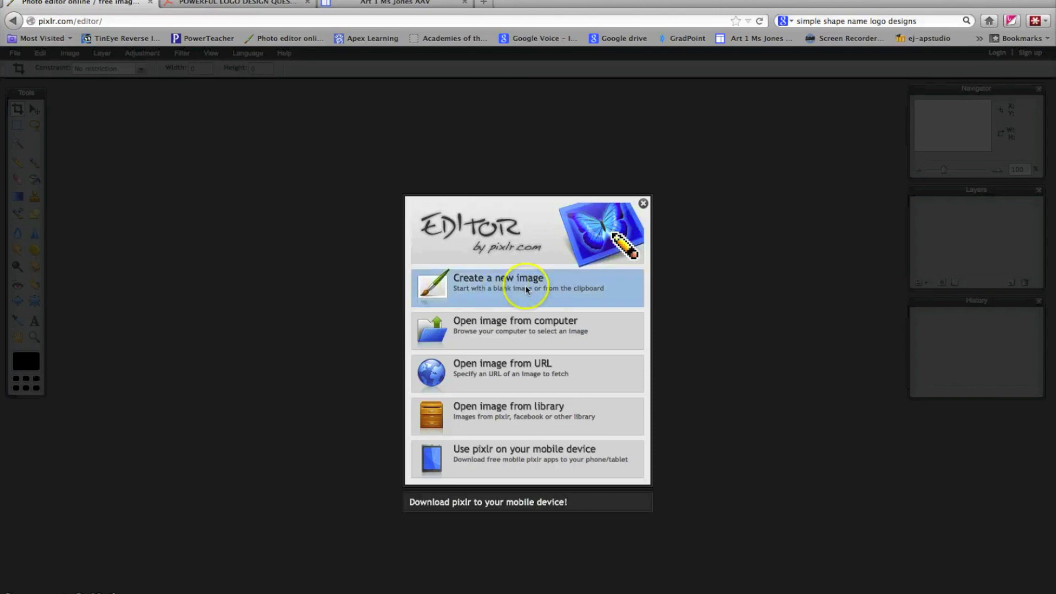
Start a new blank image named Logo, transparent, 280 pixels wide and 280 high
{"action": "left_click", "coordinate": [527, 287]}
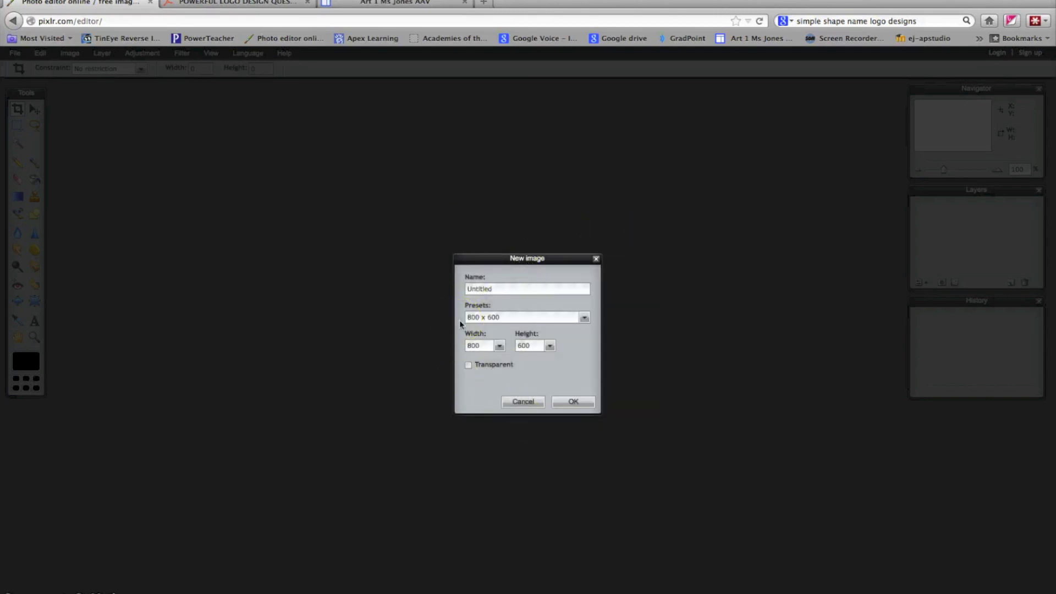
{"action": "left_click", "coordinate": [468, 364]}
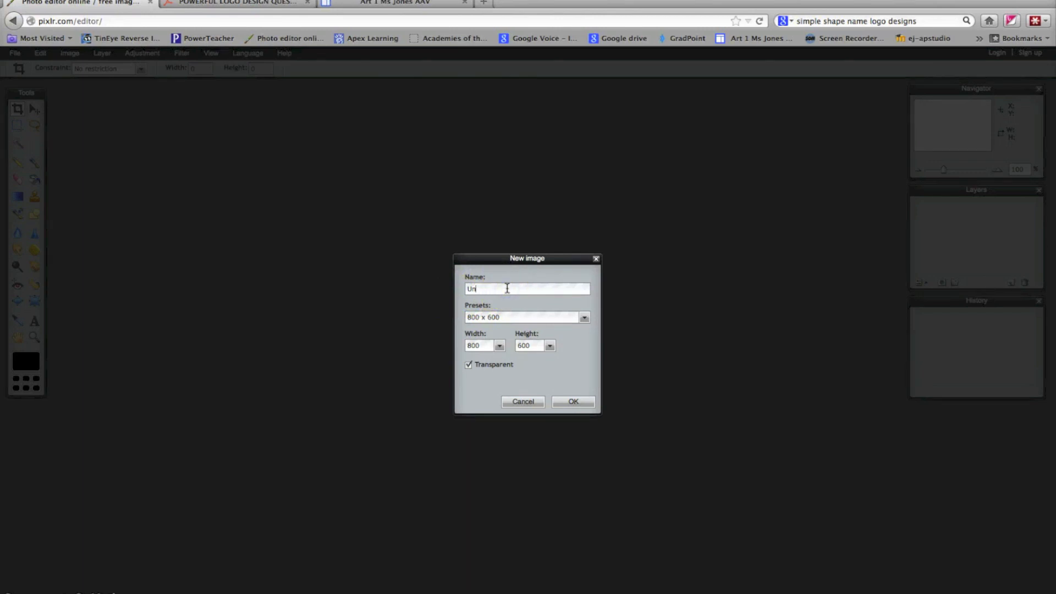
{"action": "type", "text": "Logo"}
{"action": "left_click", "coordinate": [484, 345]}
{"action": "type", "text": "280"}
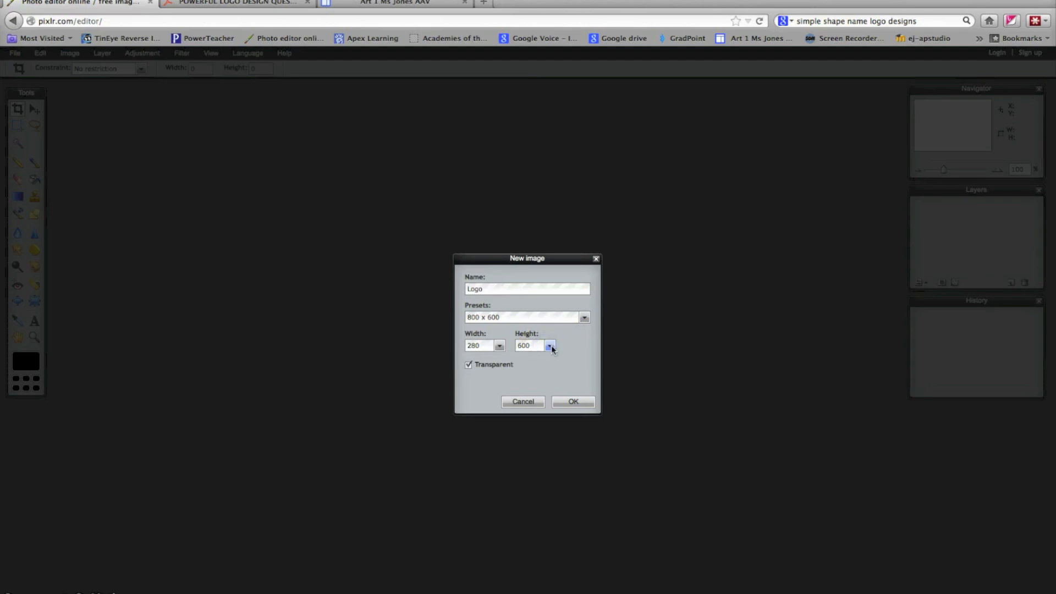
{"action": "left_click", "coordinate": [550, 345]}
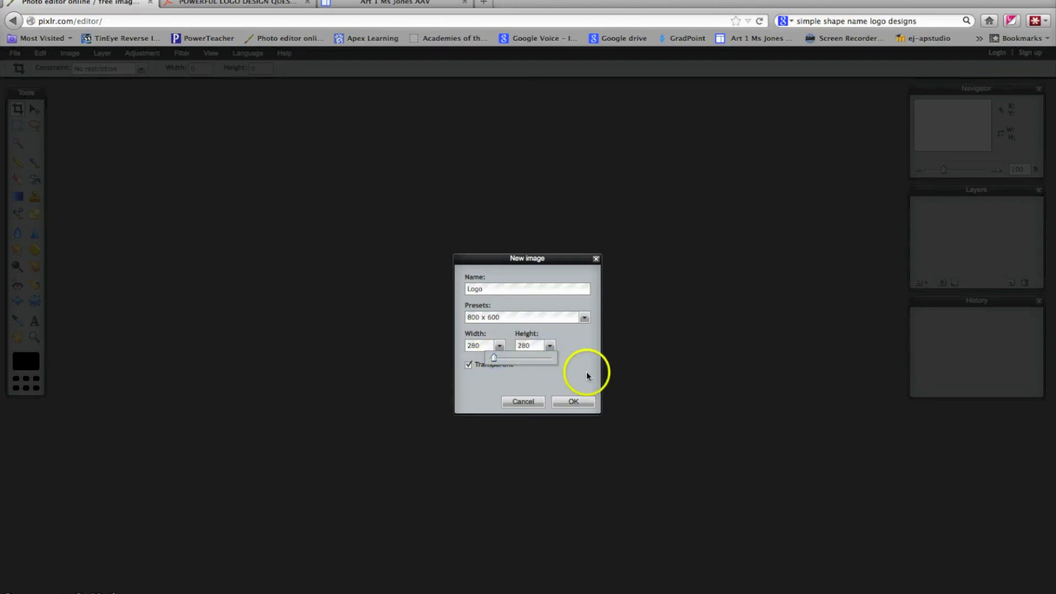
{"action": "left_click", "coordinate": [573, 401]}
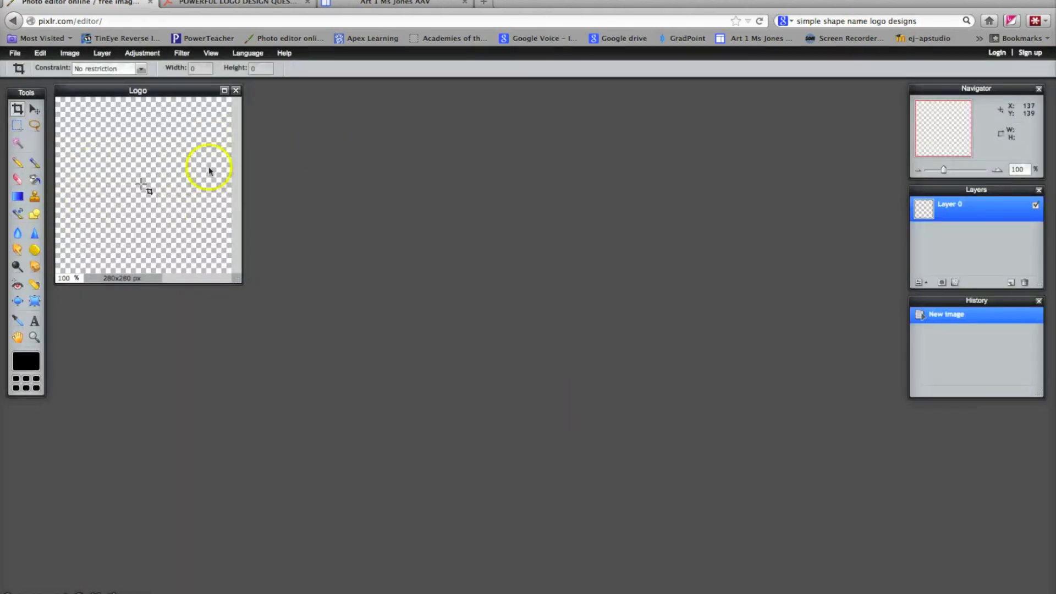
{"action": "mouse_move", "coordinate": [158, 92]}
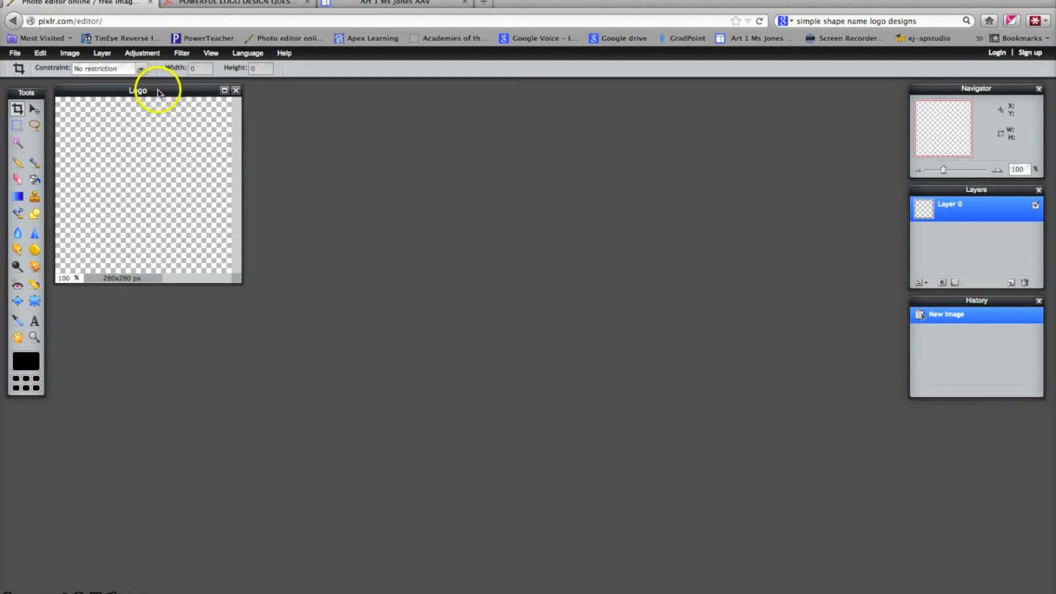
Drag the Logo document window toward the middle of the workspace
{"action": "left_click_drag", "start_coordinate": [138, 89], "coordinate": [214, 109]}
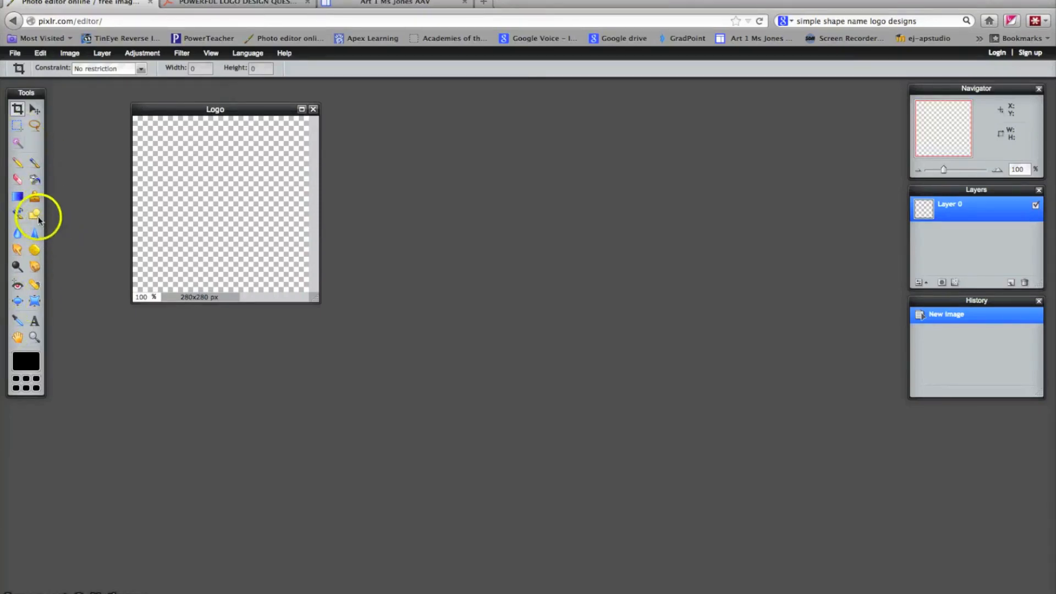
Activate the Shape tool set to ellipse with fill on and border size 0
{"action": "left_click", "coordinate": [35, 214]}
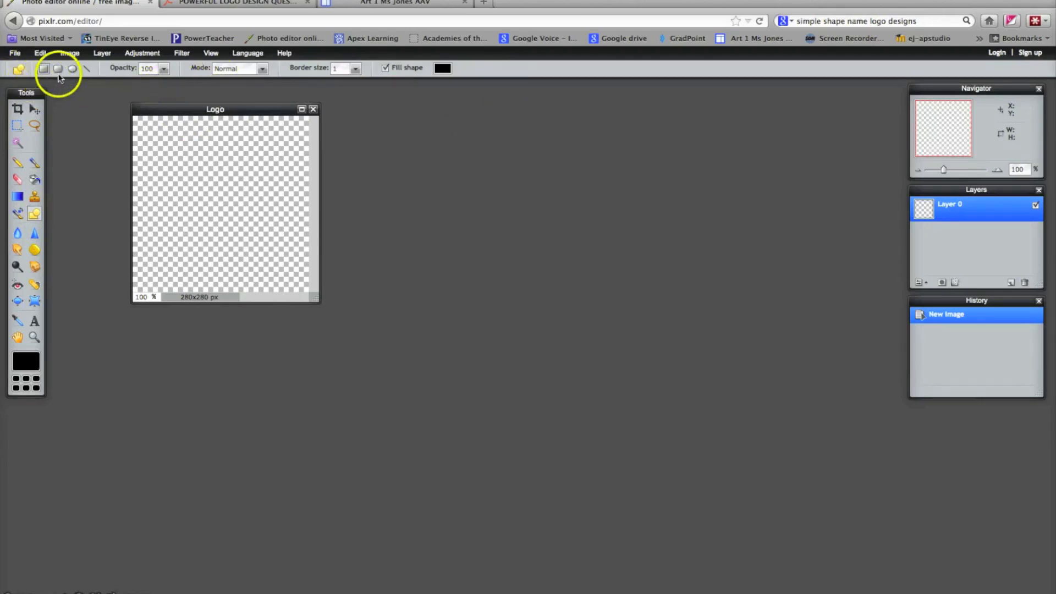
{"action": "left_click", "coordinate": [73, 68]}
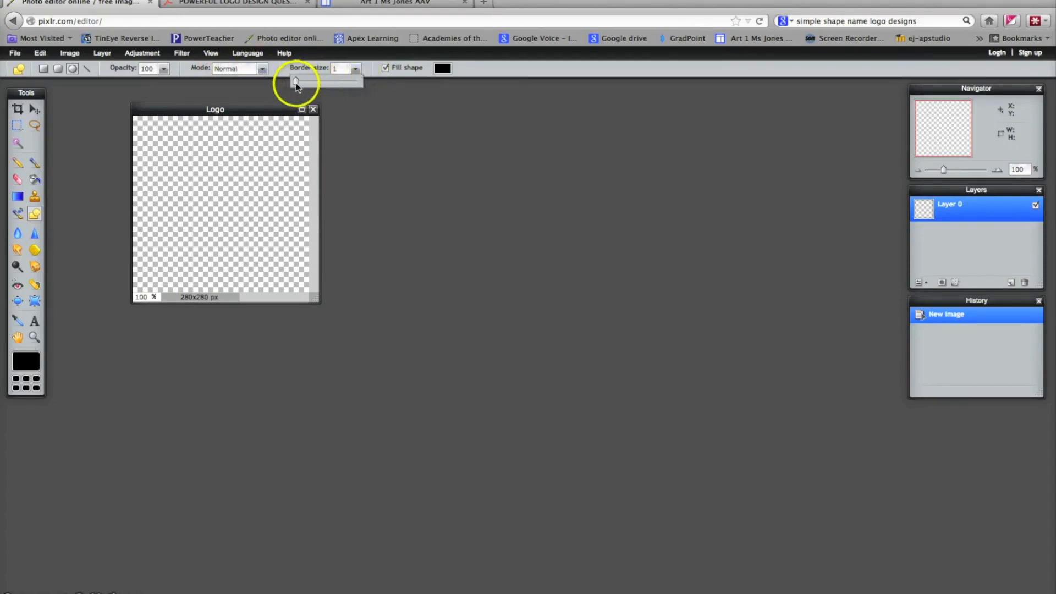
{"action": "left_click_drag", "start_coordinate": [295, 80], "coordinate": [282, 81]}
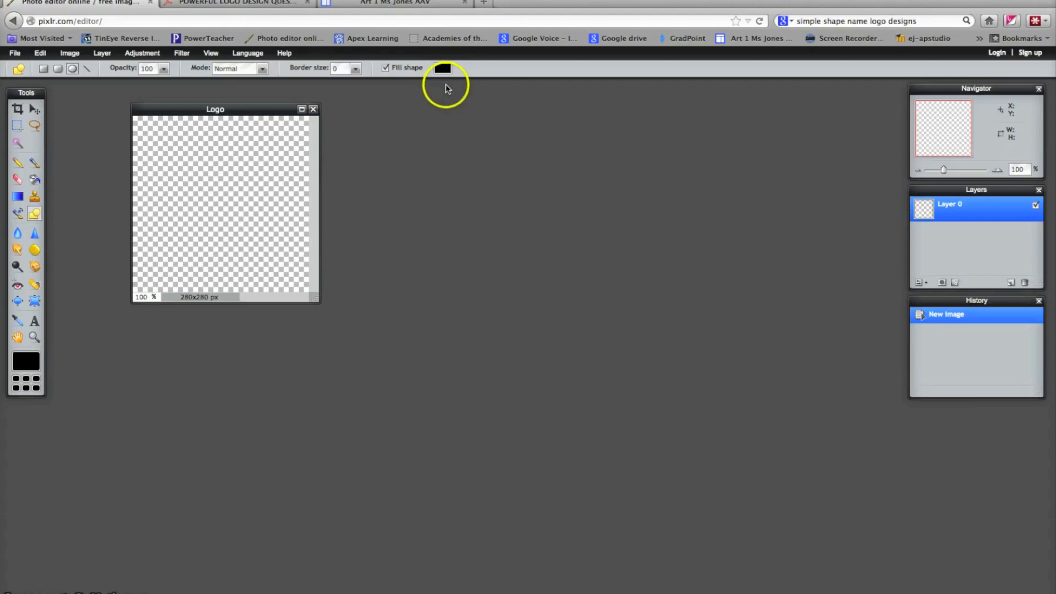
Change the shape fill colour from black to bright red (f00e0e)
{"action": "left_click", "coordinate": [442, 67]}
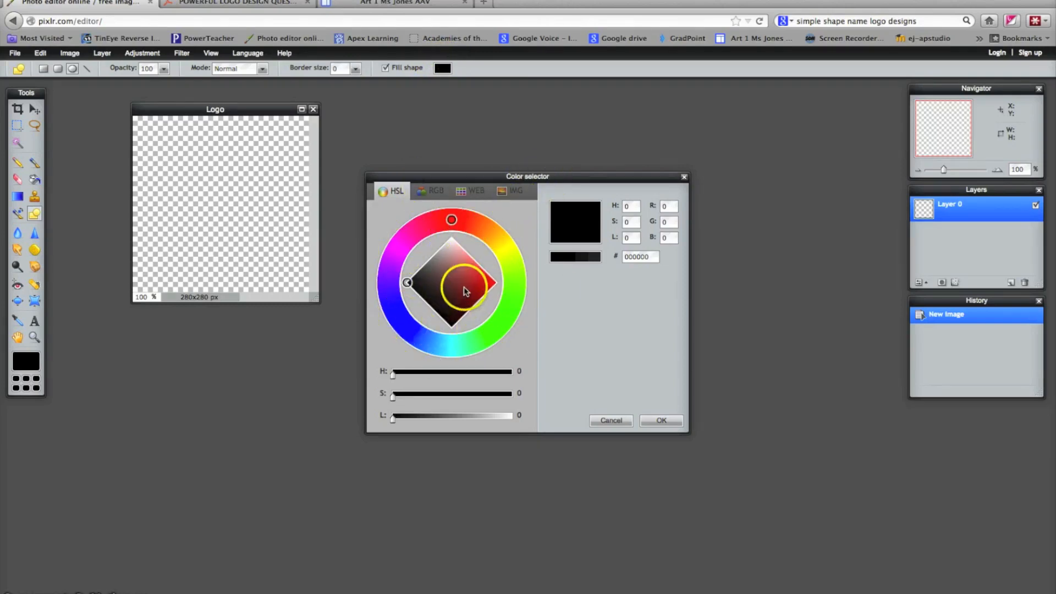
{"action": "left_click", "coordinate": [490, 285]}
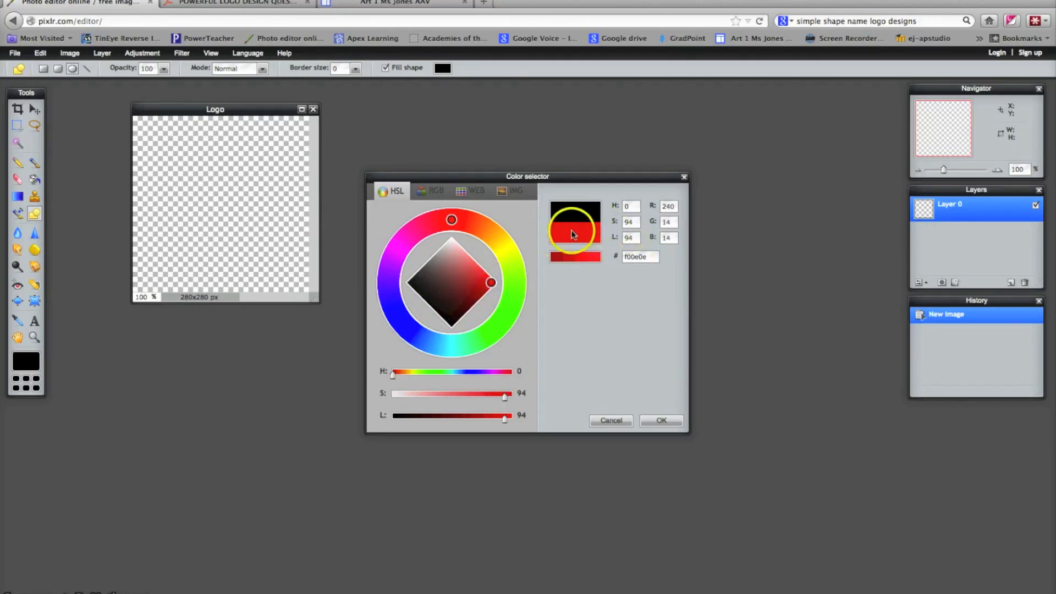
{"action": "mouse_move", "coordinate": [589, 237]}
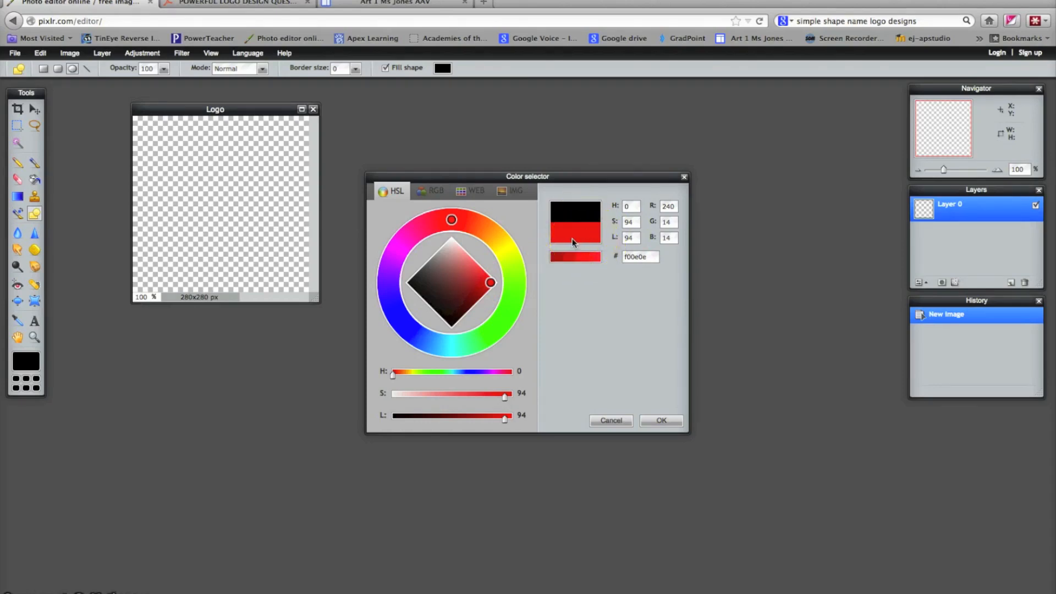
{"action": "left_click", "coordinate": [660, 420]}
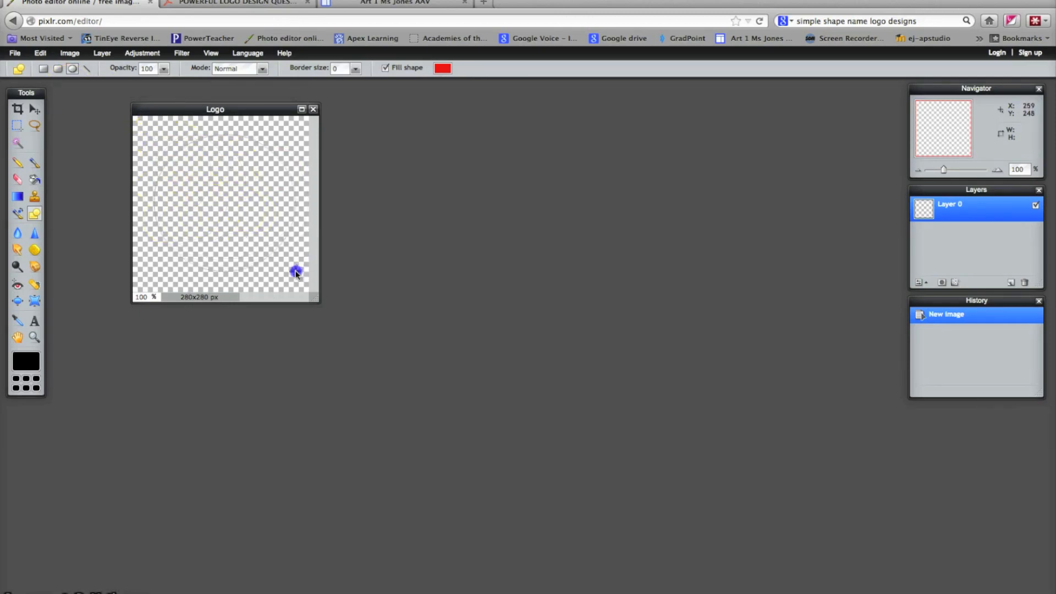
{"action": "left_click_drag", "start_coordinate": [162, 127], "coordinate": [296, 273]}
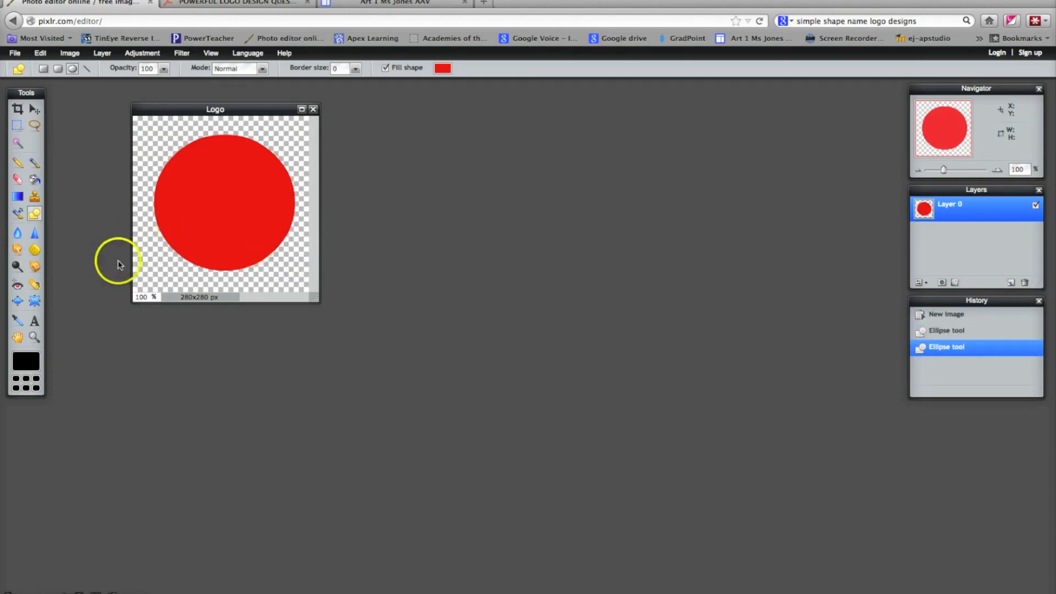
{"action": "mouse_move", "coordinate": [223, 225]}
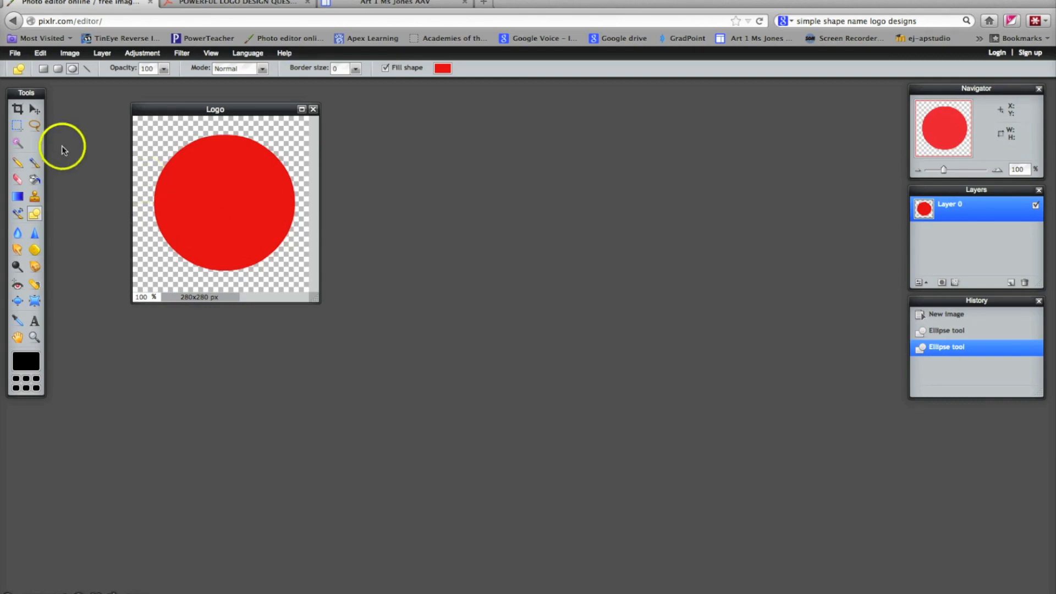
{"action": "left_click", "coordinate": [40, 53]}
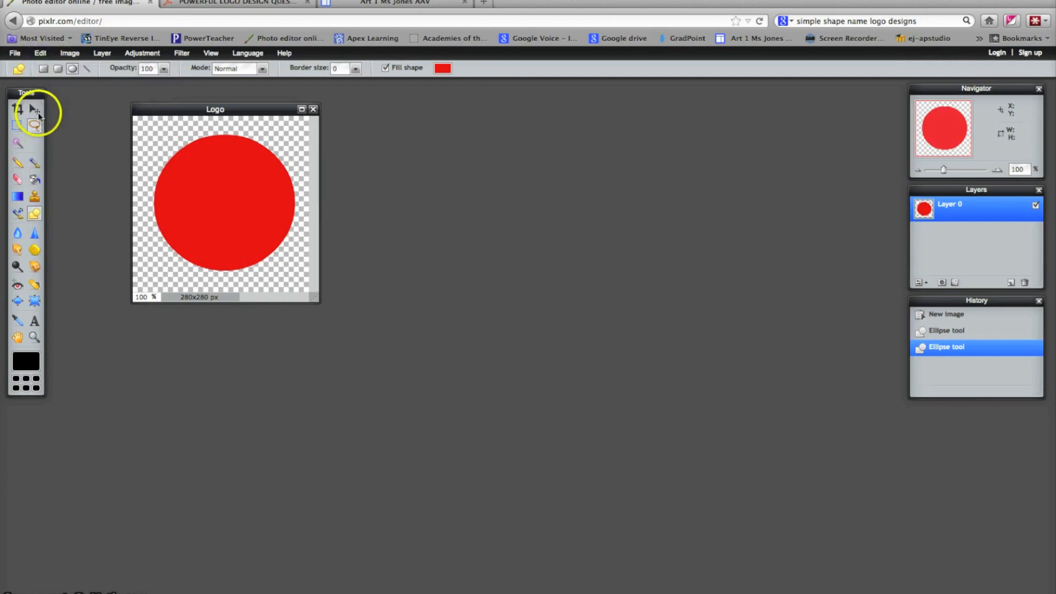
Nudge the red circle slightly left with the Move tool
{"action": "left_click", "coordinate": [34, 109]}
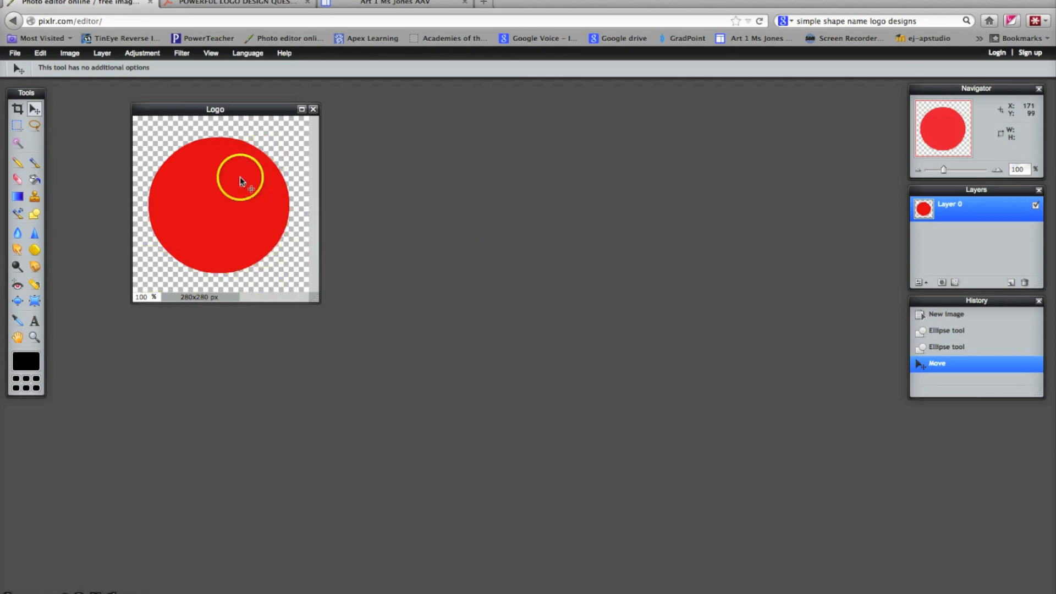
{"action": "left_click_drag", "start_coordinate": [240, 181], "coordinate": [216, 230]}
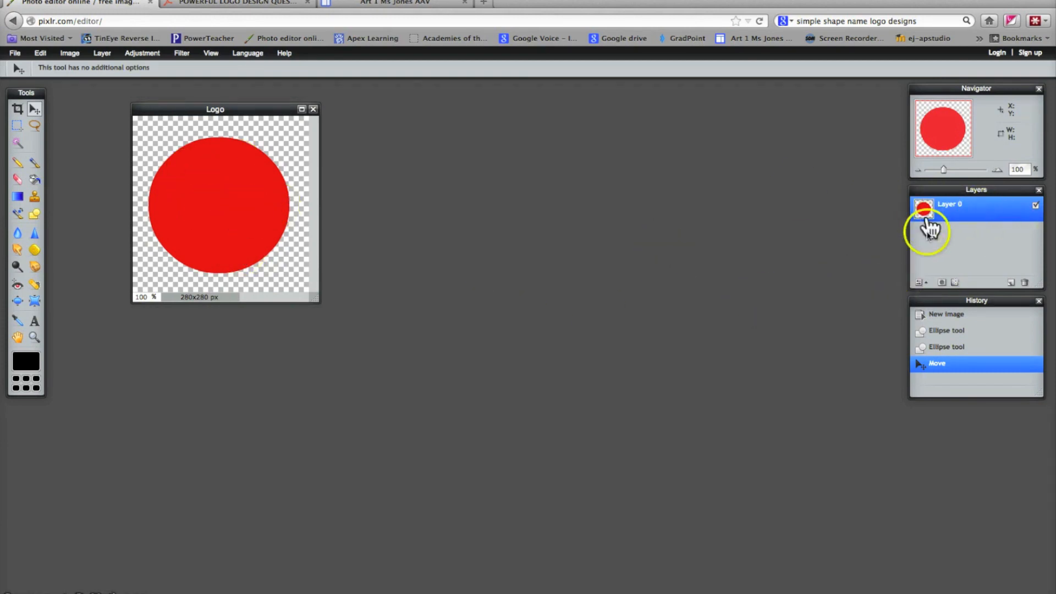
{"action": "mouse_move", "coordinate": [980, 216]}
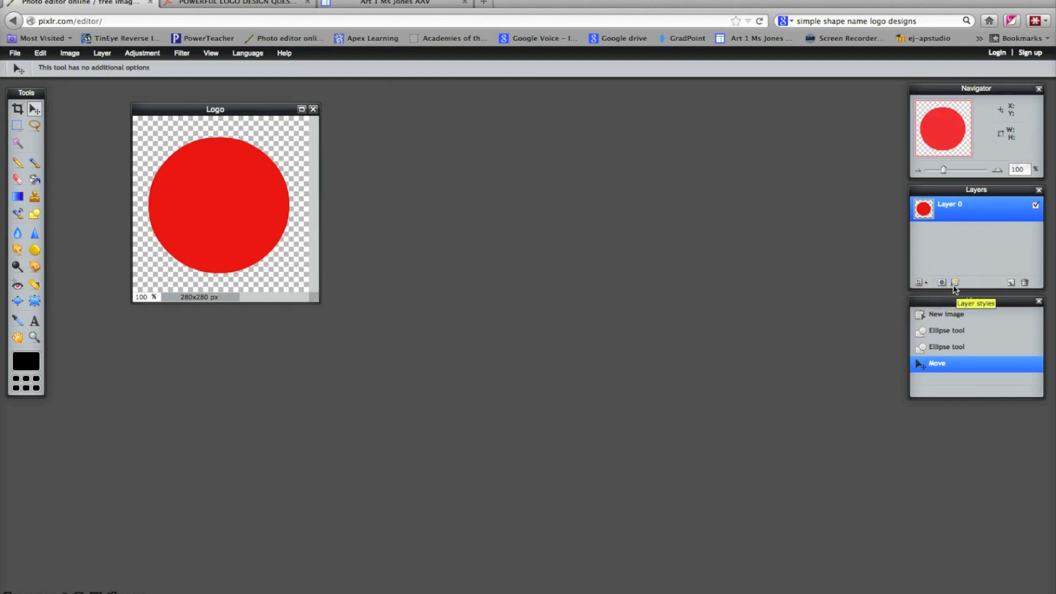
{"action": "left_click", "coordinate": [955, 282]}
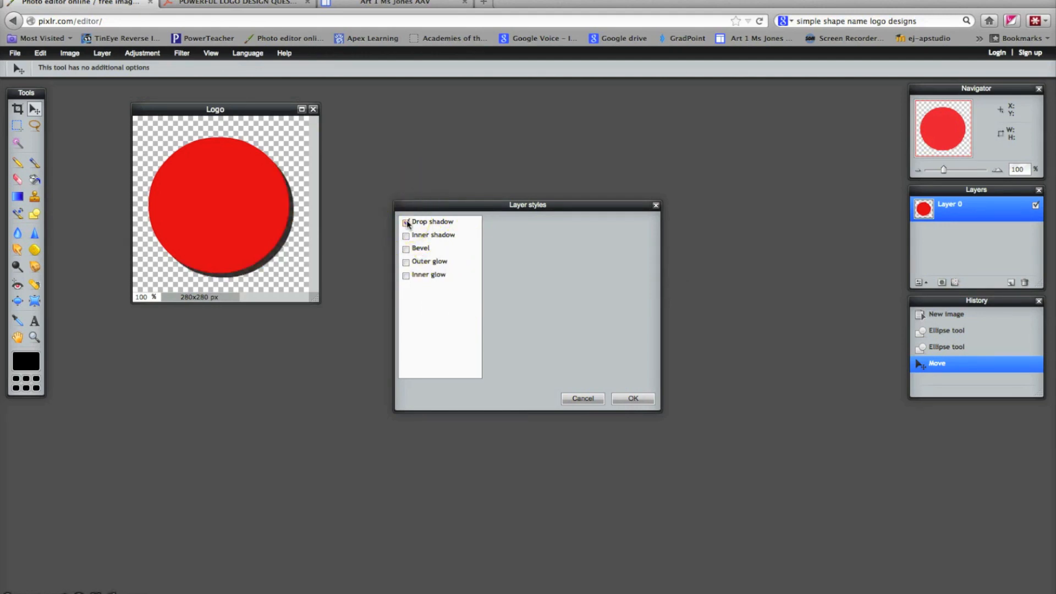
{"action": "left_click", "coordinate": [405, 221]}
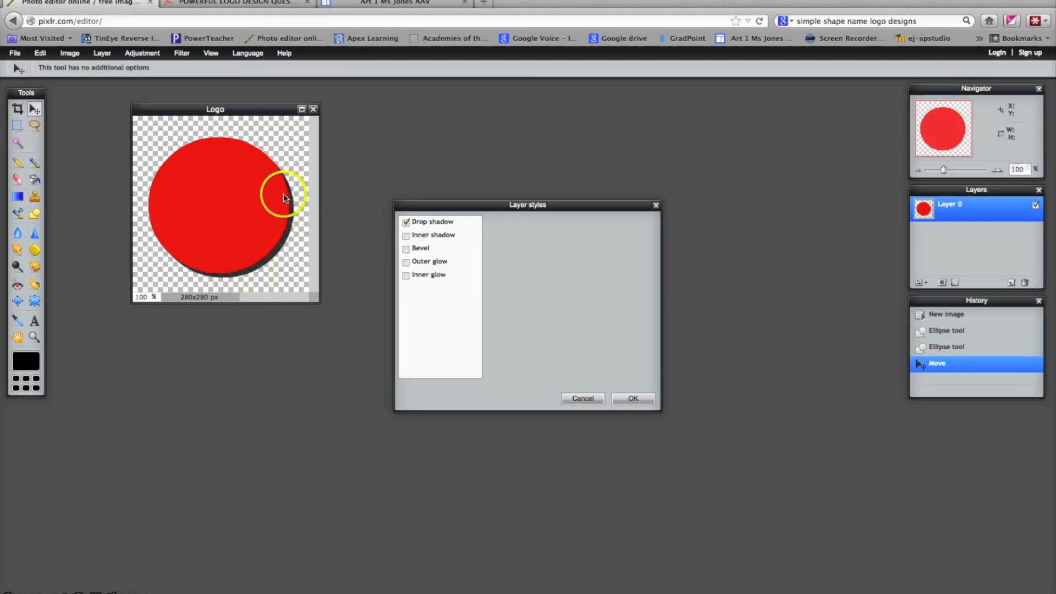
{"action": "left_click", "coordinate": [431, 221]}
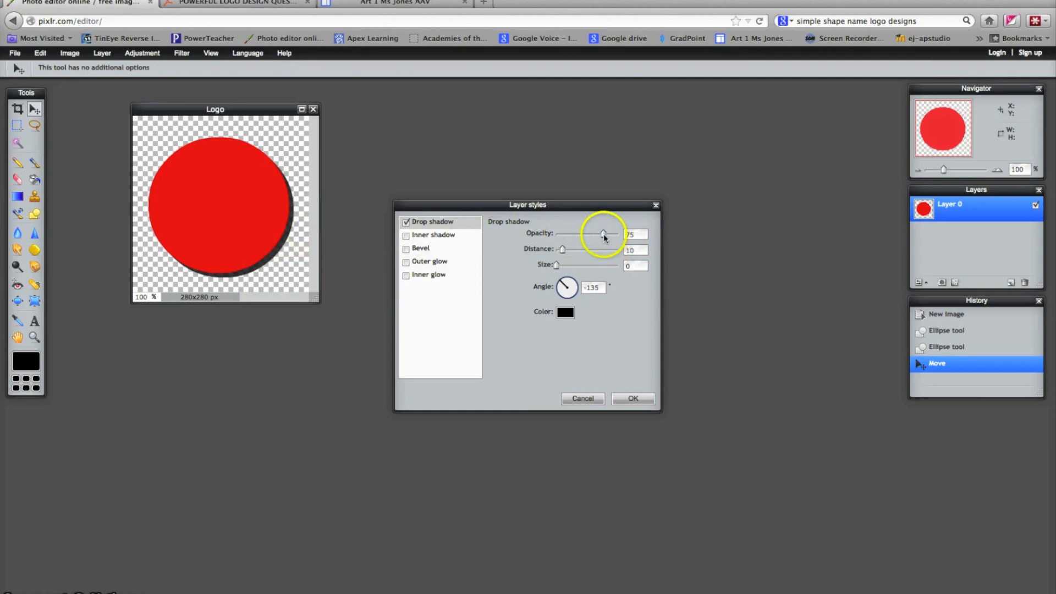
{"action": "left_click_drag", "start_coordinate": [602, 233], "coordinate": [583, 233]}
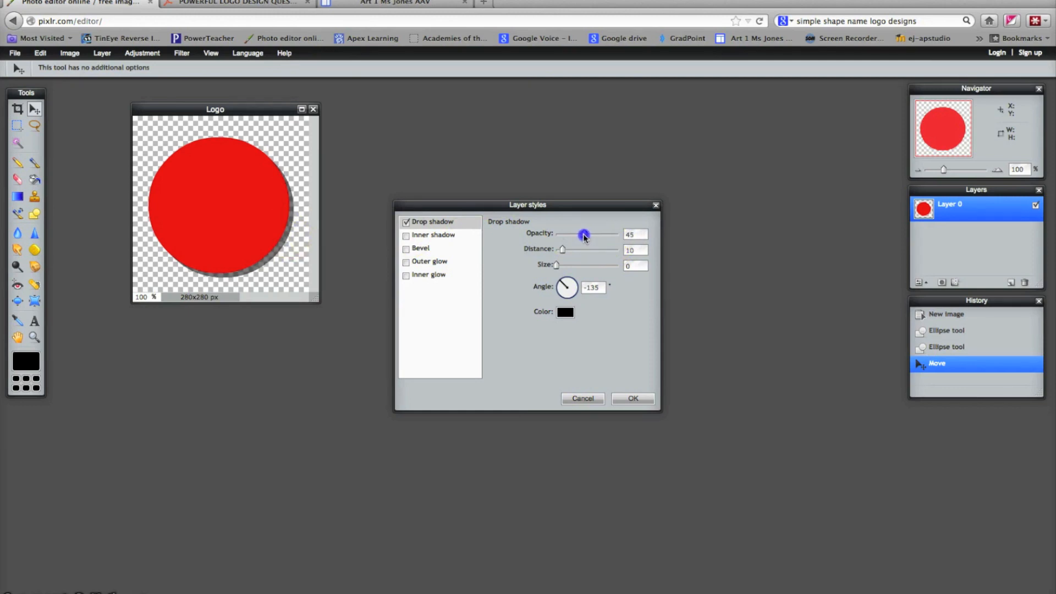
{"action": "left_click_drag", "start_coordinate": [584, 233], "coordinate": [578, 233]}
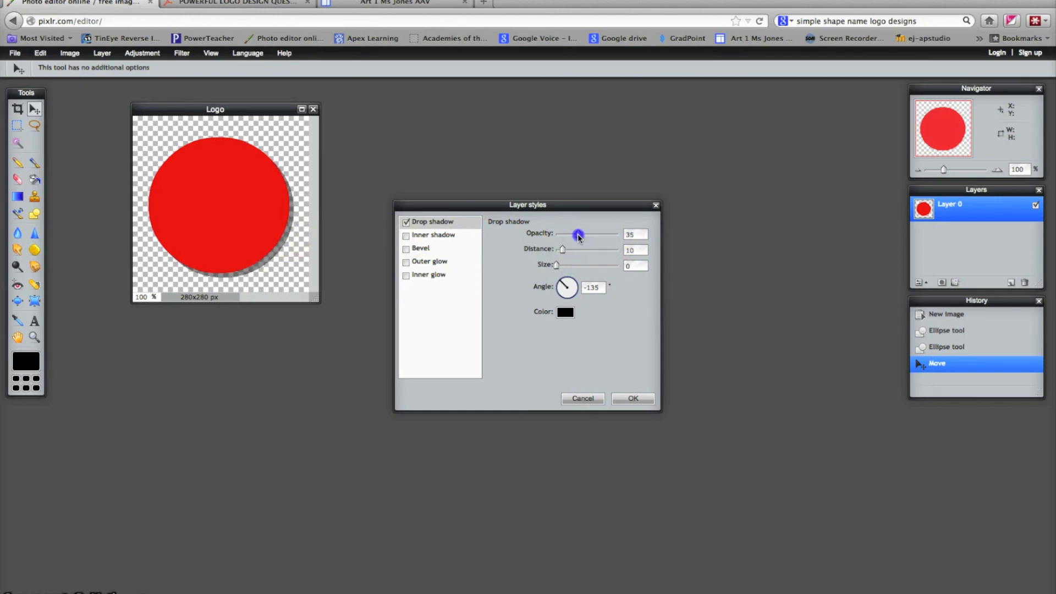
{"action": "left_click_drag", "start_coordinate": [562, 249], "coordinate": [574, 250]}
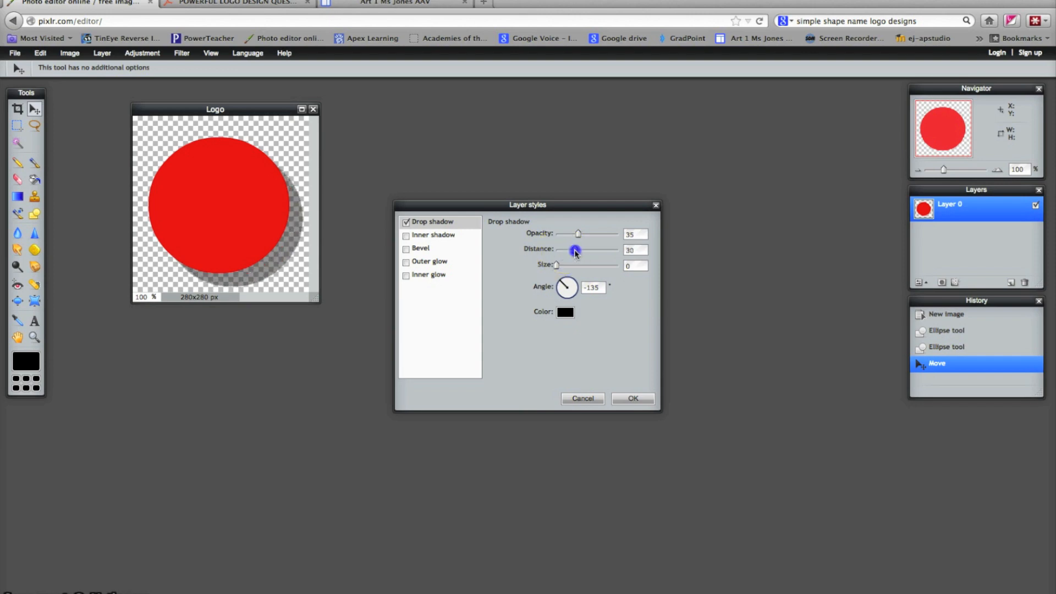
{"action": "left_click_drag", "start_coordinate": [574, 250], "coordinate": [565, 250]}
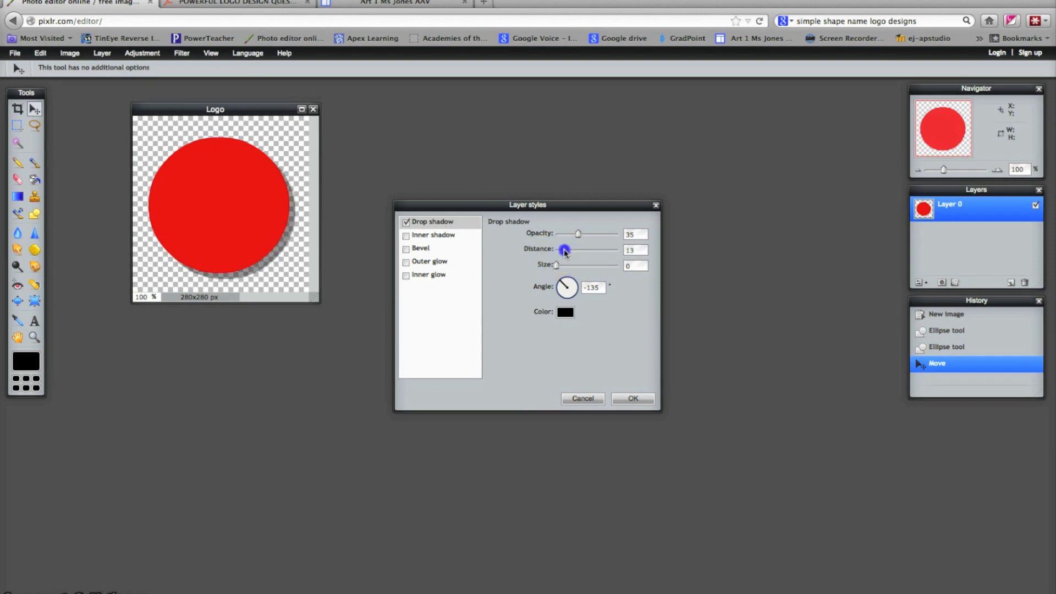
{"action": "left_click_drag", "start_coordinate": [564, 250], "coordinate": [562, 250]}
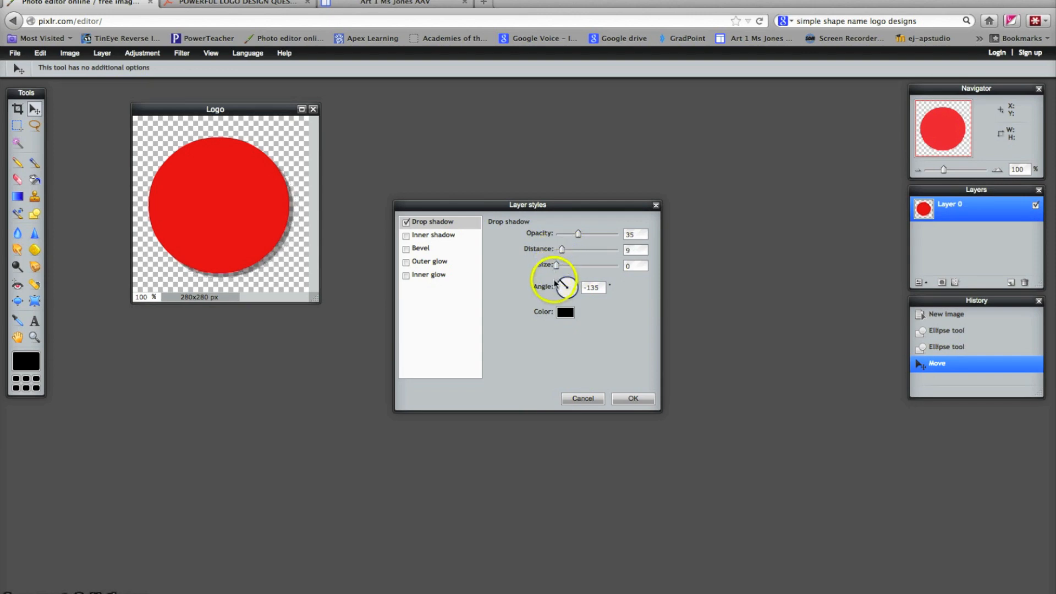
{"action": "left_click_drag", "start_coordinate": [562, 289], "coordinate": [568, 282]}
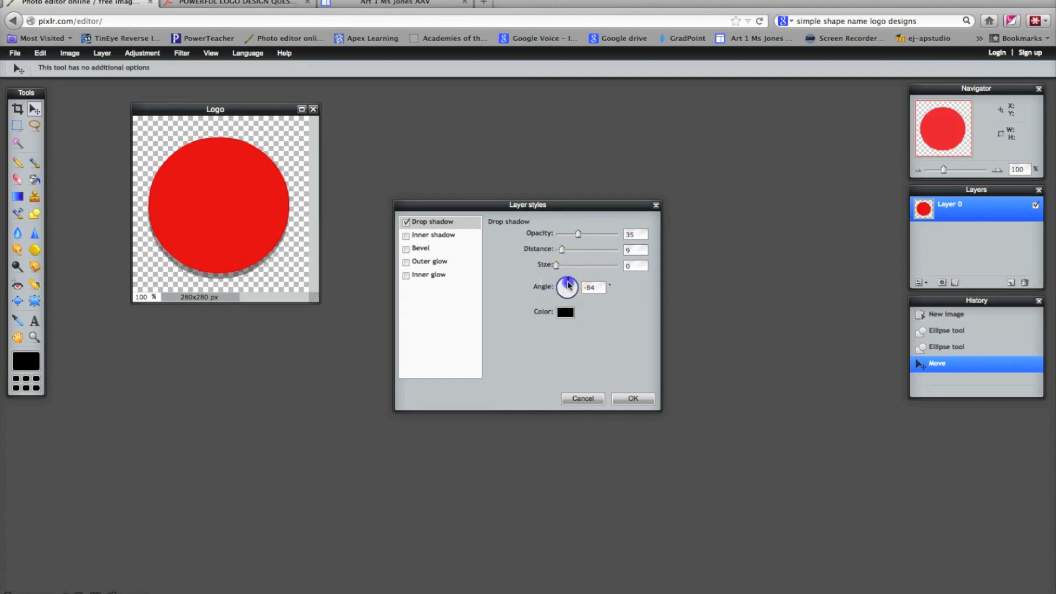
{"action": "left_click_drag", "start_coordinate": [569, 282], "coordinate": [564, 288]}
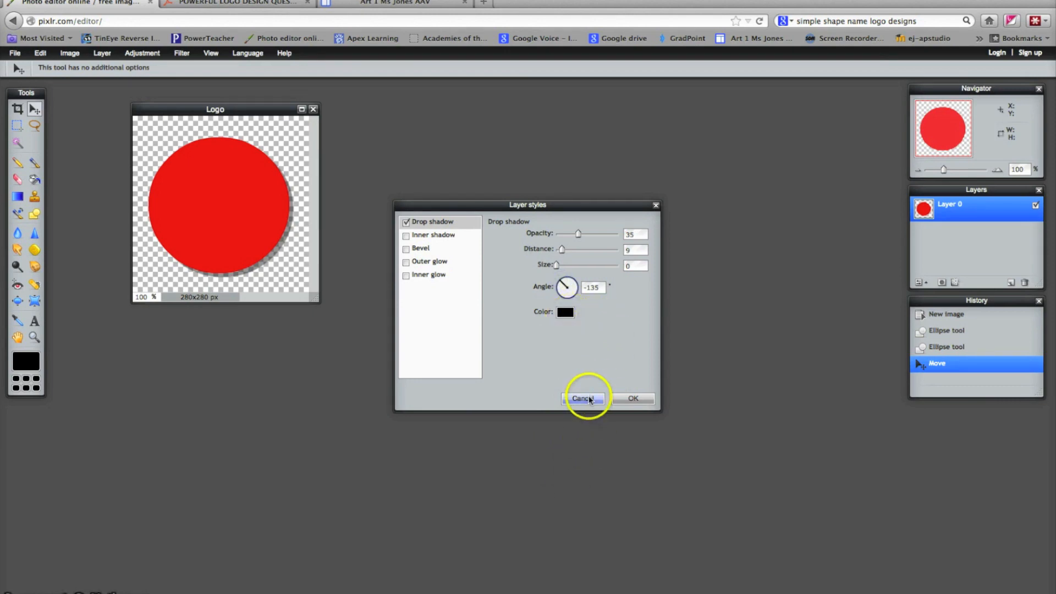
{"action": "mouse_move", "coordinate": [603, 376]}
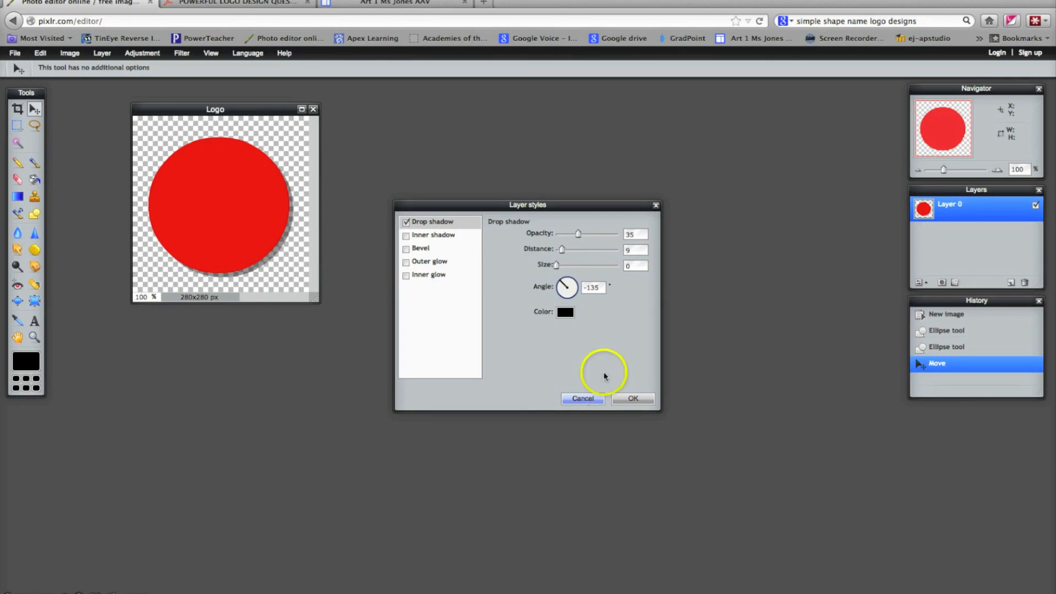
{"action": "left_click", "coordinate": [582, 398]}
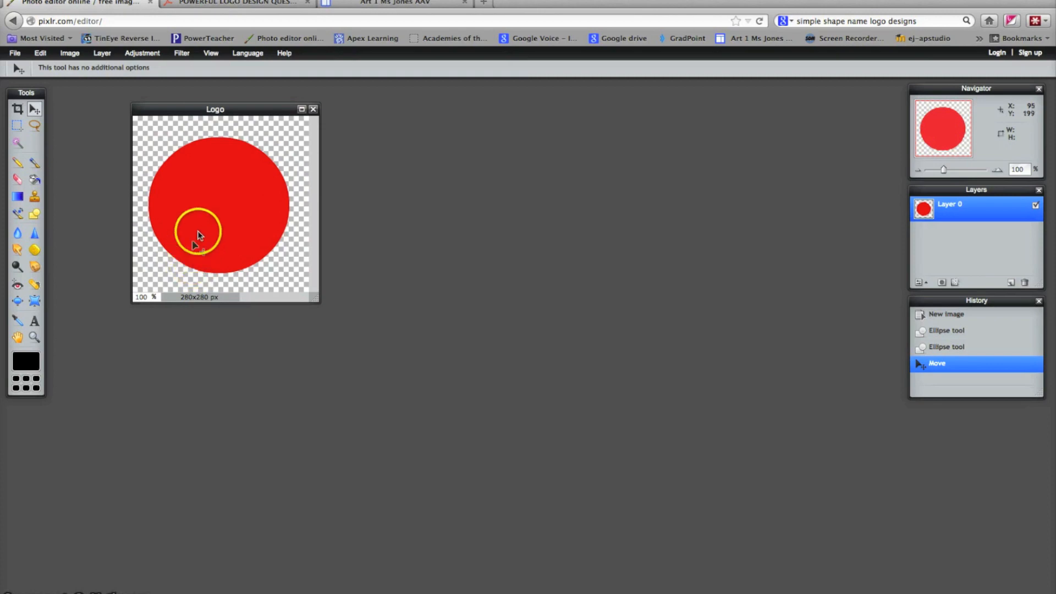
Add a new empty Layer 1 above Layer 0 and leave it selected
{"action": "left_click_drag", "start_coordinate": [197, 233], "coordinate": [187, 222]}
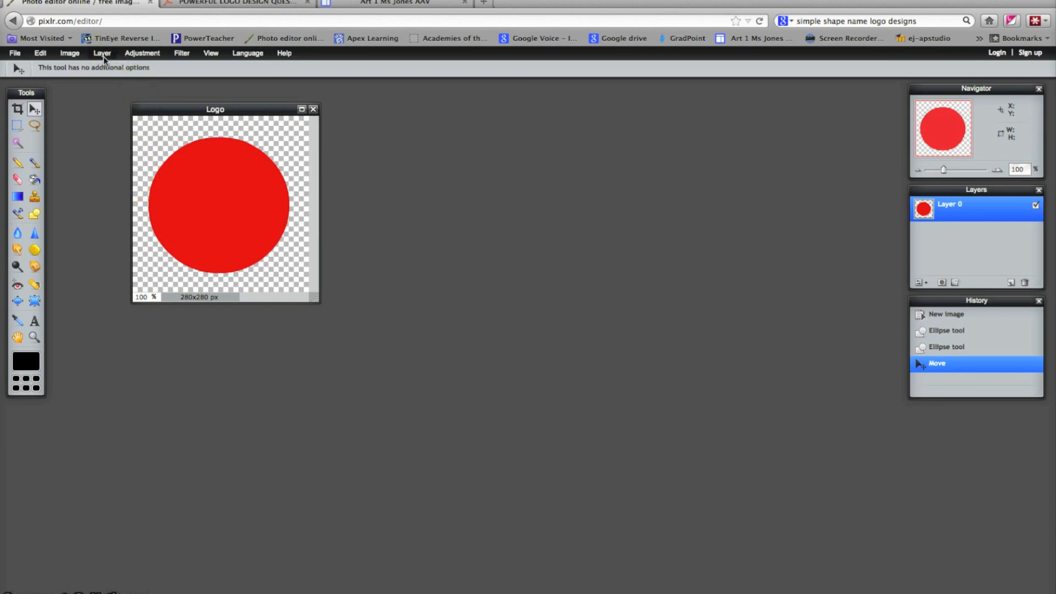
{"action": "left_click", "coordinate": [102, 53]}
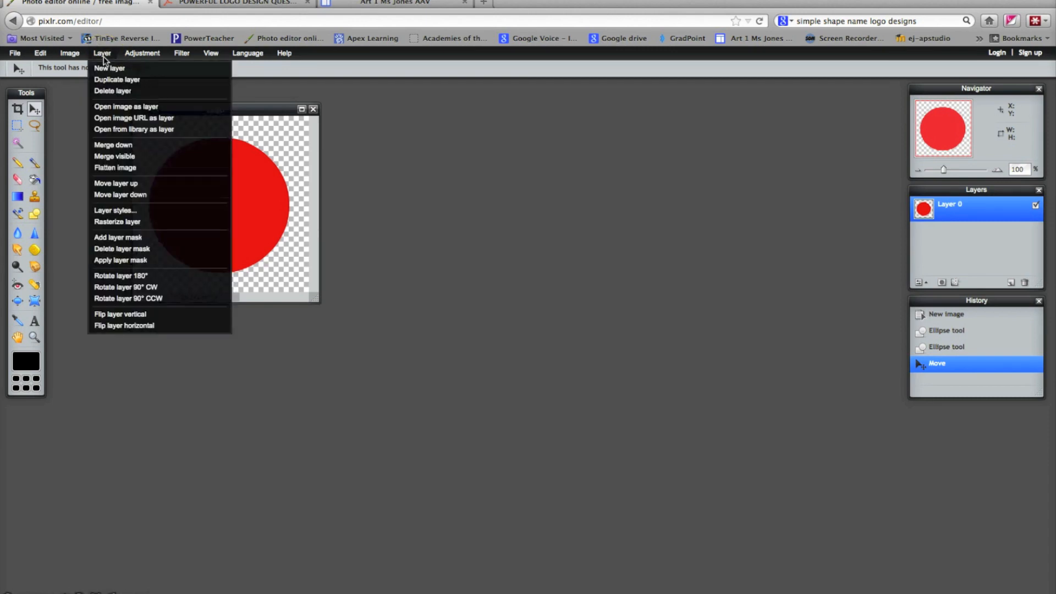
{"action": "mouse_move", "coordinate": [111, 68]}
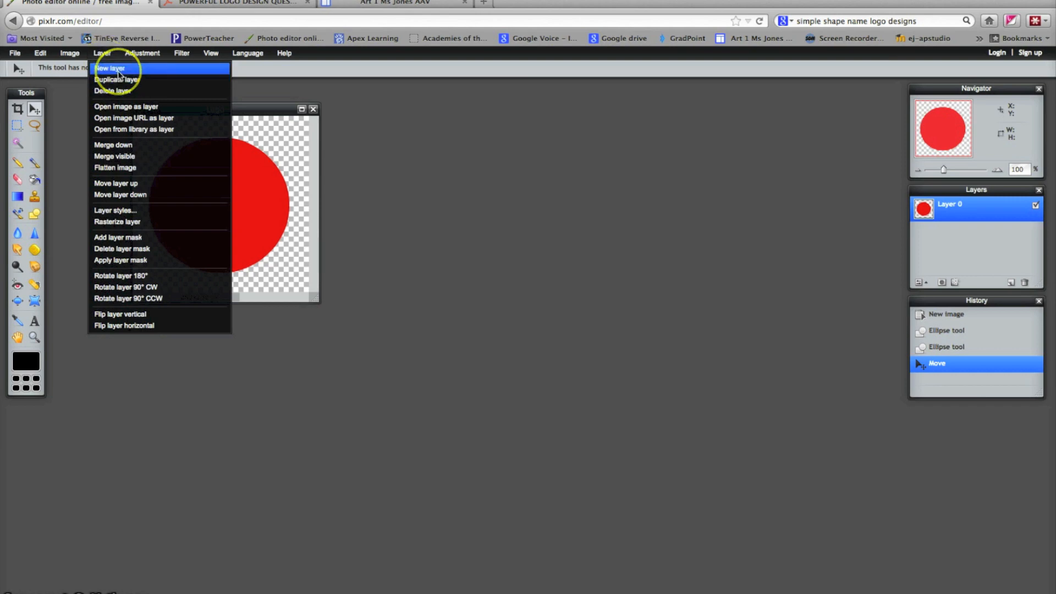
{"action": "left_click", "coordinate": [110, 68]}
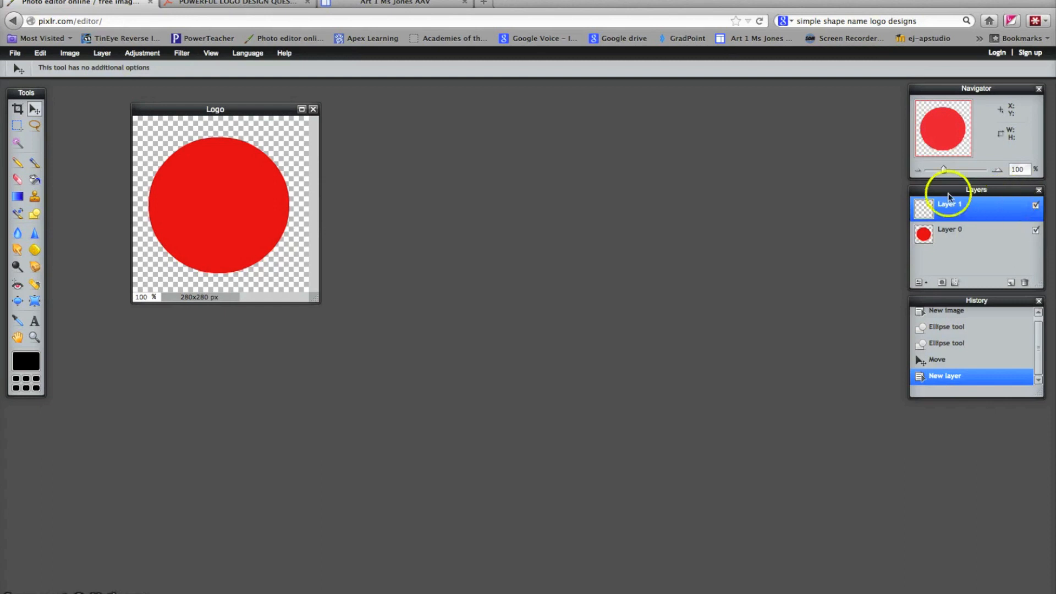
{"action": "mouse_move", "coordinate": [997, 251]}
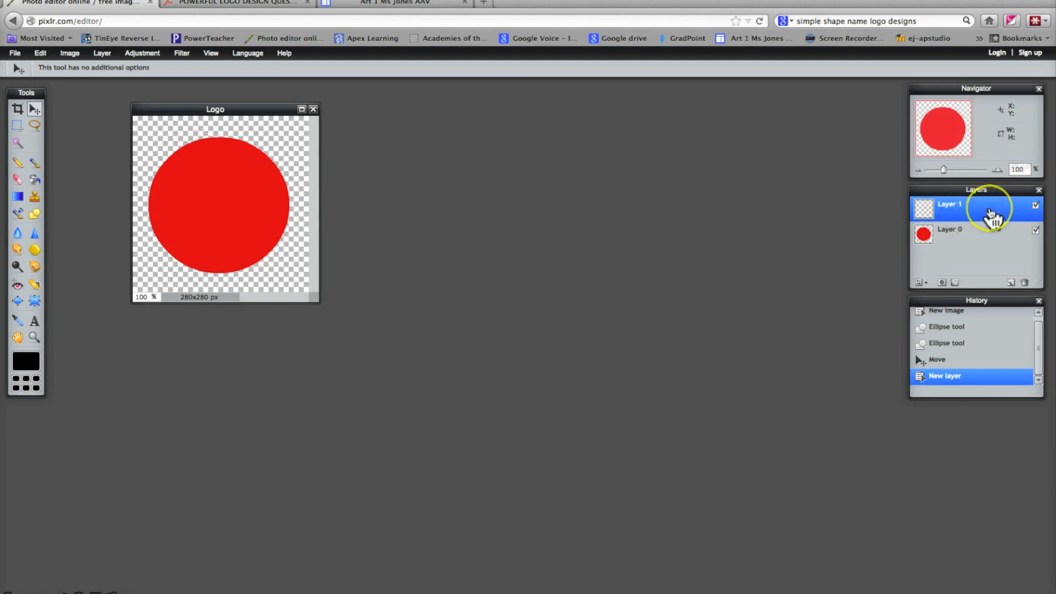
{"action": "mouse_move", "coordinate": [980, 232]}
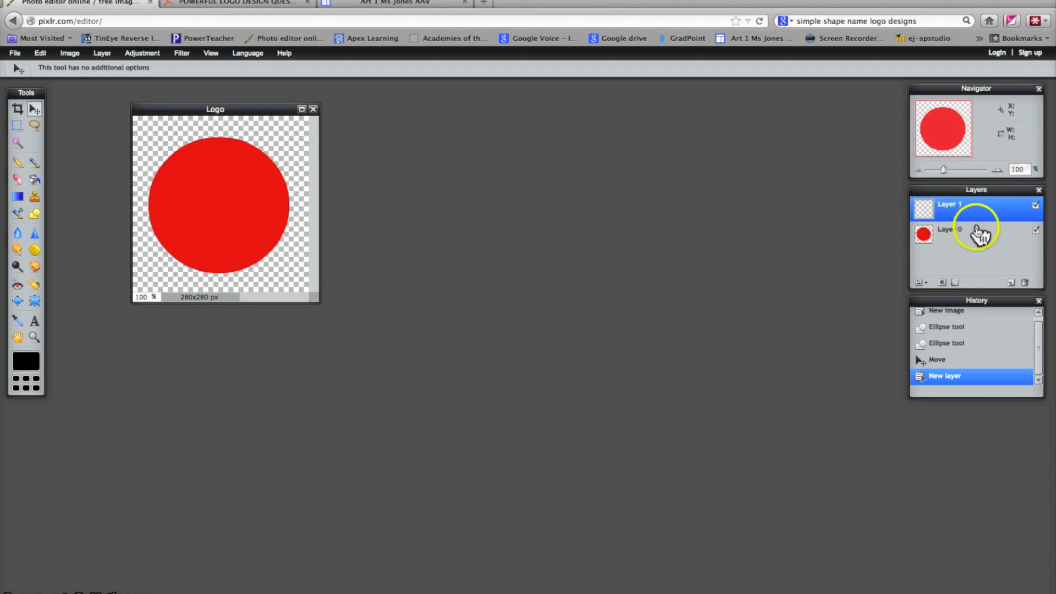
{"action": "left_click", "coordinate": [963, 233]}
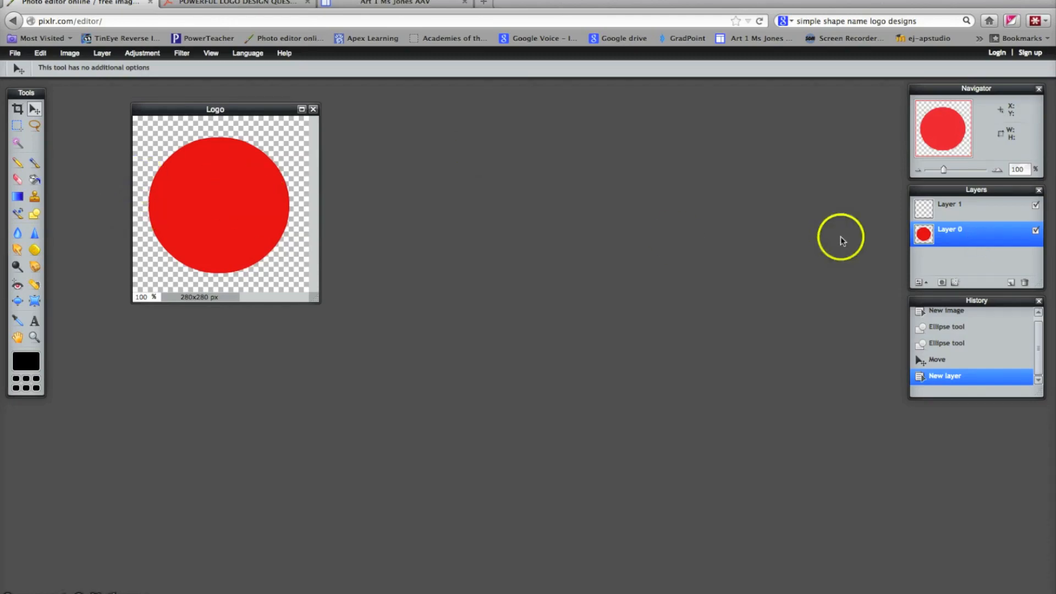
{"action": "left_click", "coordinate": [948, 206]}
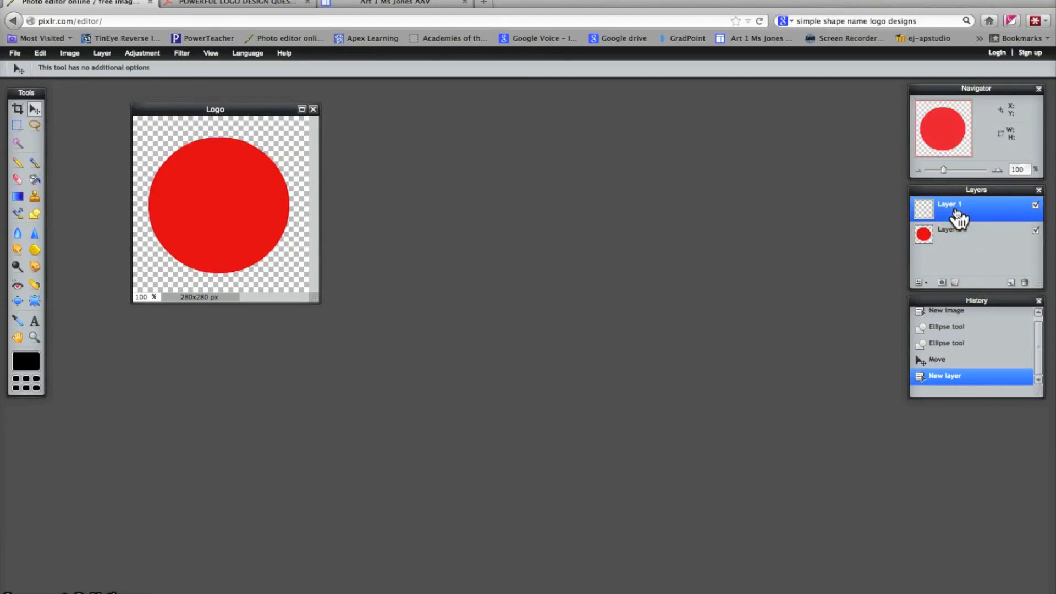
{"action": "mouse_move", "coordinate": [97, 114]}
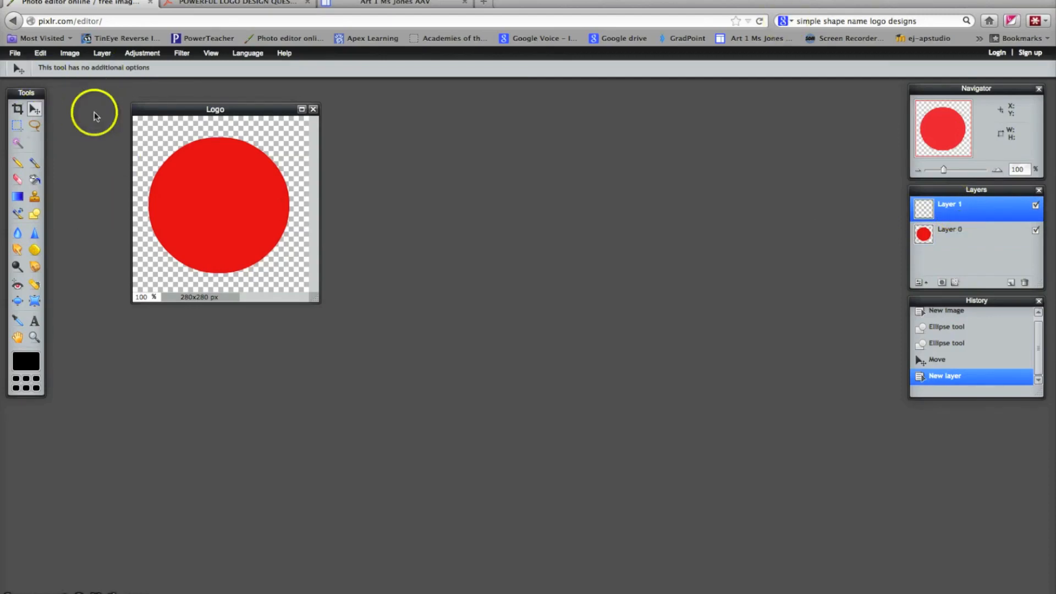
Draw a white filled ellipse on Layer 1 over the red circle
{"action": "left_click", "coordinate": [17, 109]}
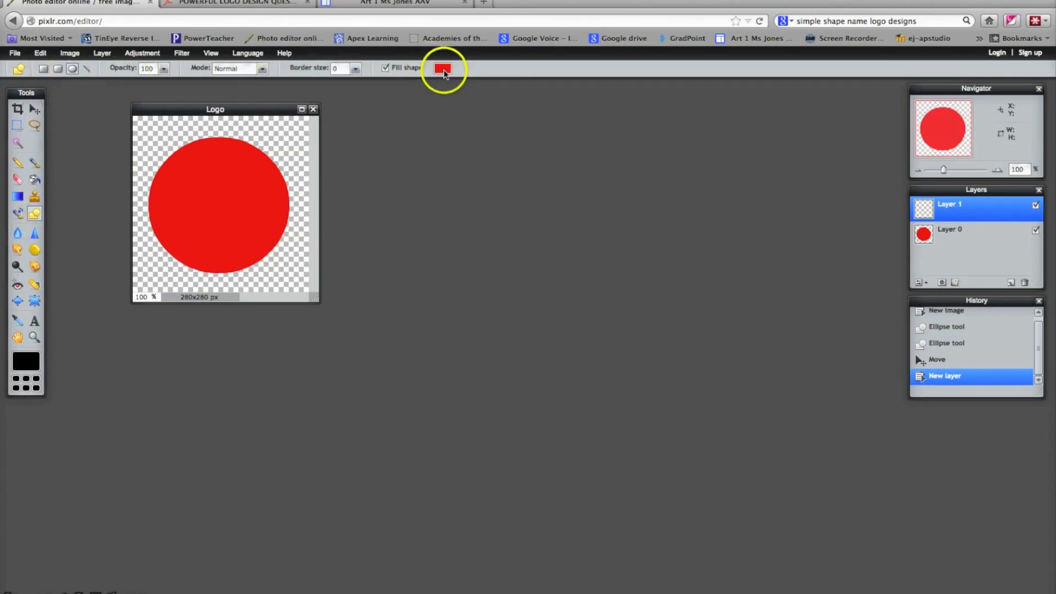
{"action": "left_click", "coordinate": [442, 68]}
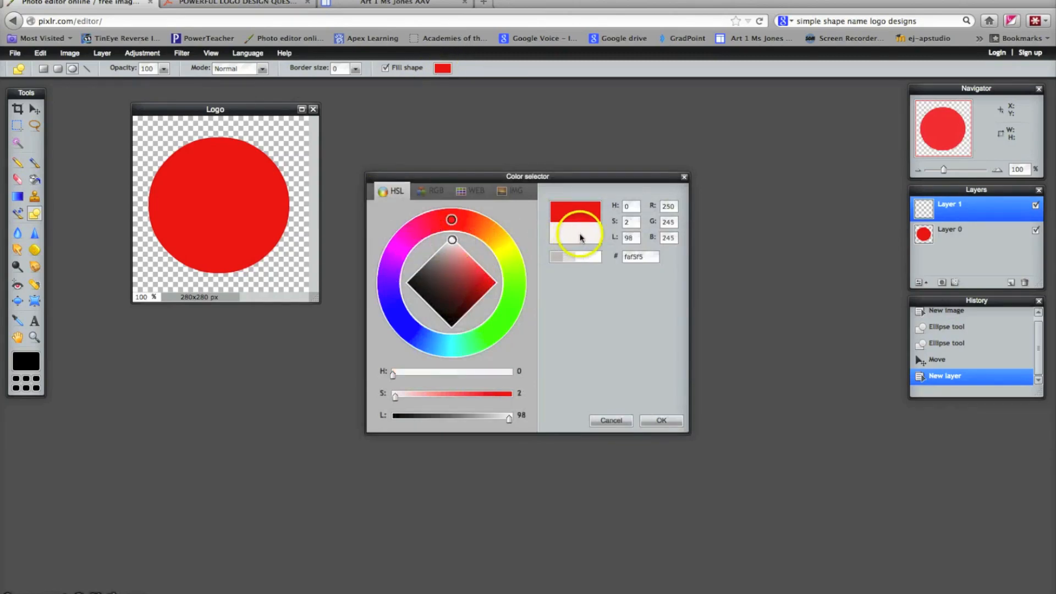
{"action": "left_click", "coordinate": [660, 420]}
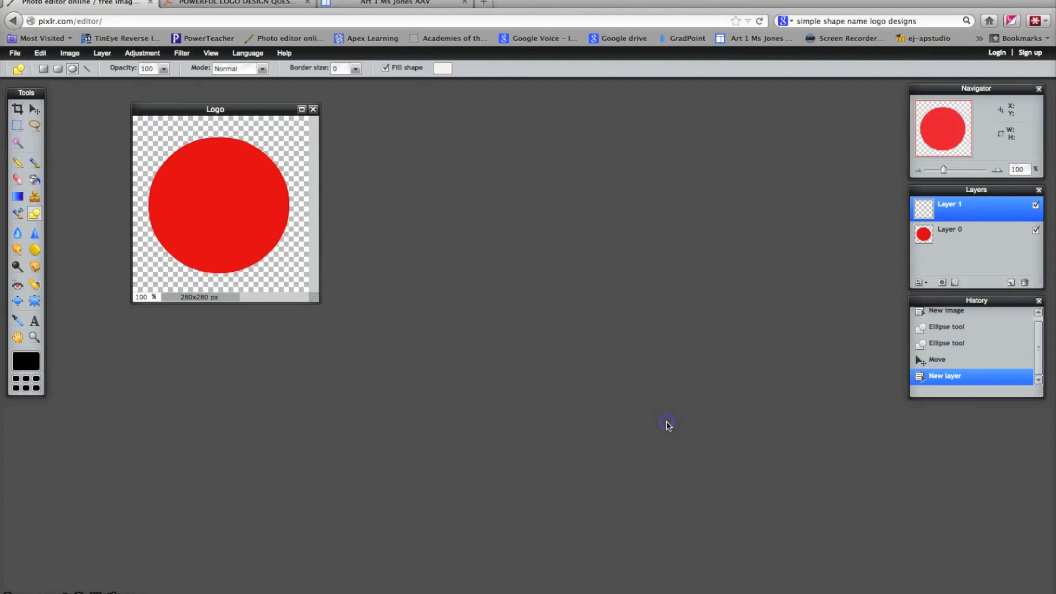
{"action": "mouse_move", "coordinate": [171, 175]}
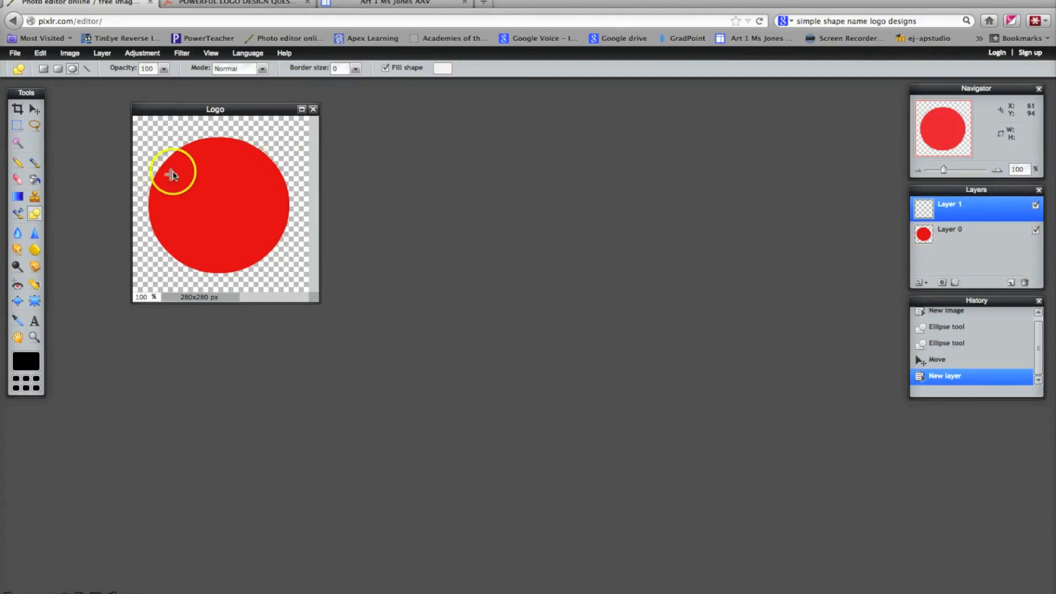
{"action": "left_click_drag", "start_coordinate": [171, 171], "coordinate": [286, 269]}
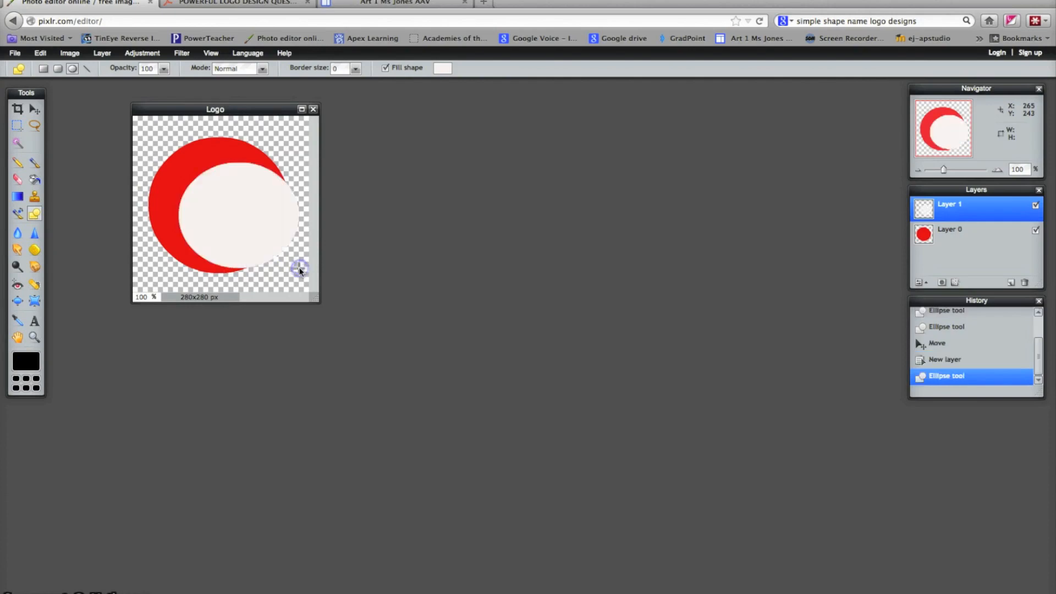
Centre the white ellipse inside the red circle to form a ring
{"action": "left_click_drag", "start_coordinate": [299, 266], "coordinate": [181, 232]}
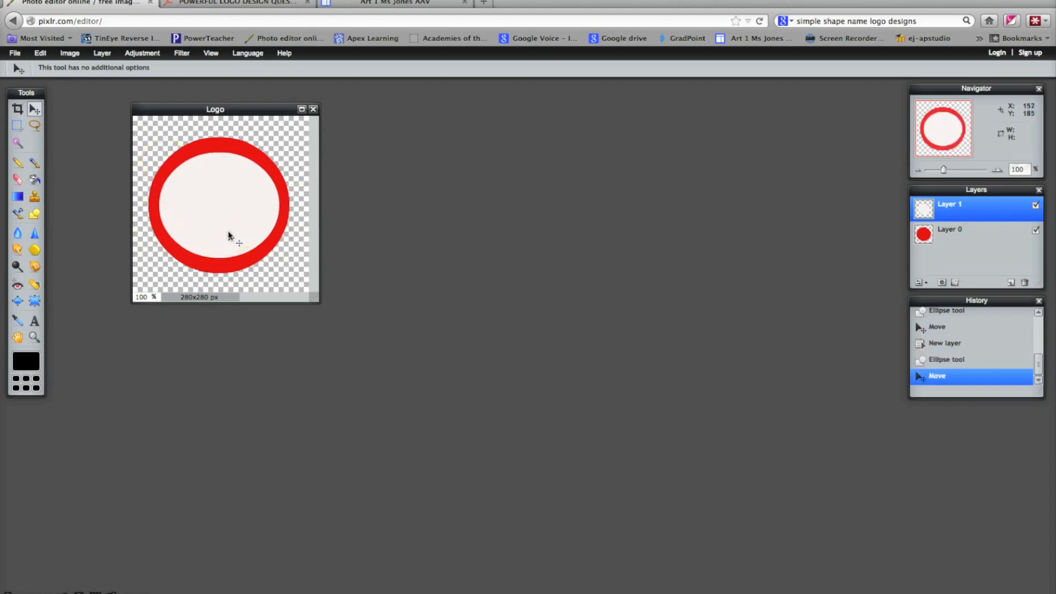
{"action": "left_click_drag", "start_coordinate": [232, 235], "coordinate": [225, 226]}
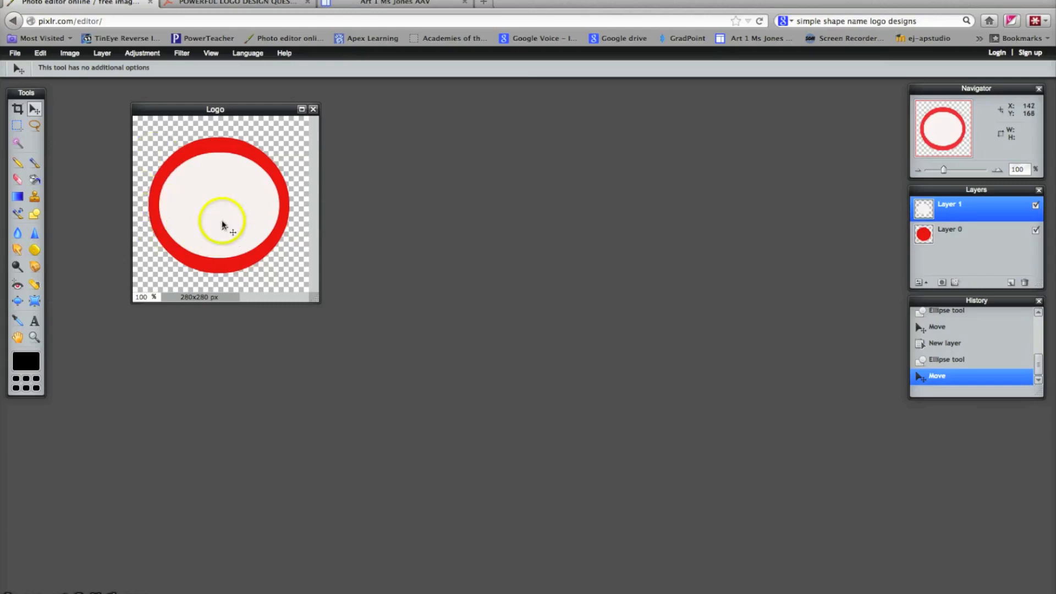
{"action": "left_click_drag", "start_coordinate": [225, 224], "coordinate": [209, 161]}
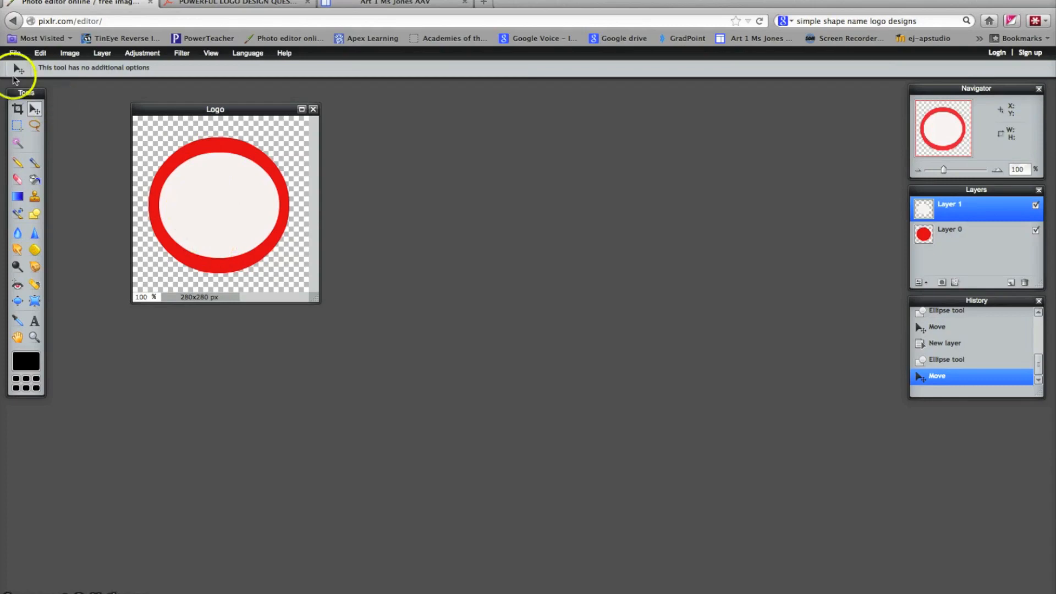
Free-transform the white centre so the red ring is evenly thick, and apply it
{"action": "left_click", "coordinate": [39, 53]}
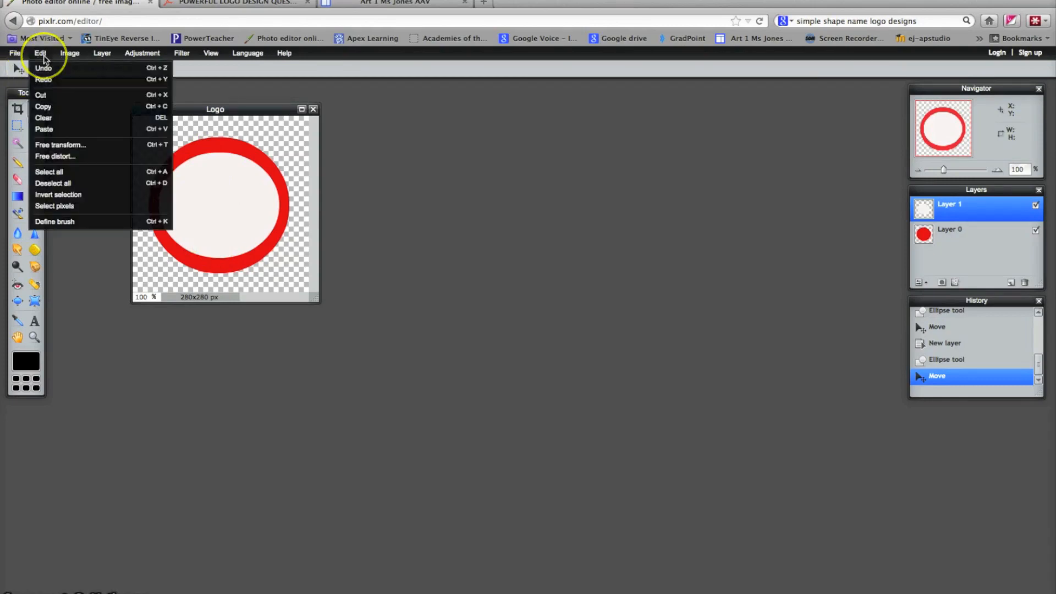
{"action": "mouse_move", "coordinate": [61, 146]}
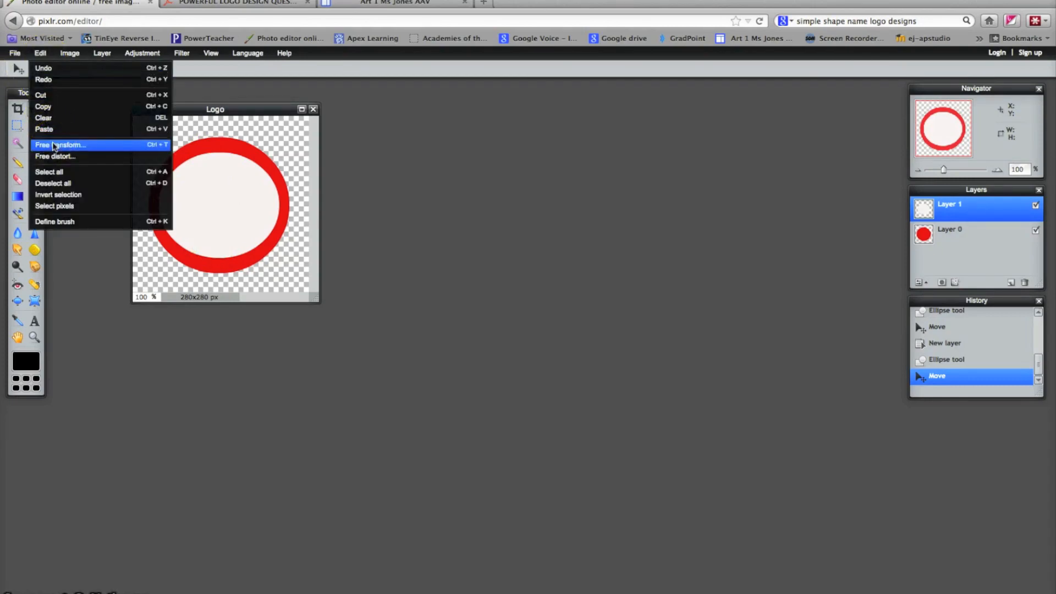
{"action": "left_click", "coordinate": [62, 144]}
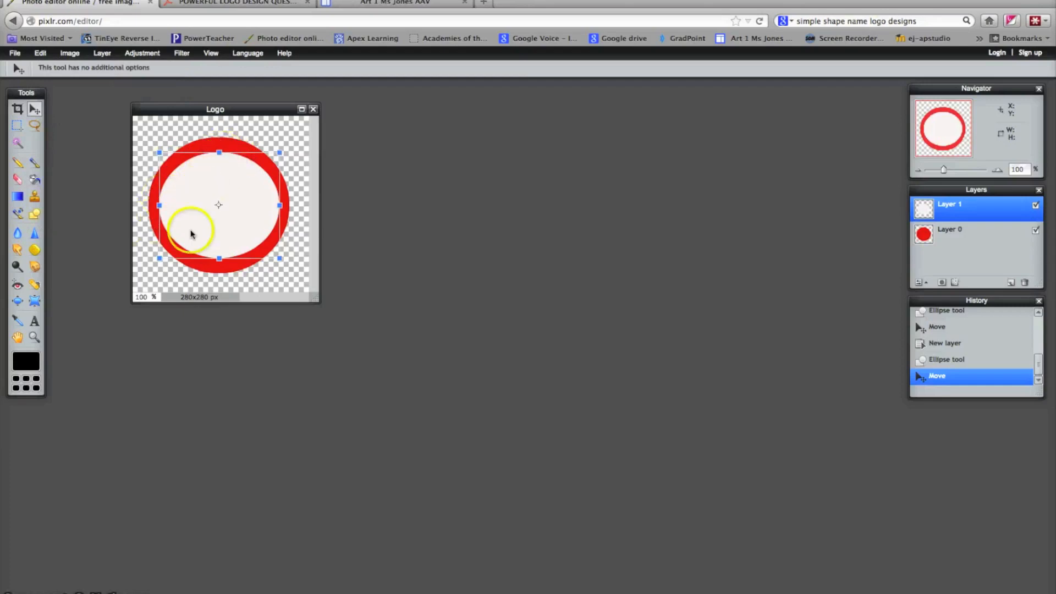
{"action": "left_click_drag", "start_coordinate": [192, 232], "coordinate": [222, 260]}
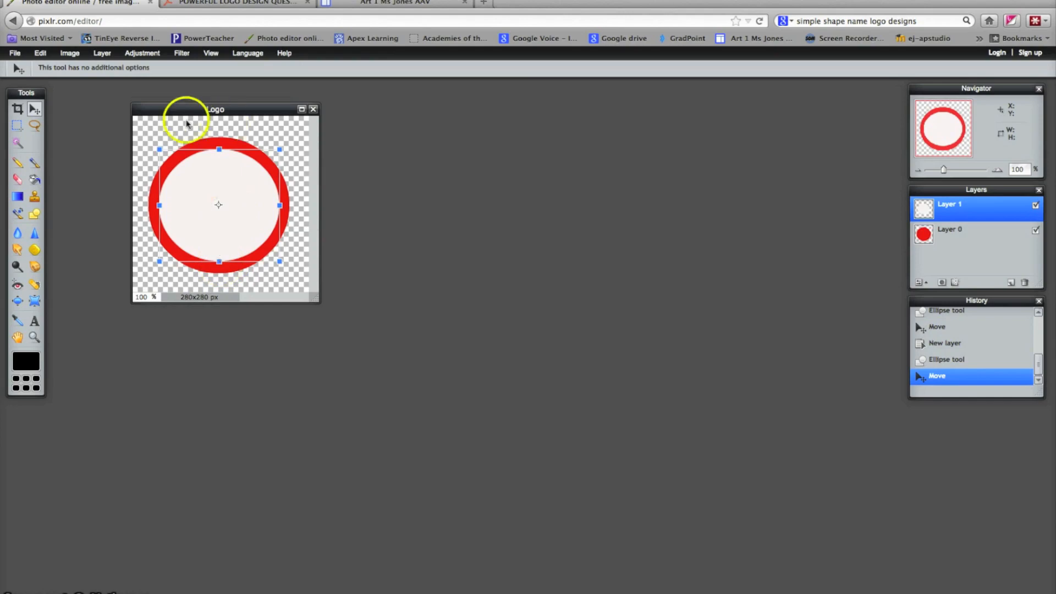
{"action": "mouse_move", "coordinate": [296, 166]}
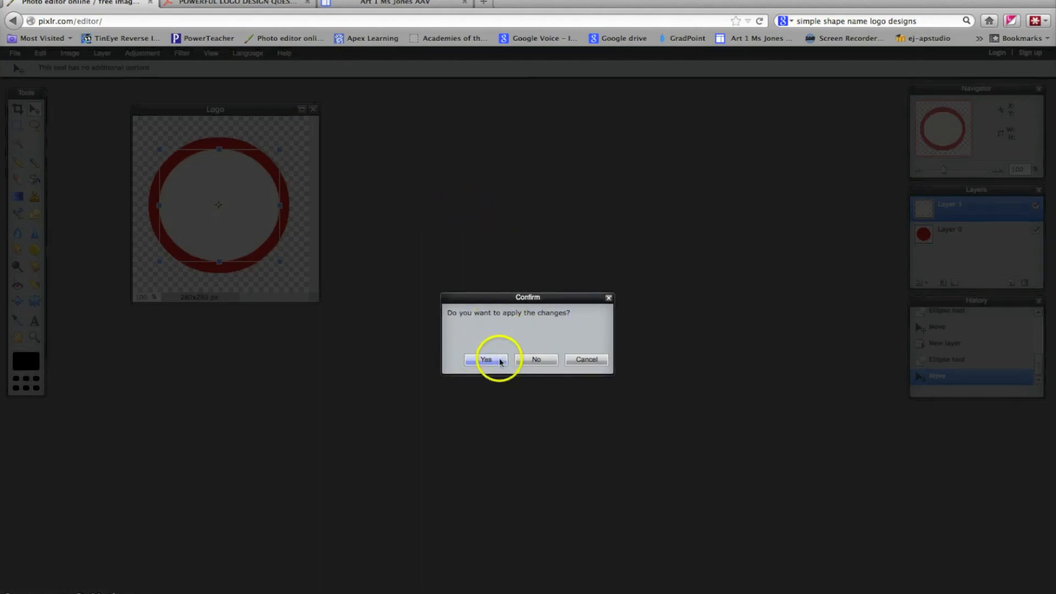
{"action": "left_click", "coordinate": [486, 359]}
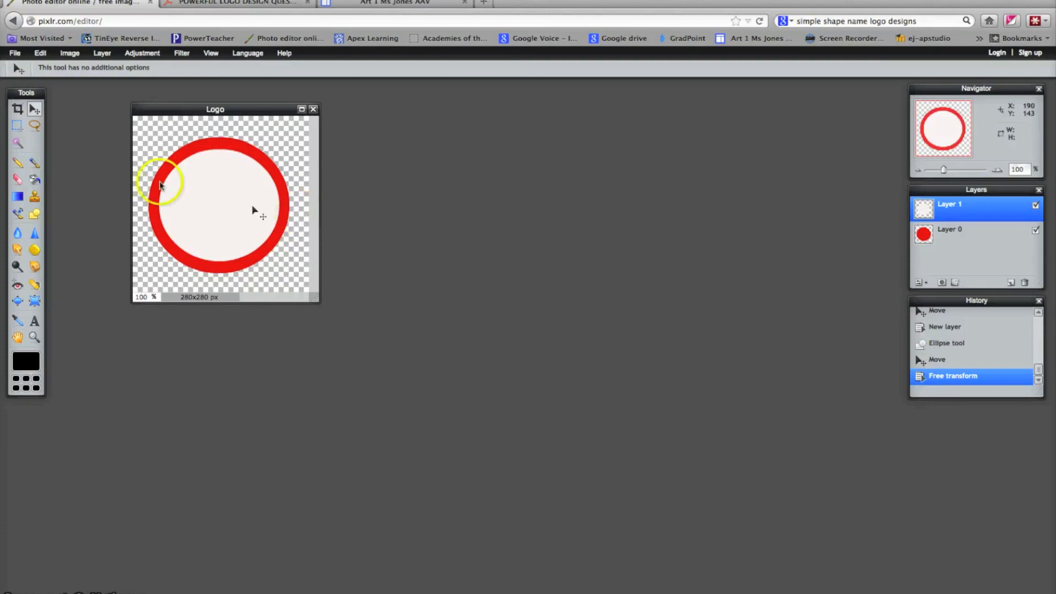
Add a new Layer 2 and begin choosing a blue fill for the Rectangle tool
{"action": "left_click", "coordinate": [102, 53]}
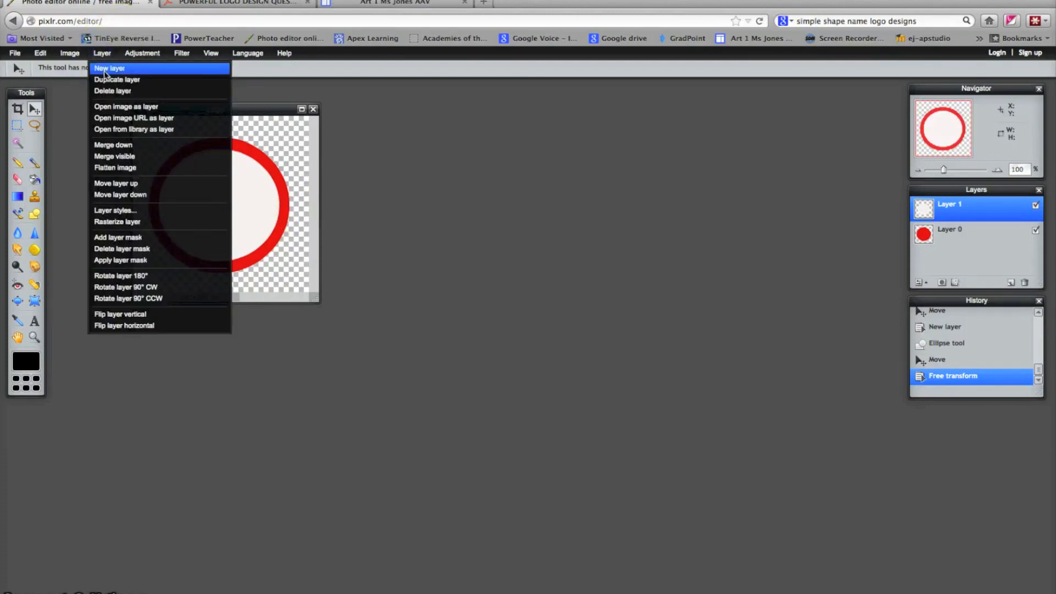
{"action": "left_click", "coordinate": [109, 68]}
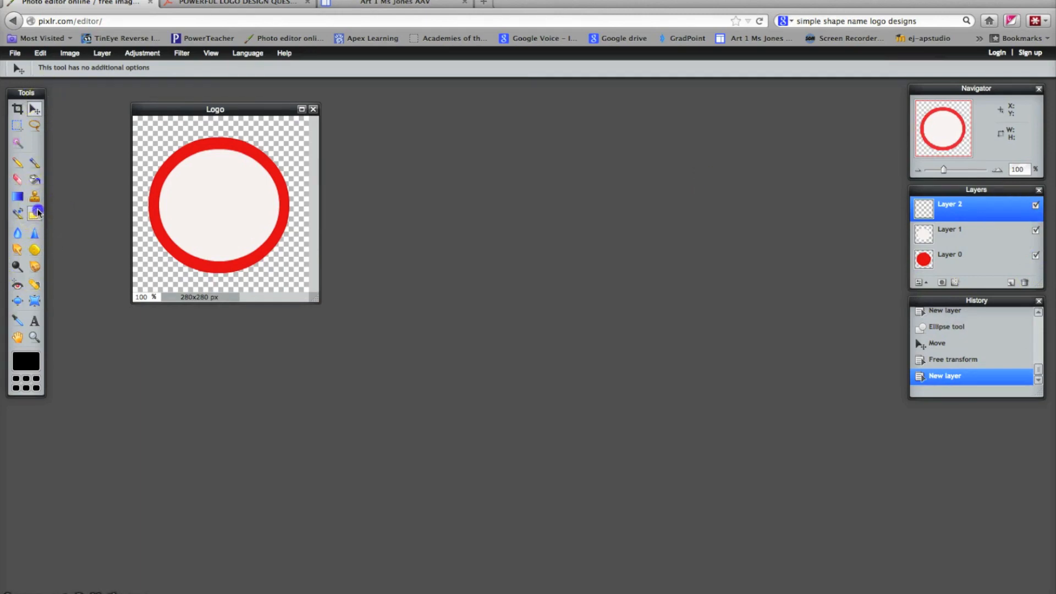
{"action": "left_click", "coordinate": [34, 213]}
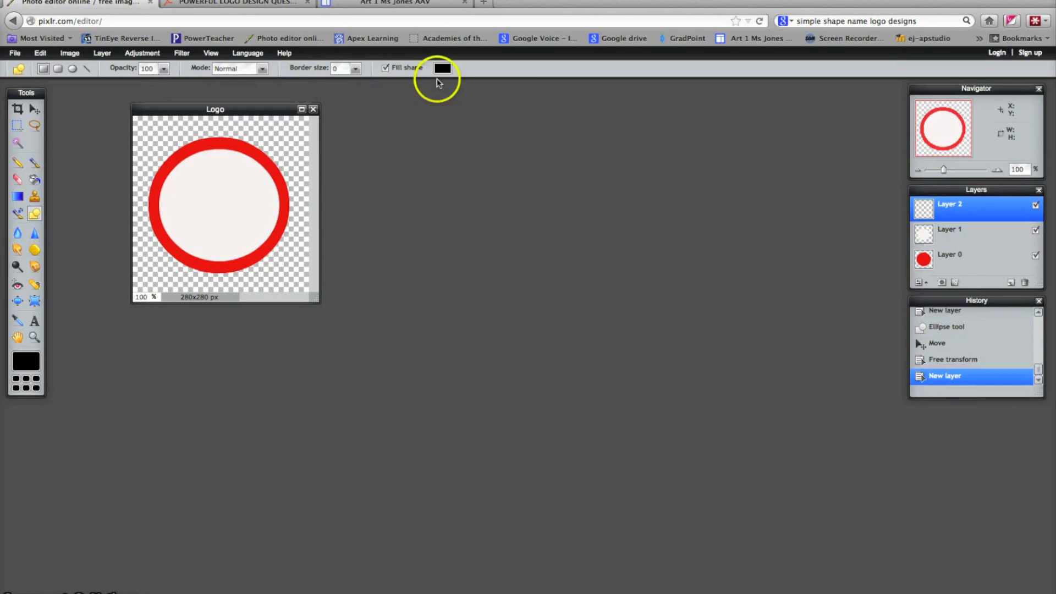
{"action": "left_click", "coordinate": [442, 67]}
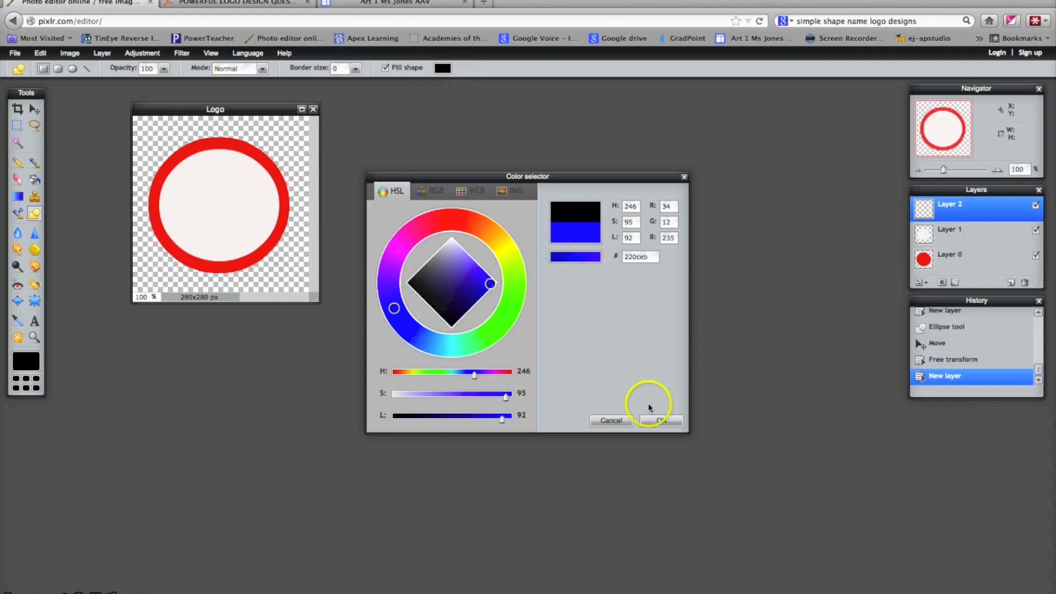
Confirm the blue colour and draw a solid blue bar across the ring's centre
{"action": "left_click", "coordinate": [662, 420]}
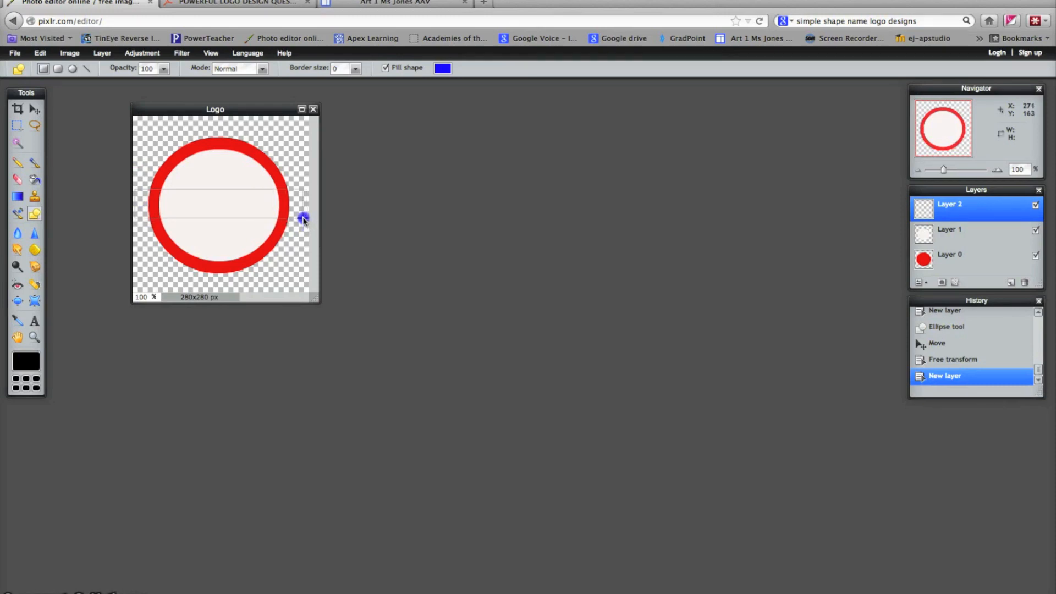
{"action": "left_click_drag", "start_coordinate": [134, 199], "coordinate": [303, 215]}
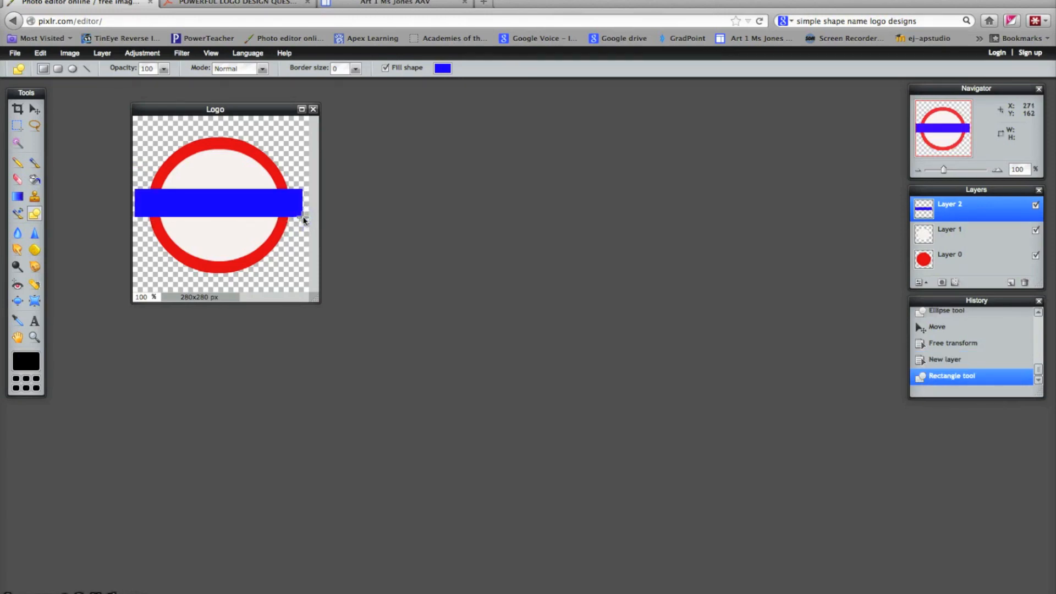
{"action": "mouse_move", "coordinate": [965, 289]}
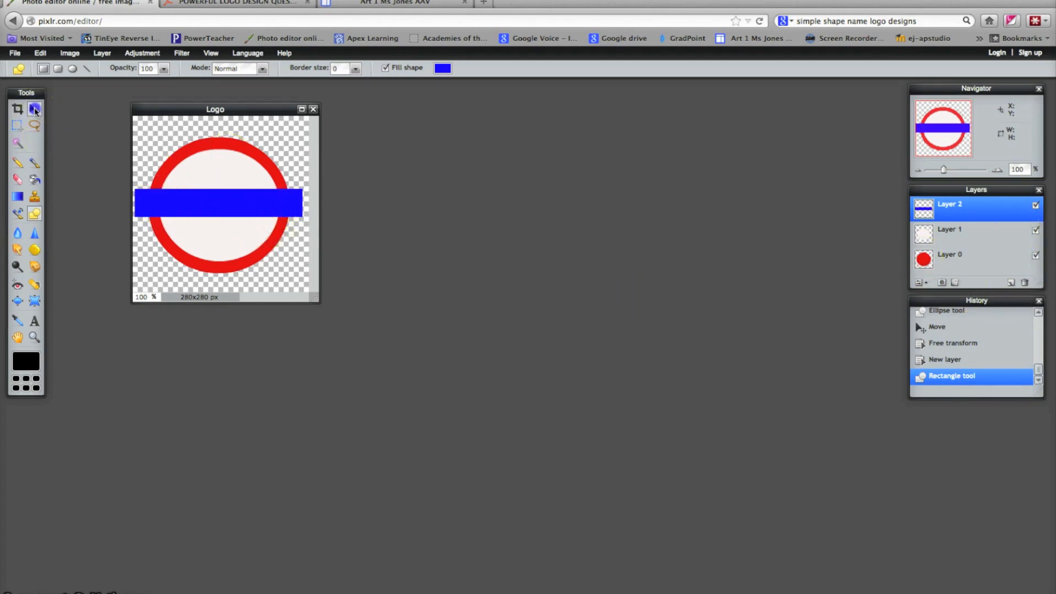
{"action": "left_click", "coordinate": [34, 109]}
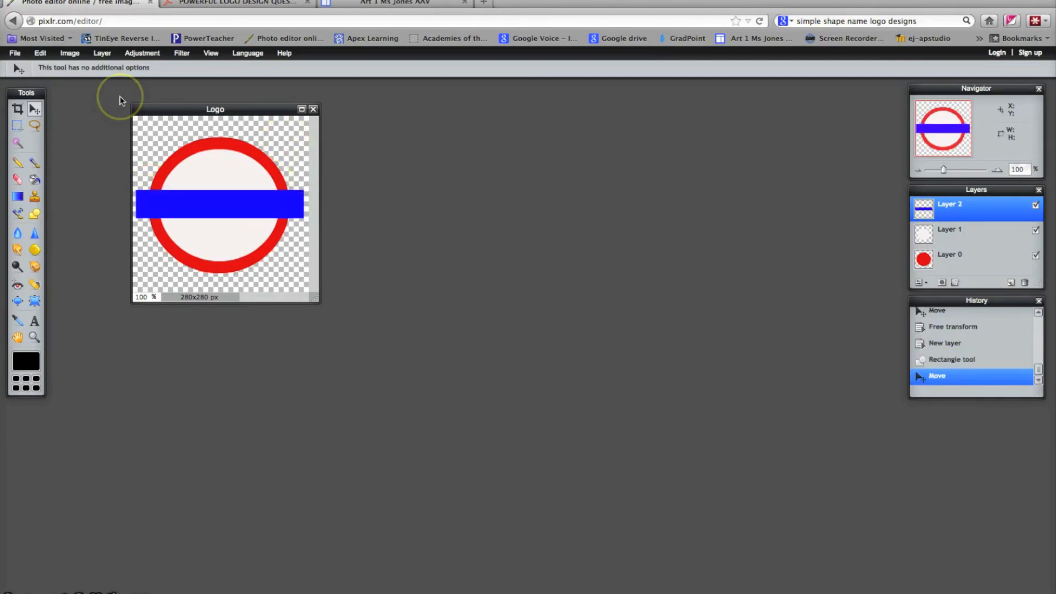
{"action": "mouse_move", "coordinate": [102, 104]}
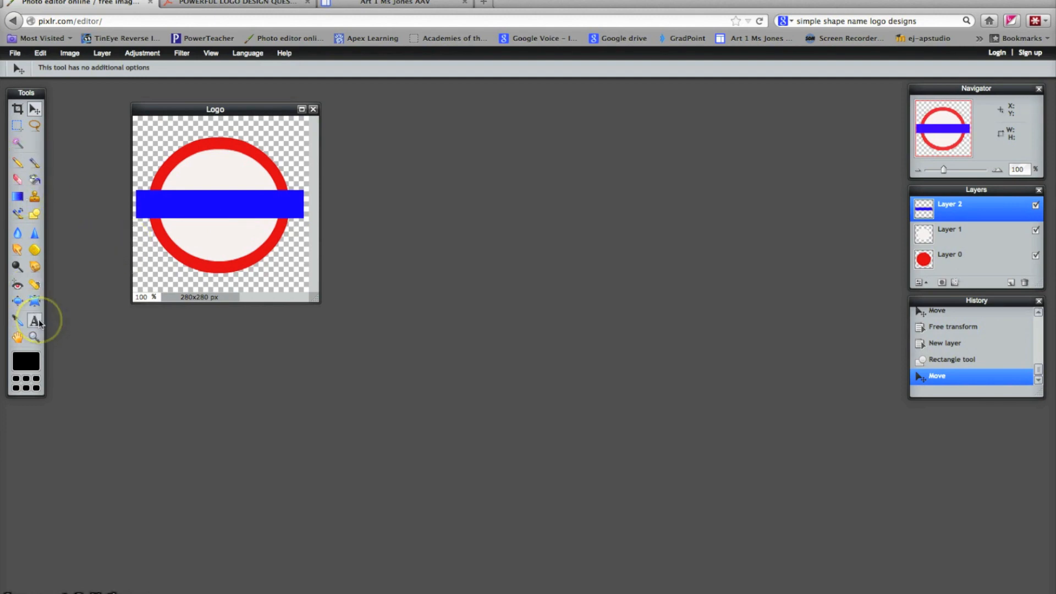
{"action": "mouse_move", "coordinate": [34, 320]}
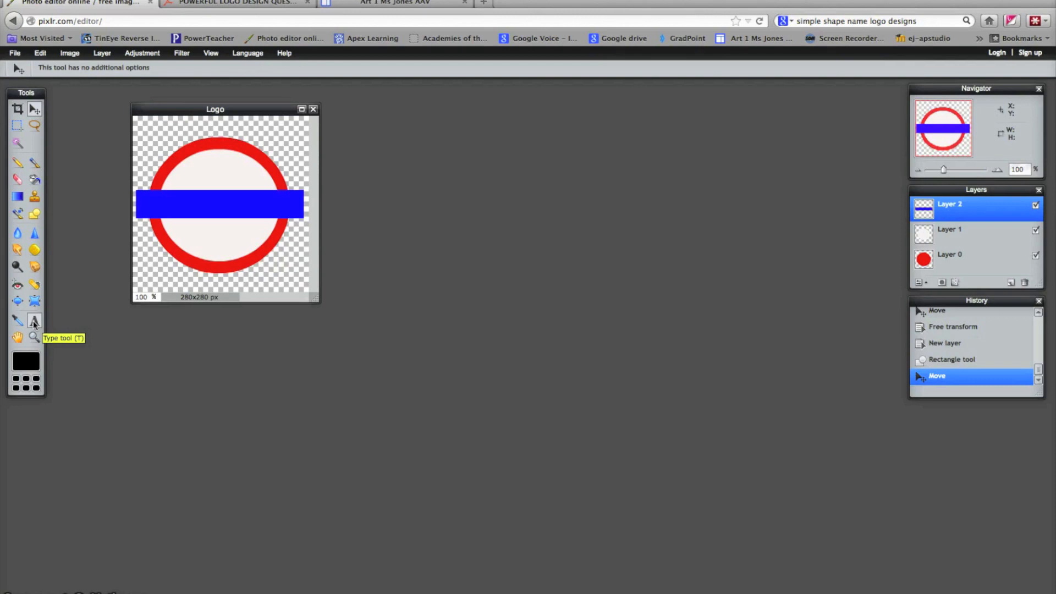
Start a new text layer (Layer 3) on the logo with the Type tool
{"action": "left_click", "coordinate": [34, 320]}
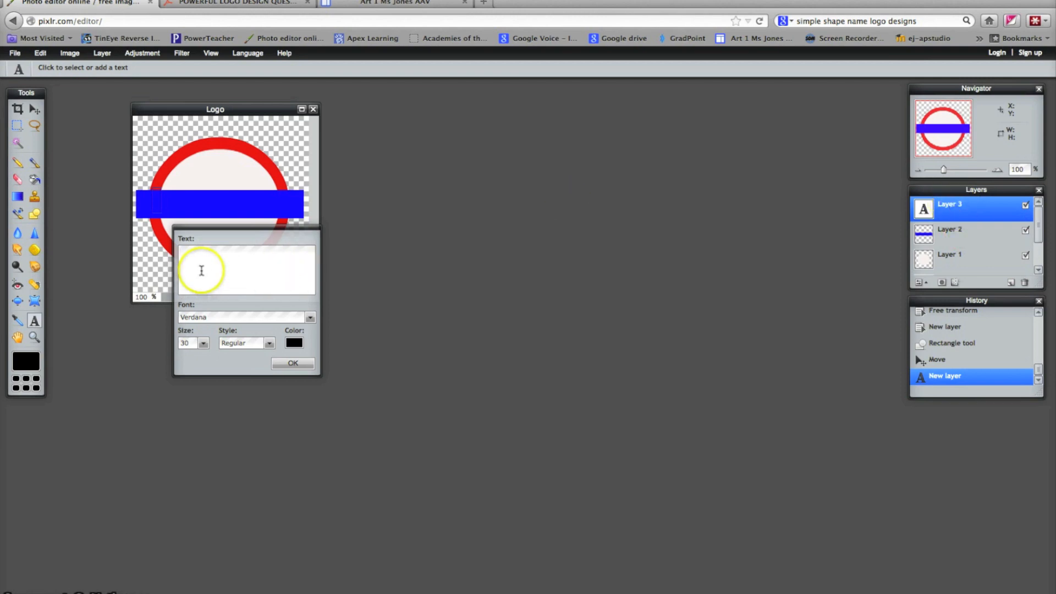
Enter the word UNDERGROUND and choose Geneva from the font list
{"action": "left_click", "coordinate": [180, 253]}
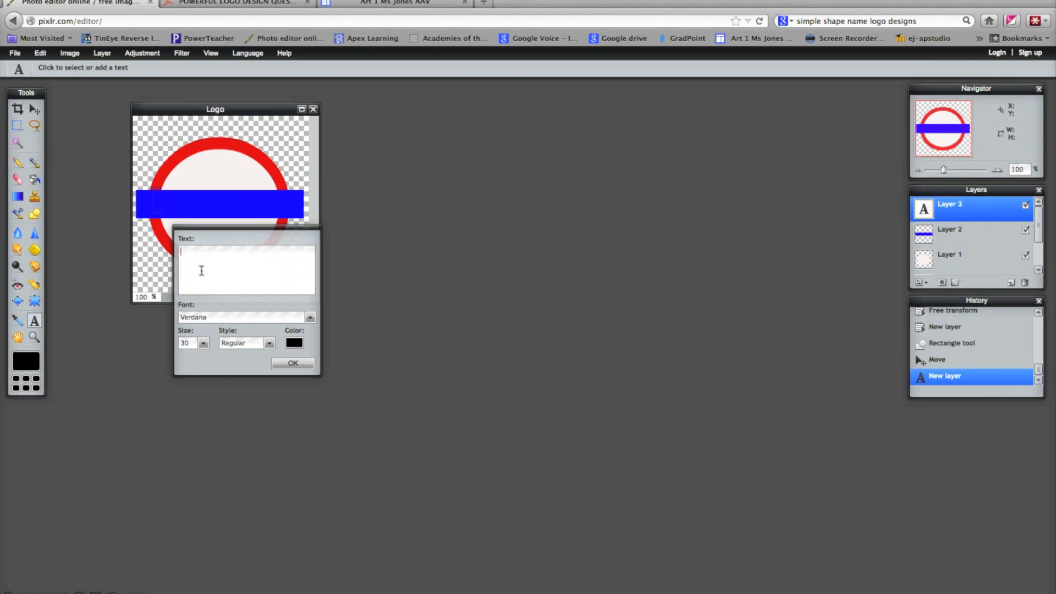
{"action": "type", "text": "UNDER"}
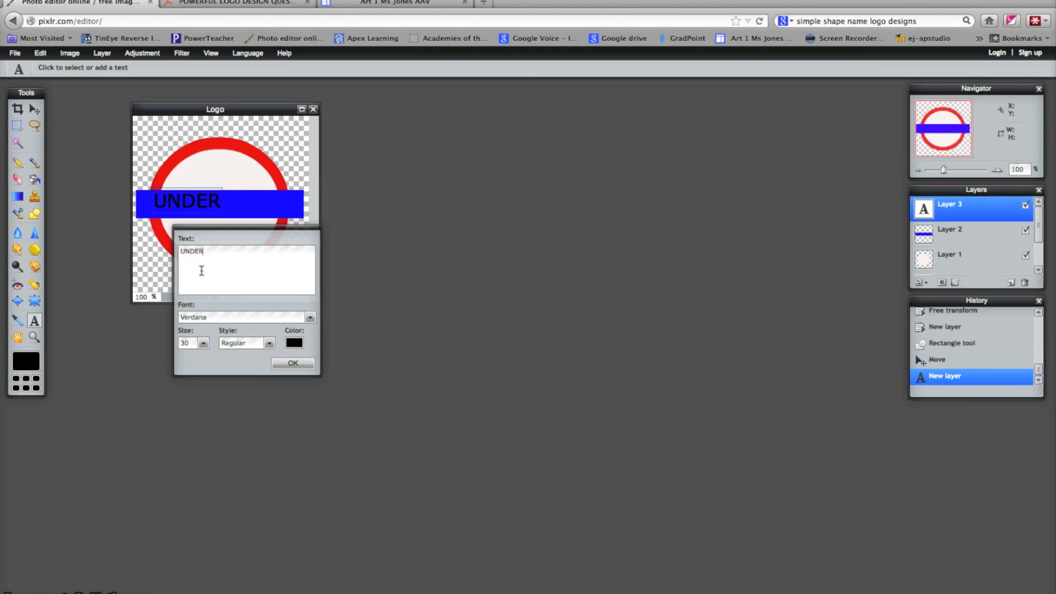
{"action": "type", "text": "GROUND"}
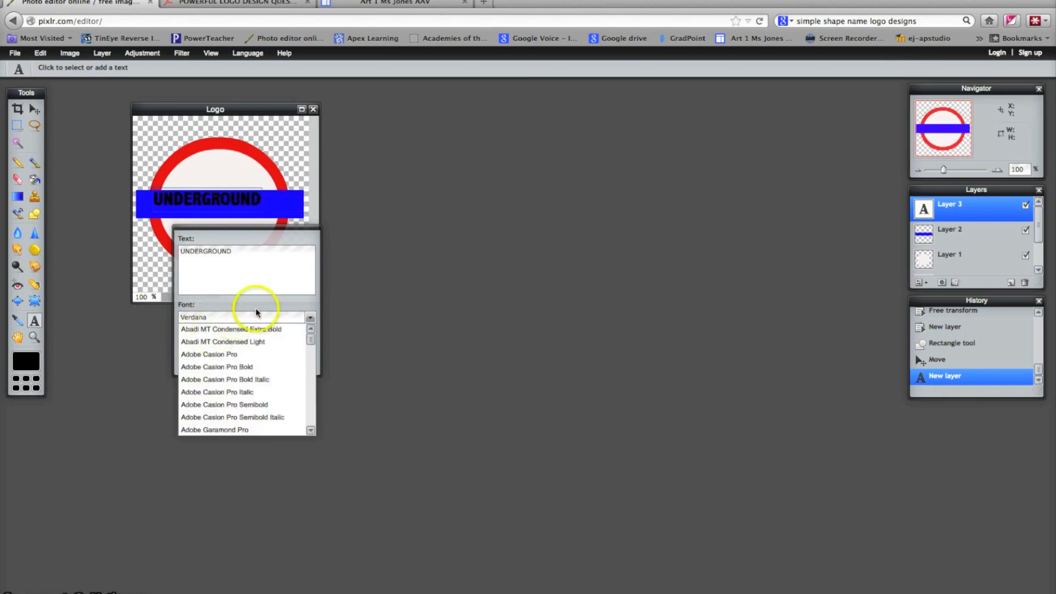
{"action": "left_click", "coordinate": [209, 353]}
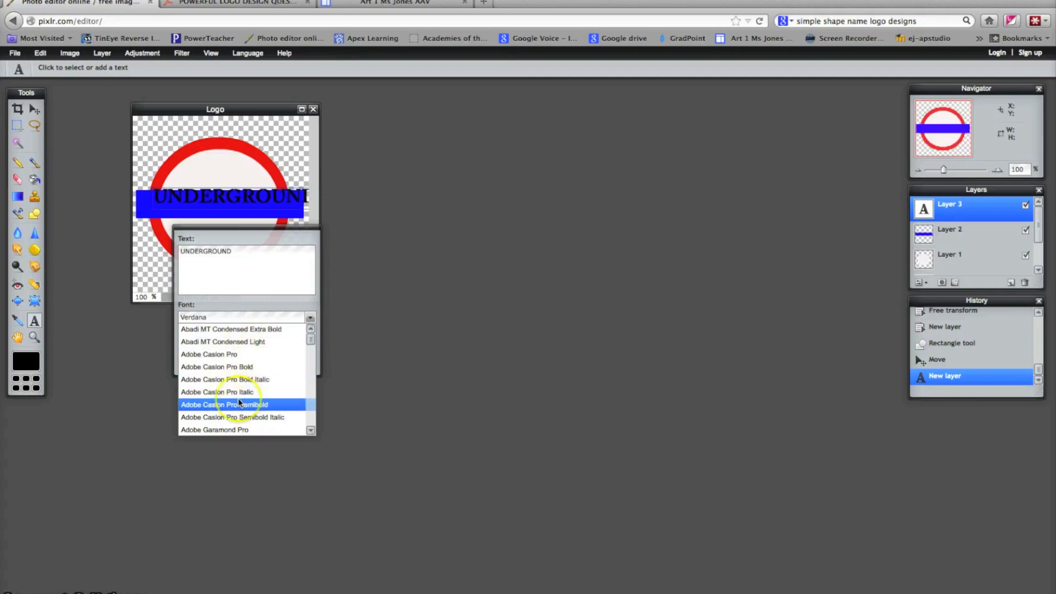
{"action": "scroll", "scroll_direction": "down", "scroll_amount": 3}
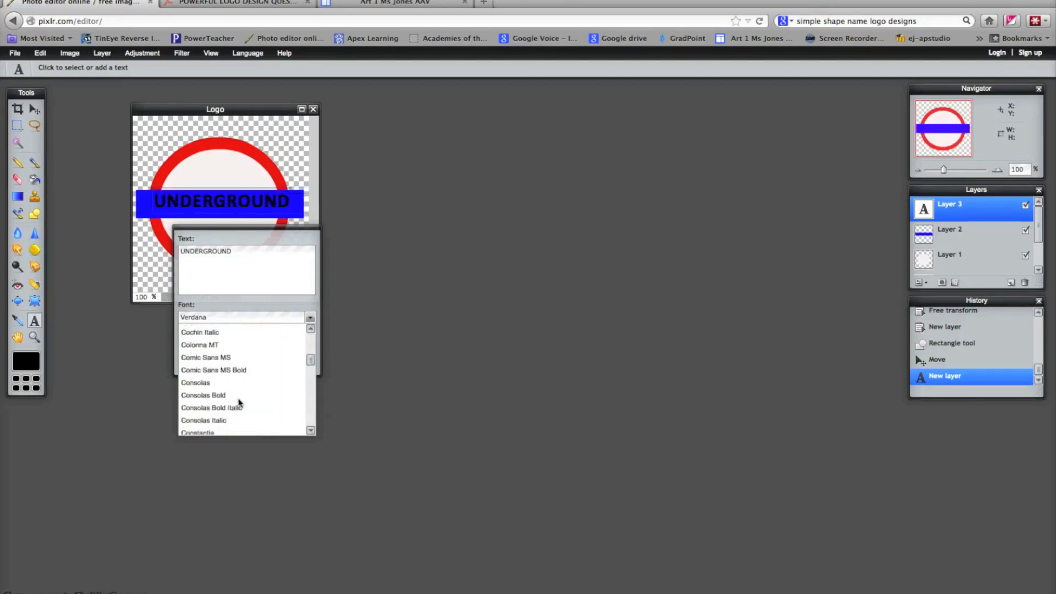
{"action": "left_click", "coordinate": [202, 394]}
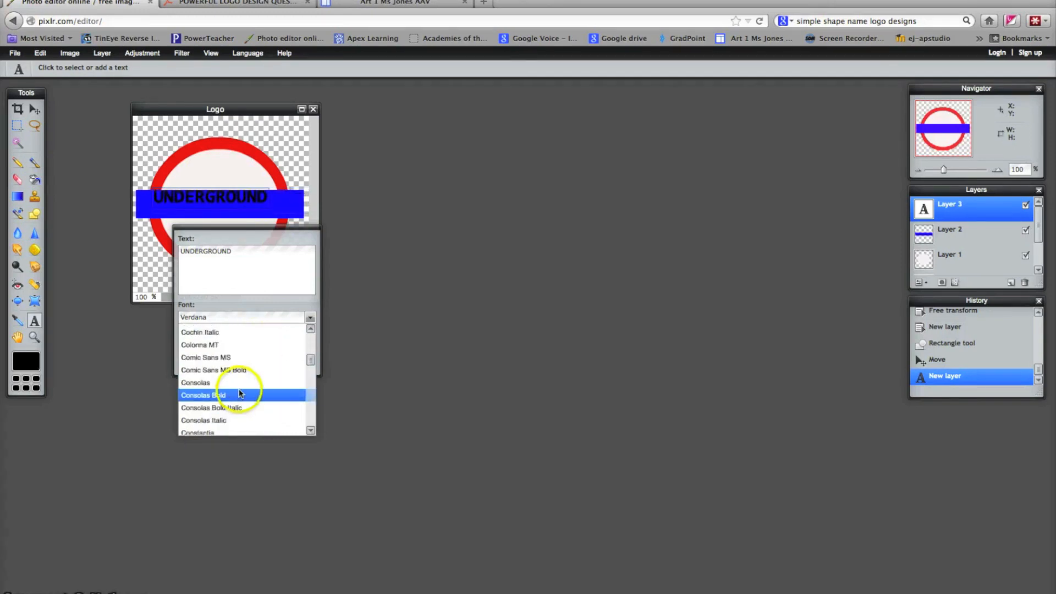
{"action": "scroll", "scroll_direction": "down", "scroll_amount": 3}
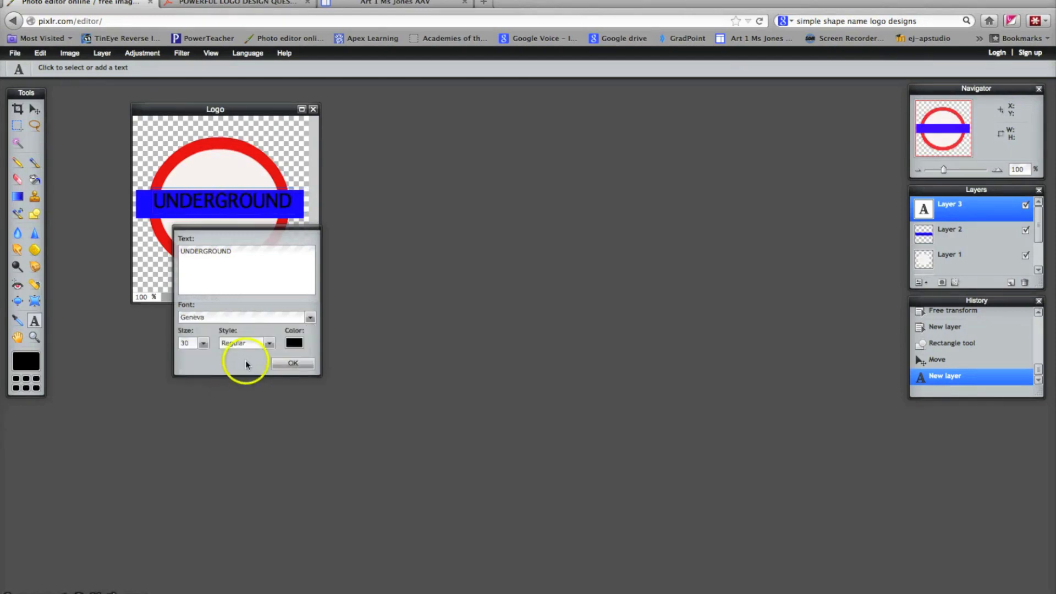
Give the UNDERGROUND text a near-white colour
{"action": "left_click", "coordinate": [293, 343]}
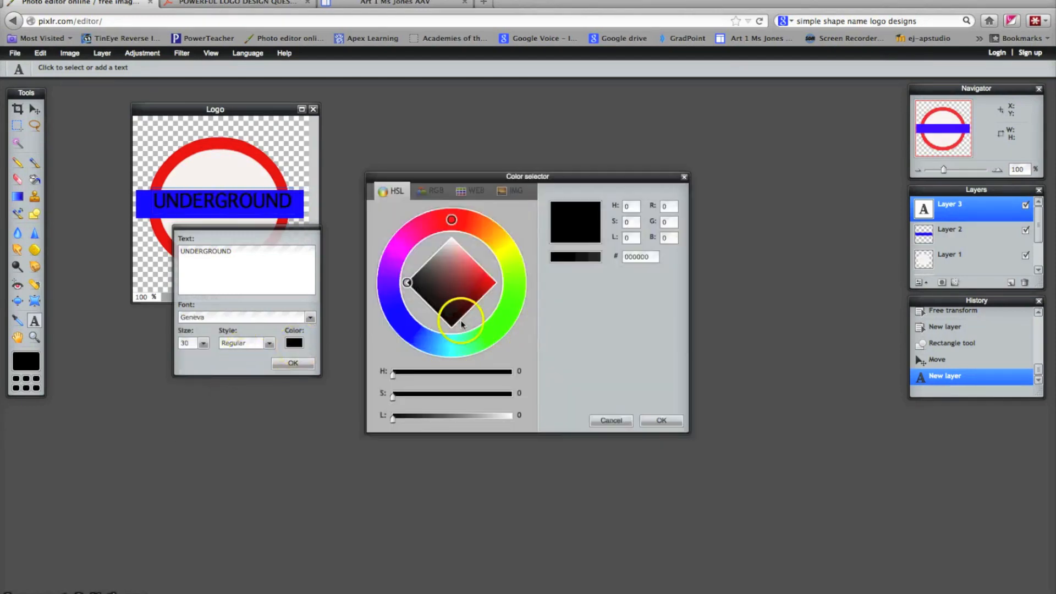
{"action": "left_click_drag", "start_coordinate": [461, 324], "coordinate": [451, 242]}
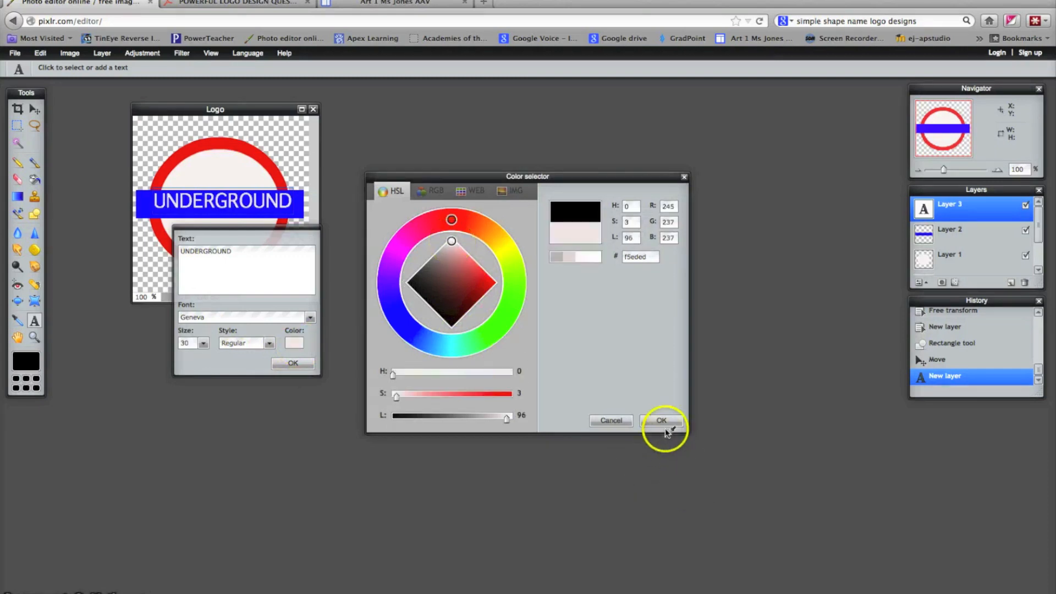
{"action": "left_click", "coordinate": [660, 420]}
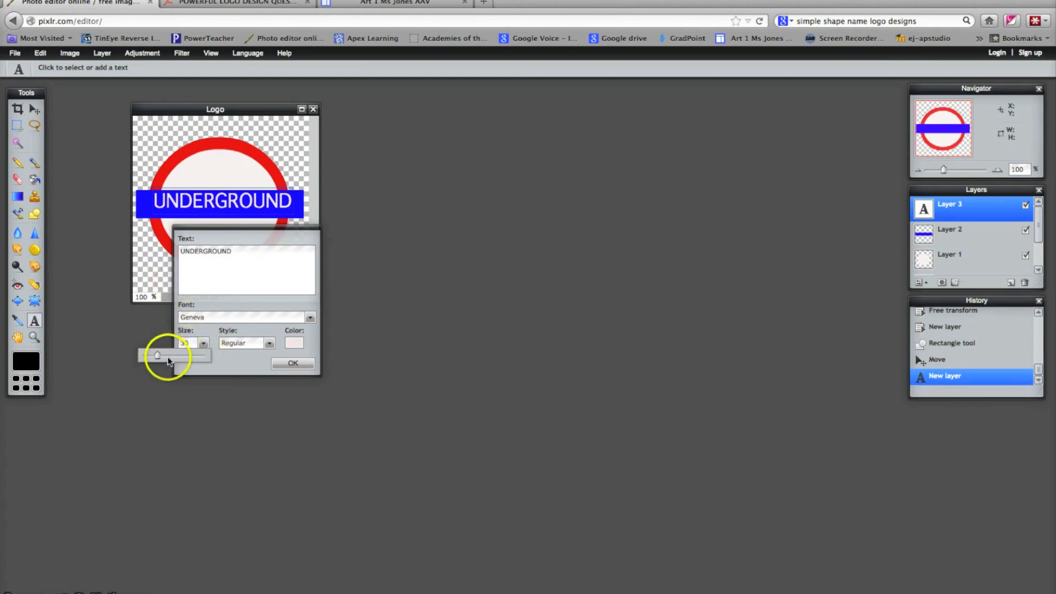
Adjust the text size to 31 so it fills the blue bar, then commit the text layer
{"action": "left_click_drag", "start_coordinate": [158, 355], "coordinate": [170, 355]}
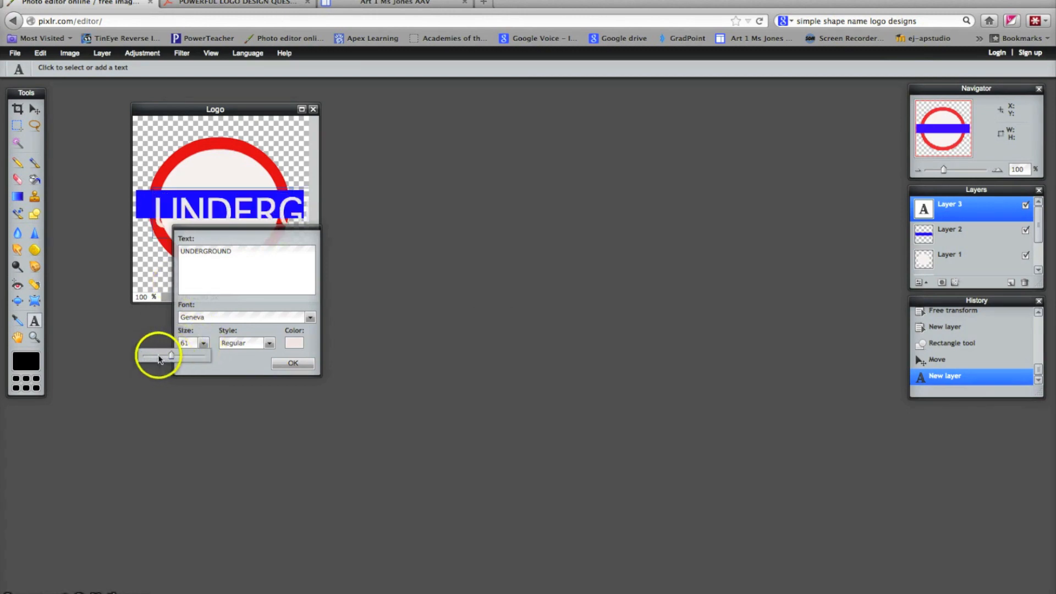
{"action": "left_click_drag", "start_coordinate": [169, 355], "coordinate": [148, 355]}
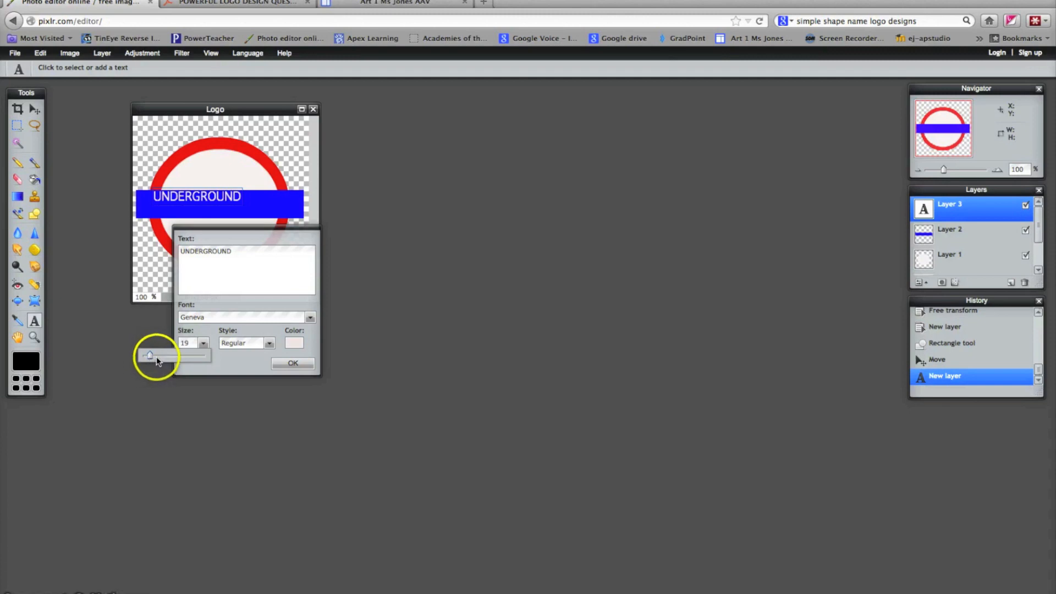
{"action": "left_click_drag", "start_coordinate": [148, 355], "coordinate": [160, 356]}
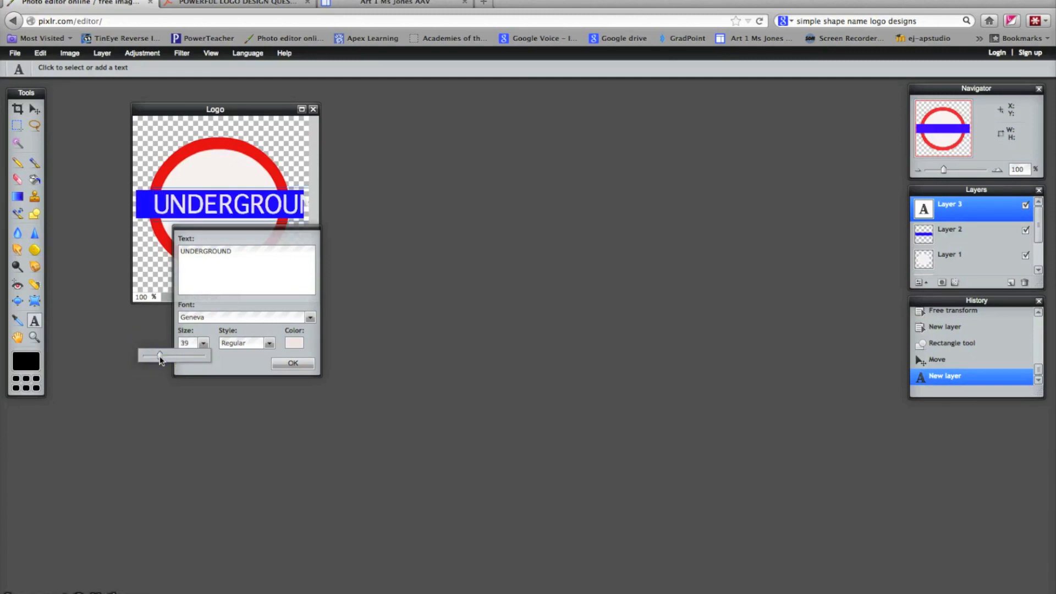
{"action": "left_click_drag", "start_coordinate": [182, 354], "coordinate": [155, 354]}
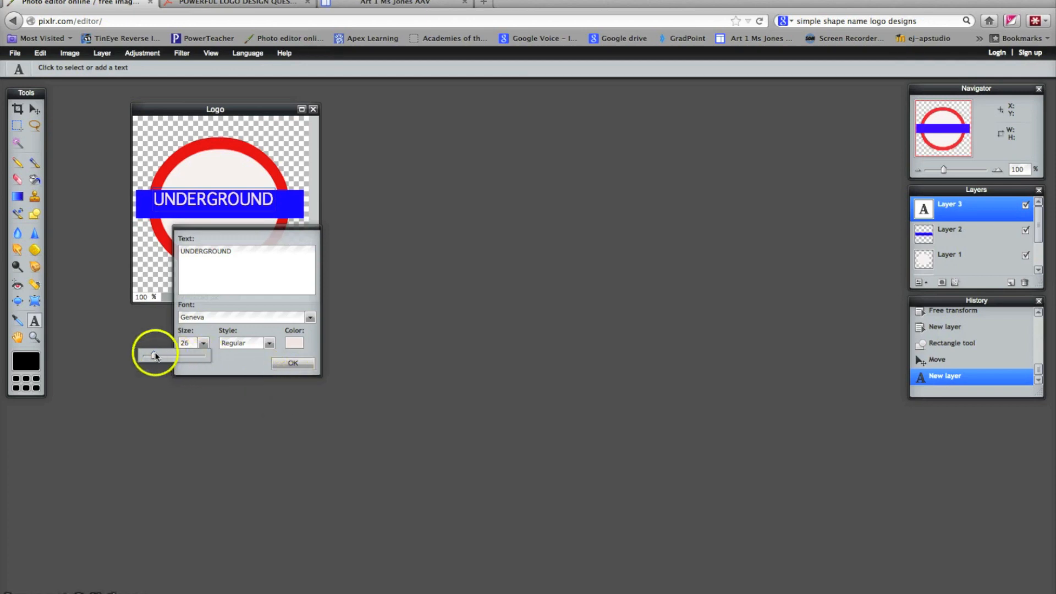
{"action": "left_click_drag", "start_coordinate": [154, 354], "coordinate": [157, 354]}
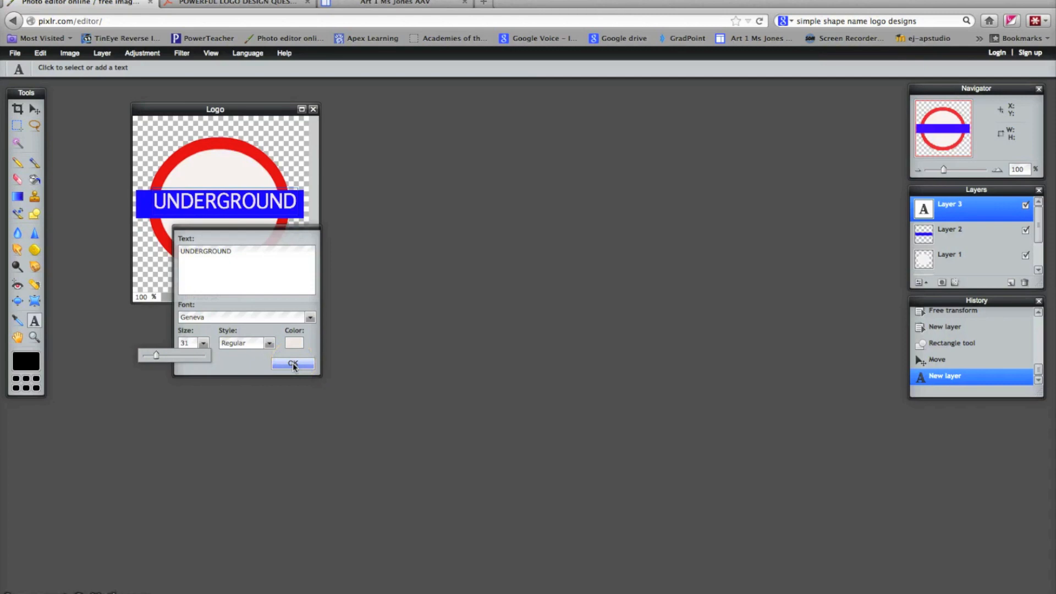
{"action": "left_click", "coordinate": [269, 343]}
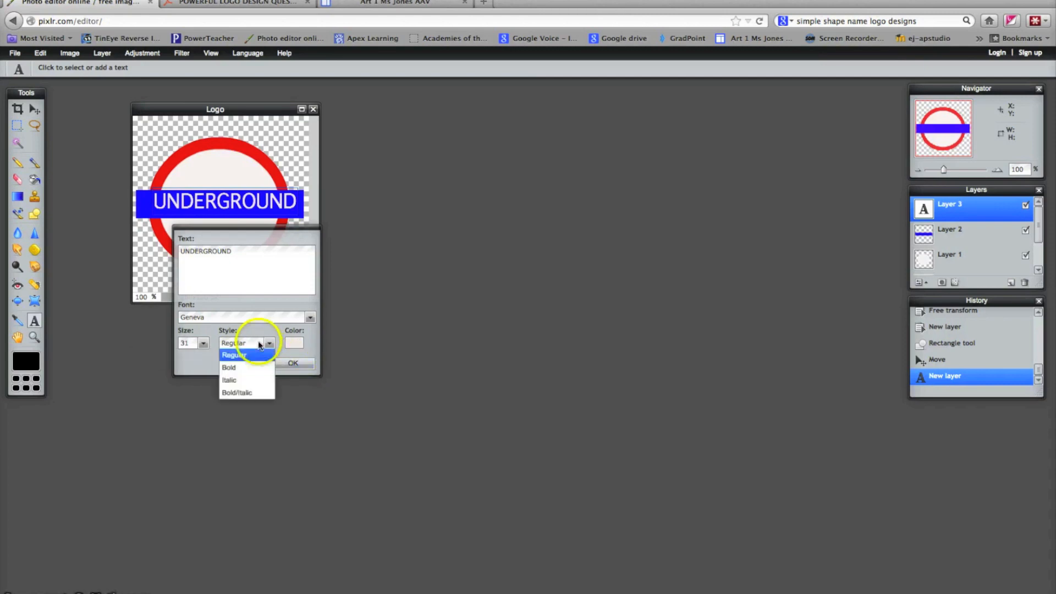
{"action": "left_click", "coordinate": [293, 362]}
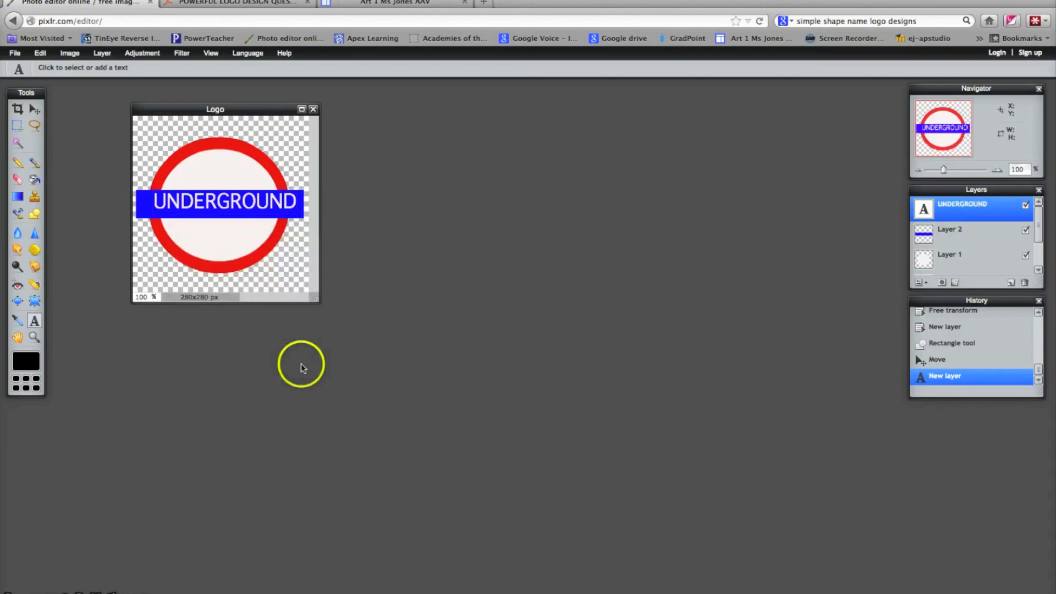
{"action": "mouse_move", "coordinate": [123, 175]}
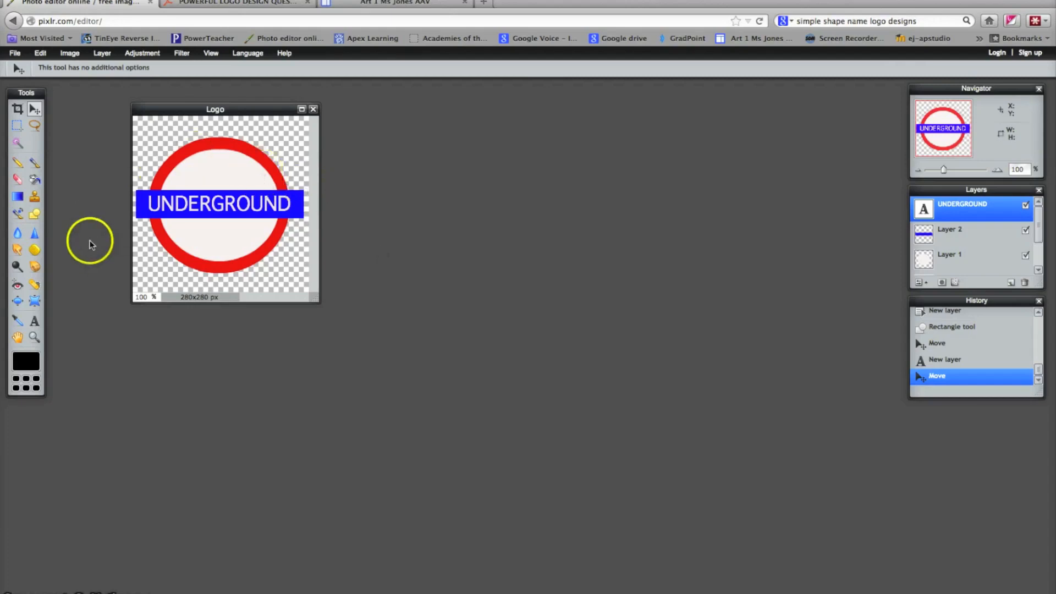
Bring up the Save image dialog for the finished logo
{"action": "left_click", "coordinate": [14, 53]}
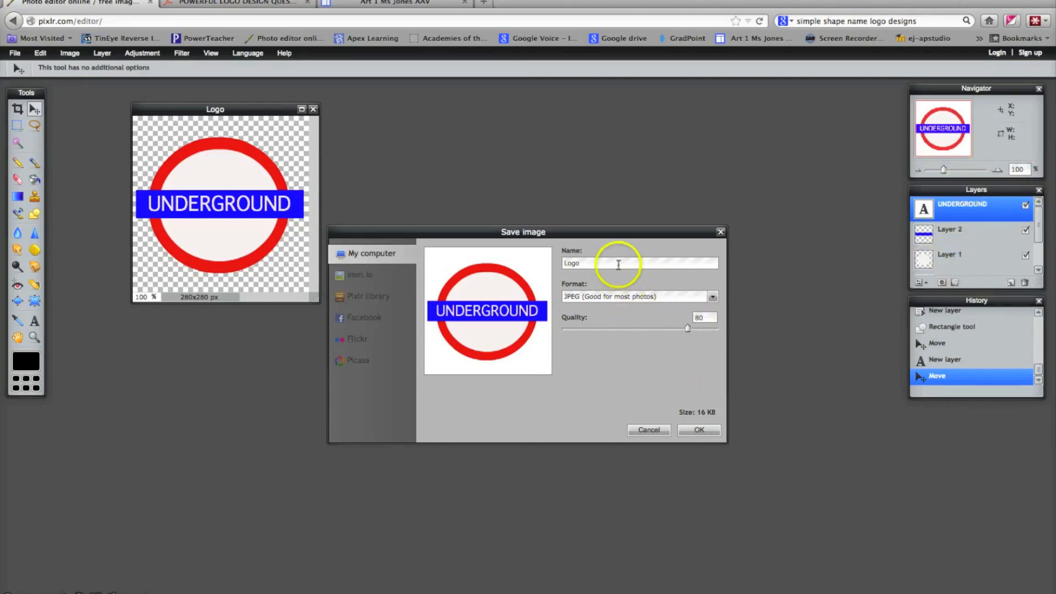
Save the logo as layered Logo.pxd to the Desktop
{"action": "left_click", "coordinate": [711, 296]}
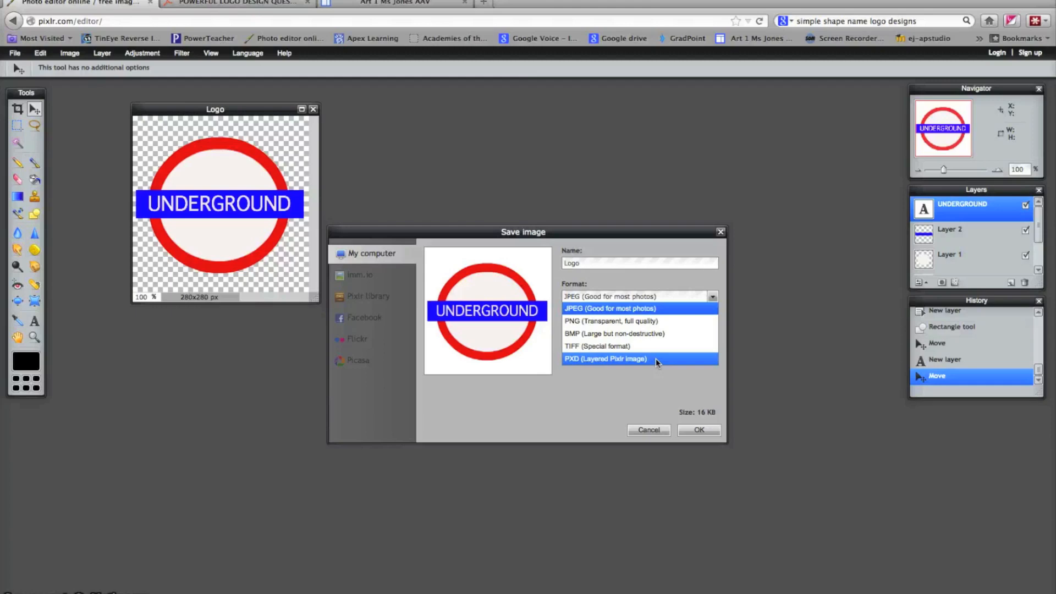
{"action": "left_click", "coordinate": [603, 359]}
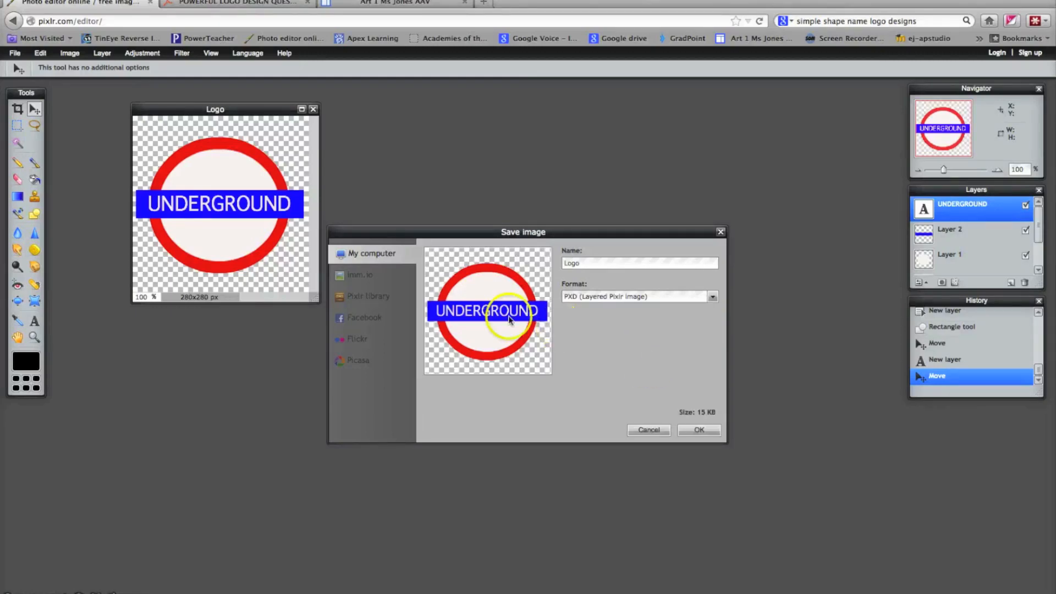
{"action": "mouse_move", "coordinate": [633, 404]}
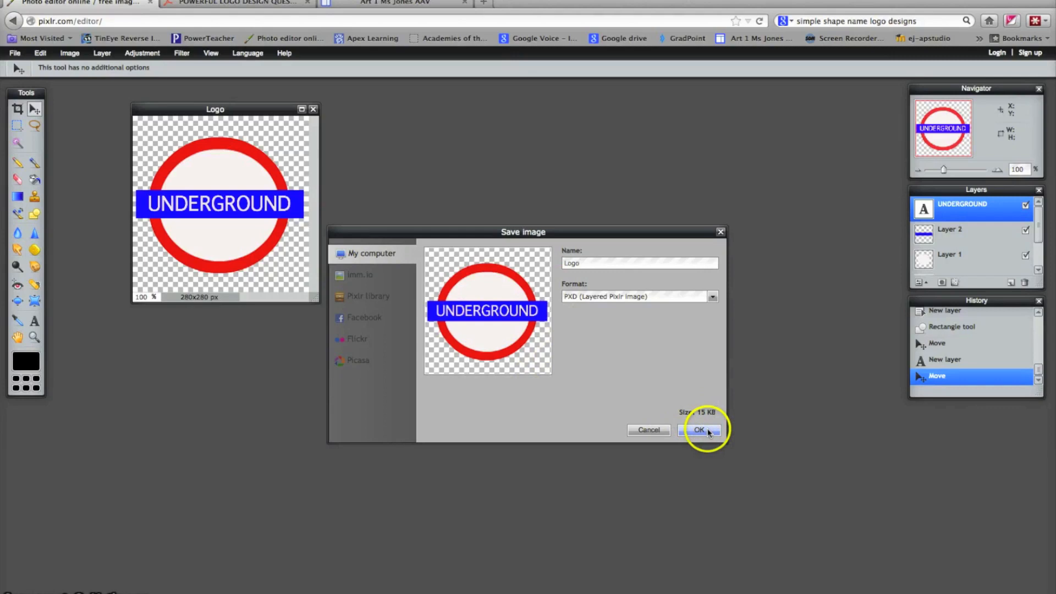
{"action": "left_click", "coordinate": [700, 430]}
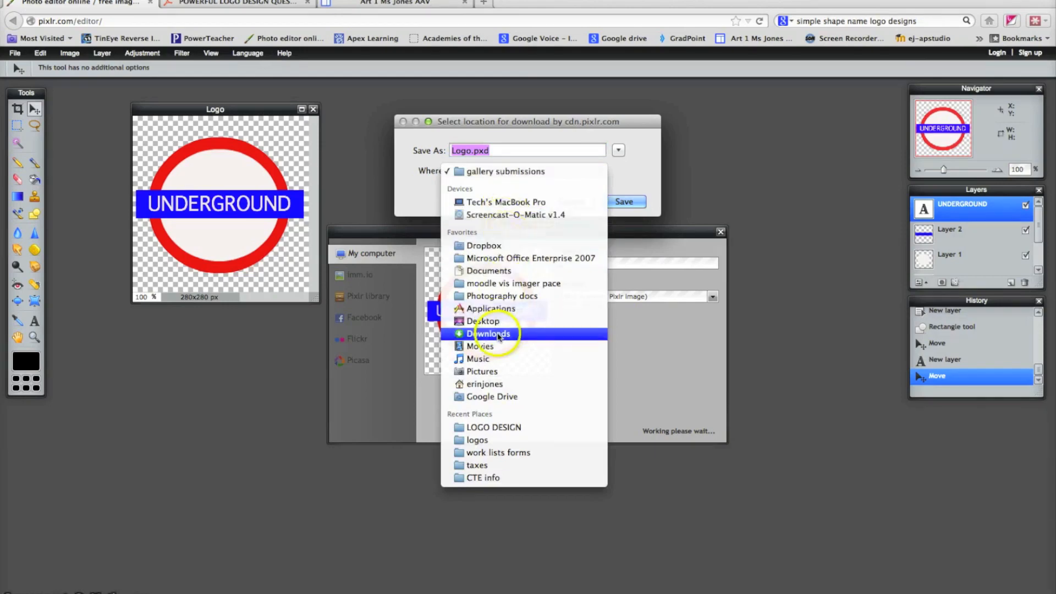
{"action": "left_click", "coordinate": [482, 320]}
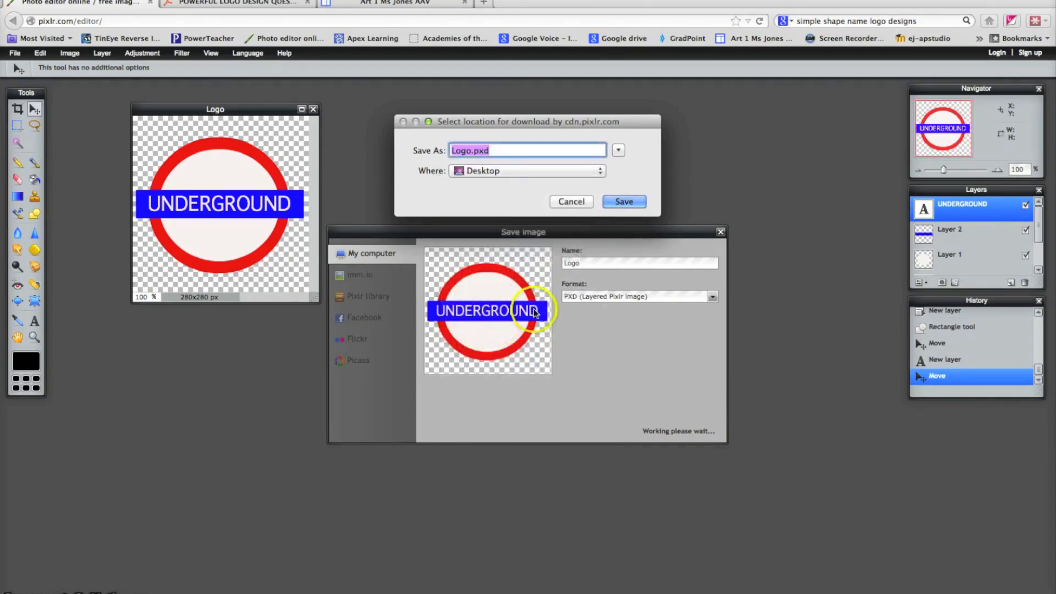
{"action": "left_click", "coordinate": [622, 201]}
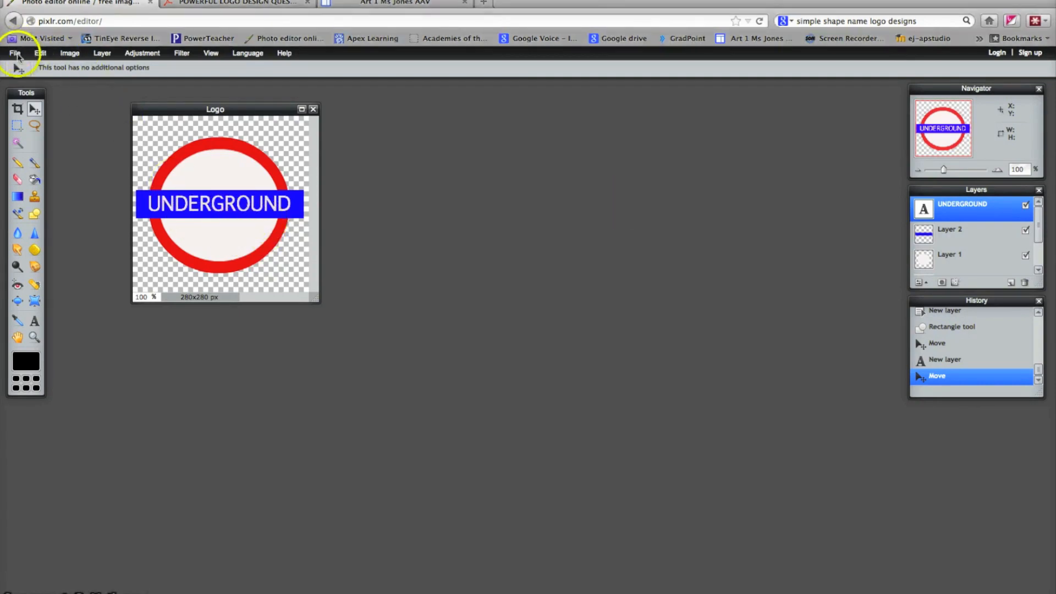
Save a JPEG copy, Logo.jpg at quality 80, to the Desktop
{"action": "left_click", "coordinate": [14, 53]}
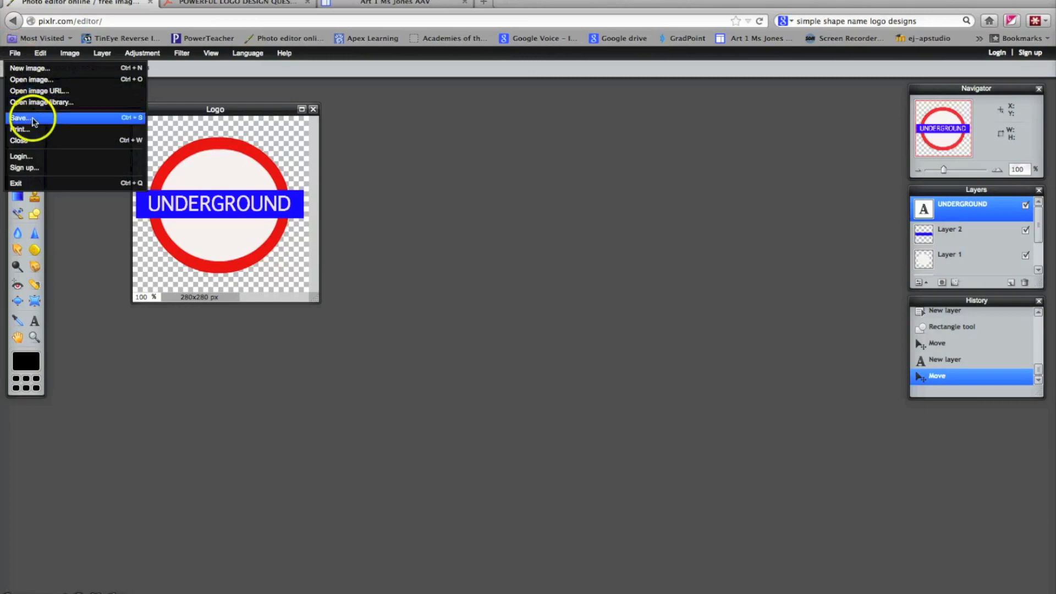
{"action": "left_click", "coordinate": [19, 118]}
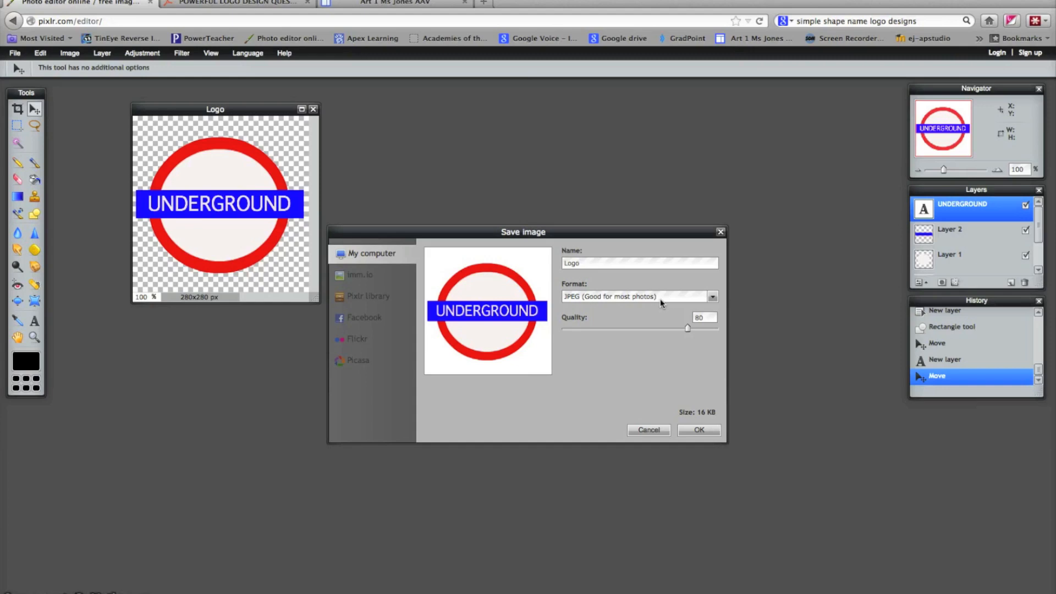
{"action": "left_click", "coordinate": [711, 296]}
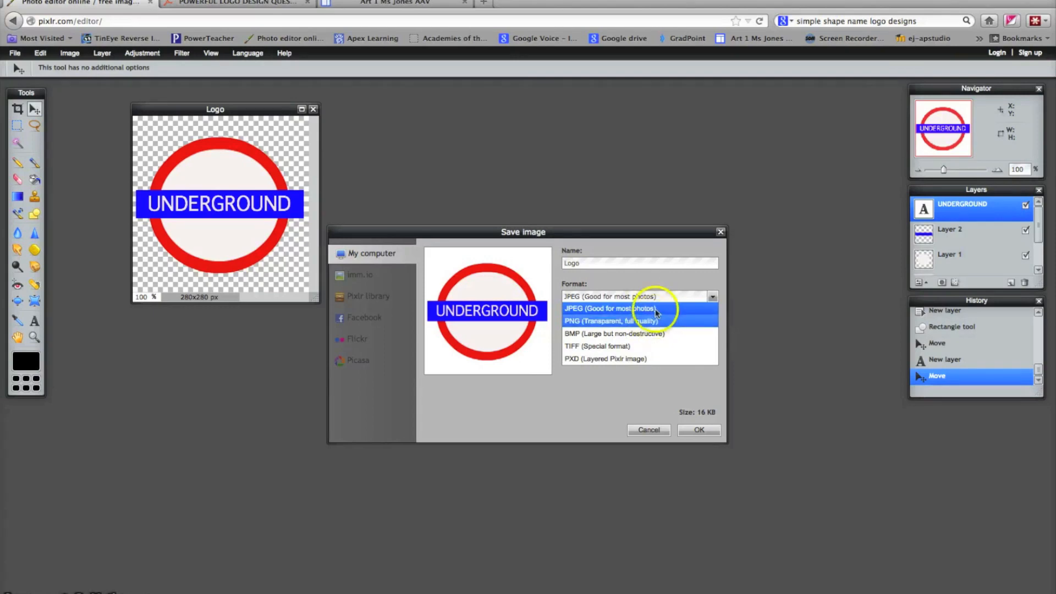
{"action": "left_click", "coordinate": [609, 308]}
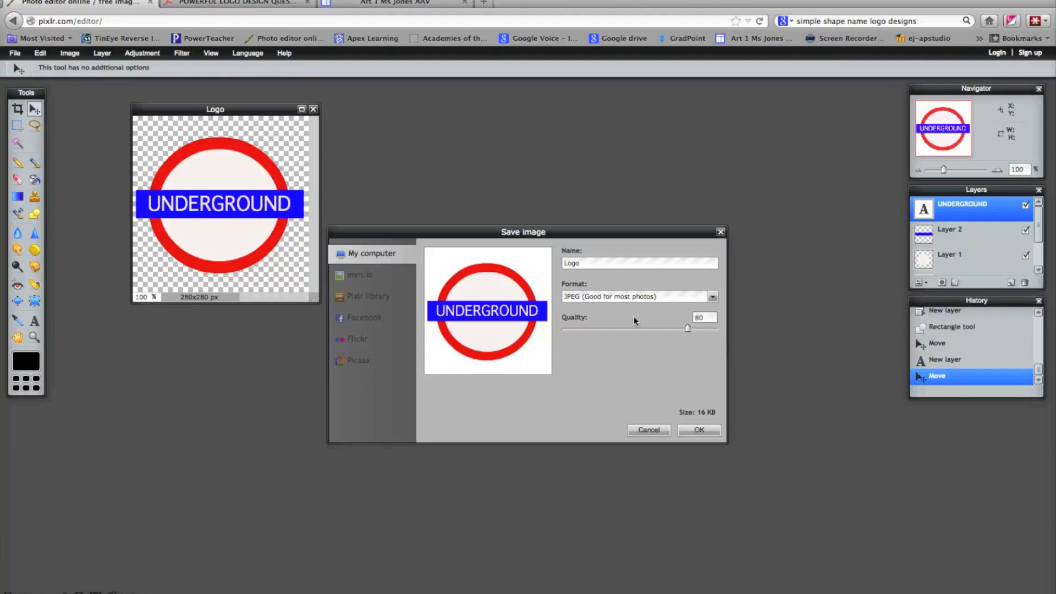
{"action": "mouse_move", "coordinate": [599, 380]}
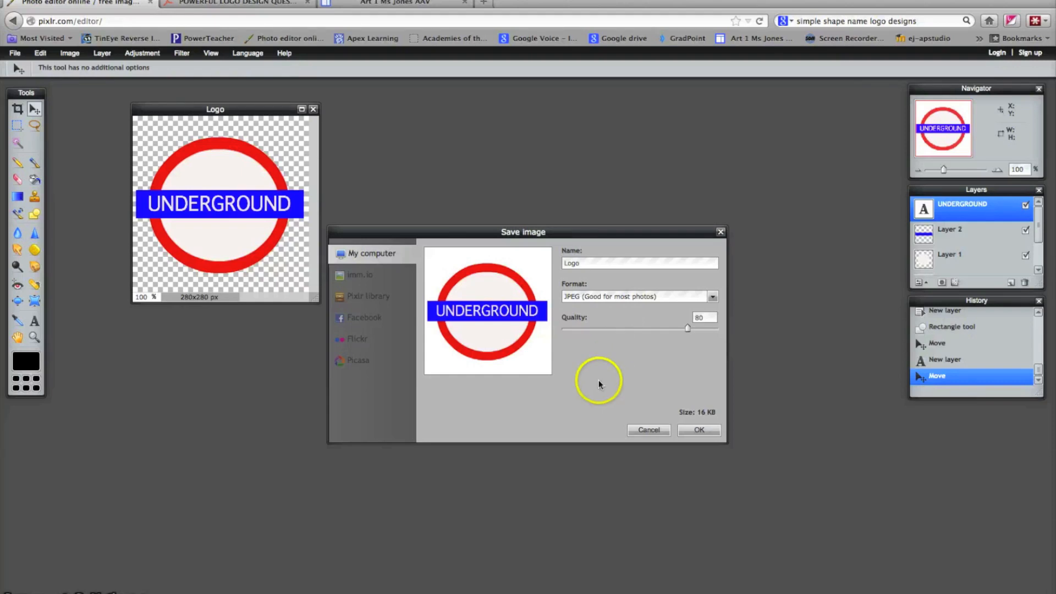
{"action": "mouse_move", "coordinate": [694, 403]}
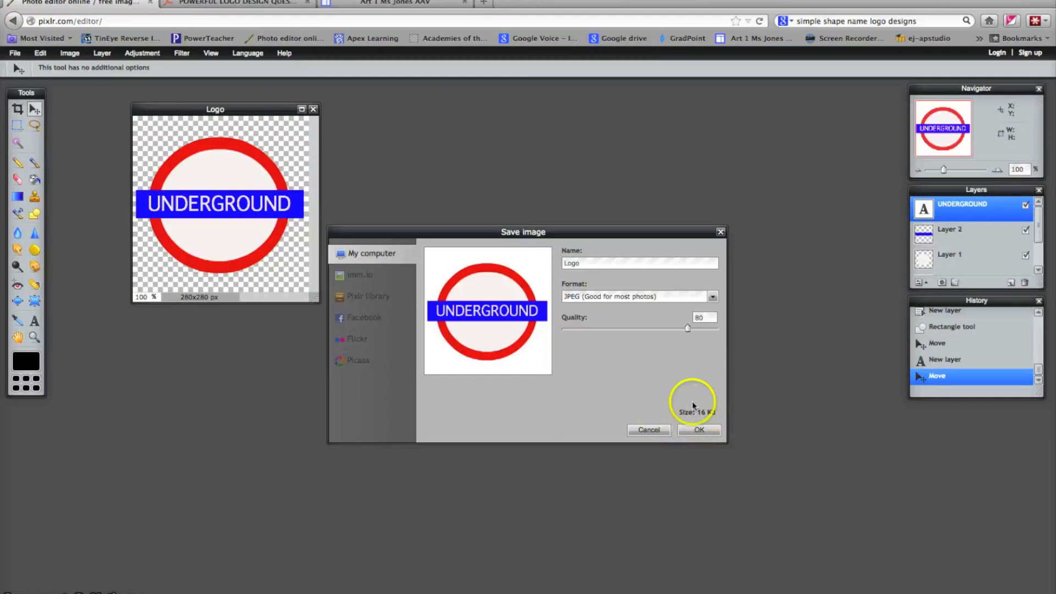
{"action": "left_click", "coordinate": [698, 430]}
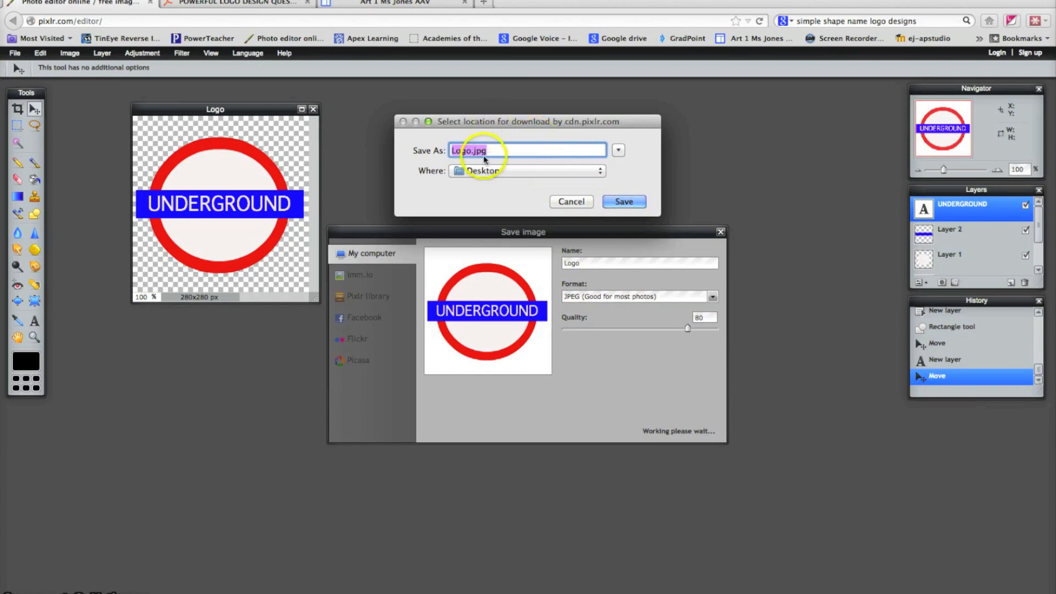
{"action": "left_click", "coordinate": [622, 201]}
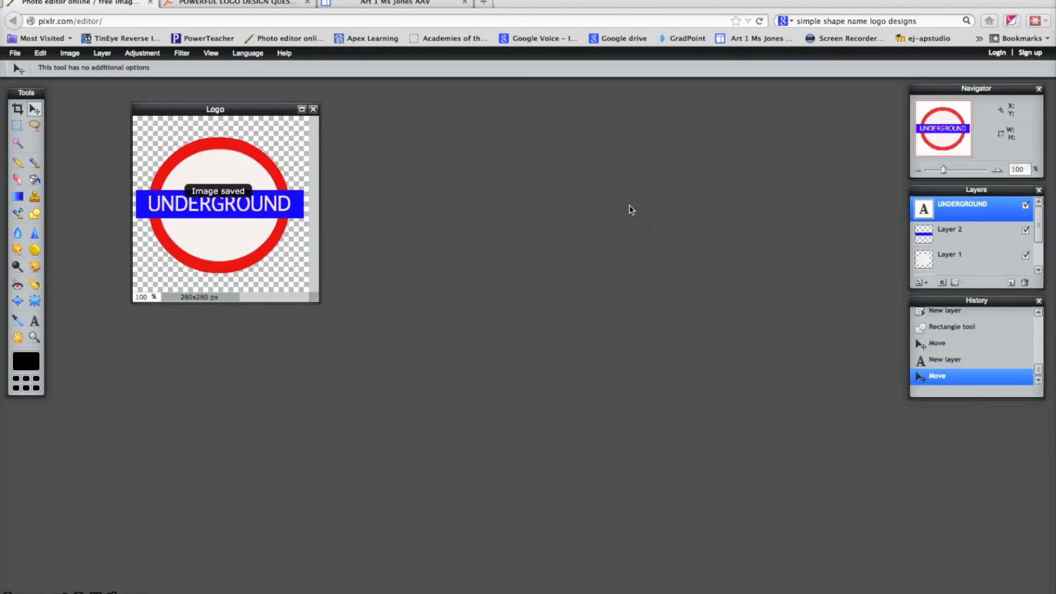